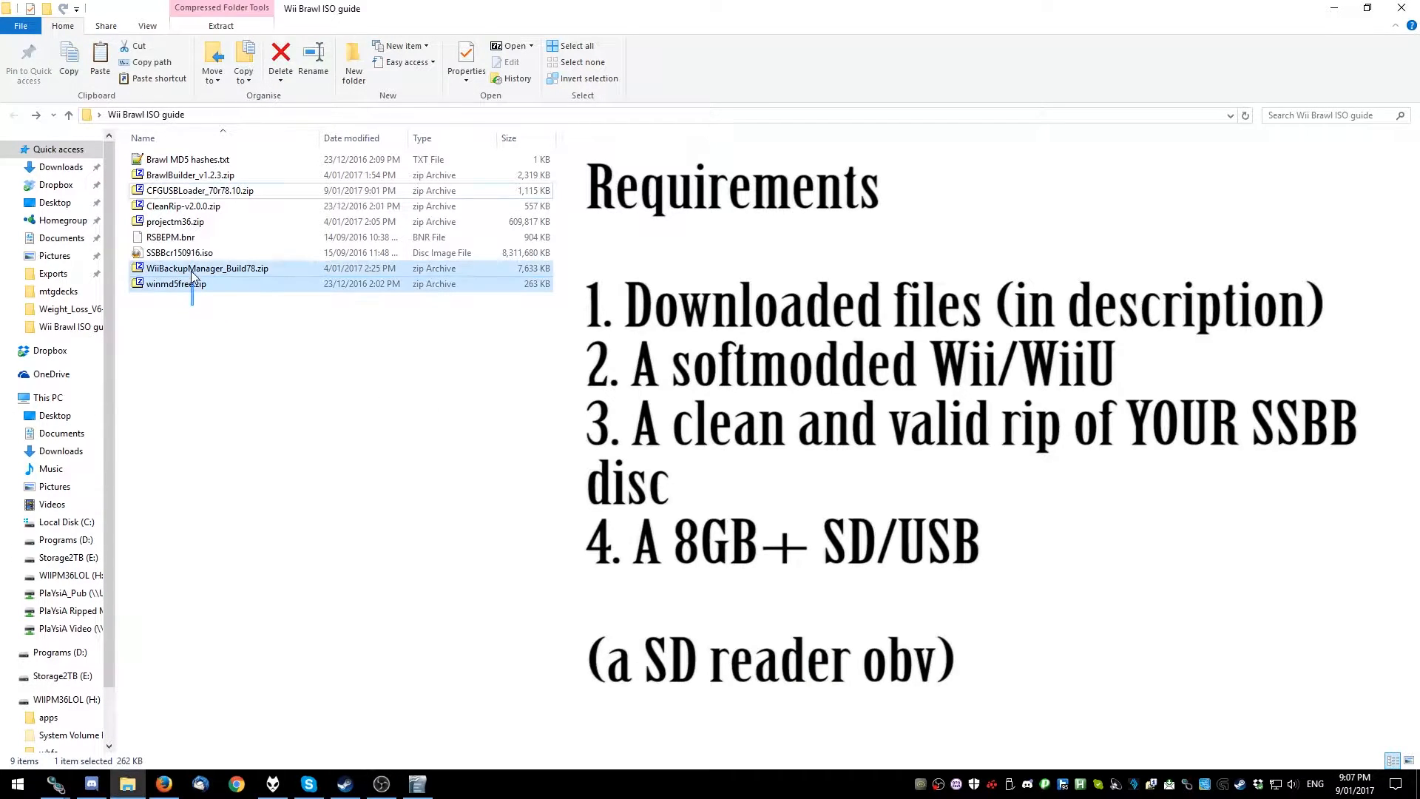
Unpack winmd5free.zip with 7-Zip into a new winmd5free folder in the guide folder
click(176, 283)
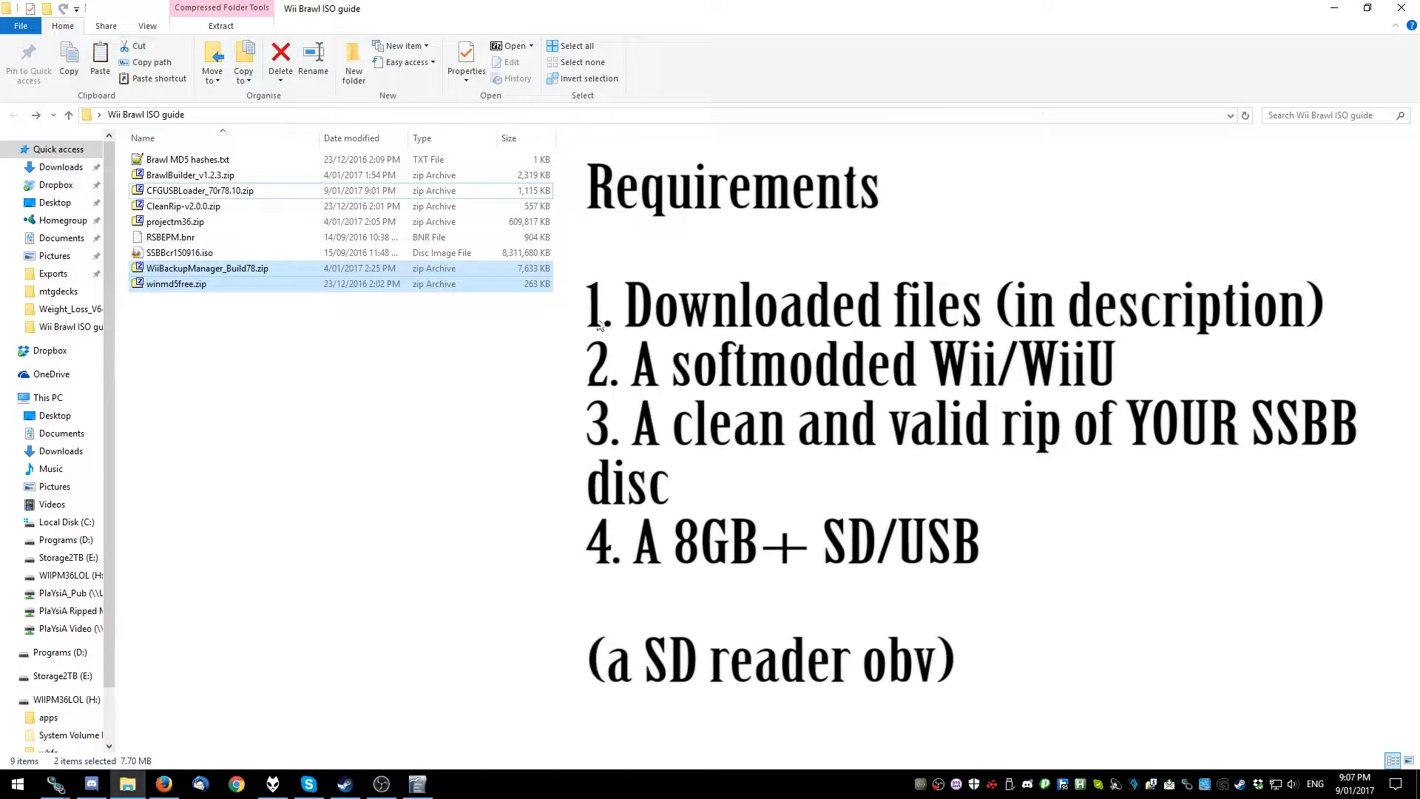
mouse_move(584, 331)
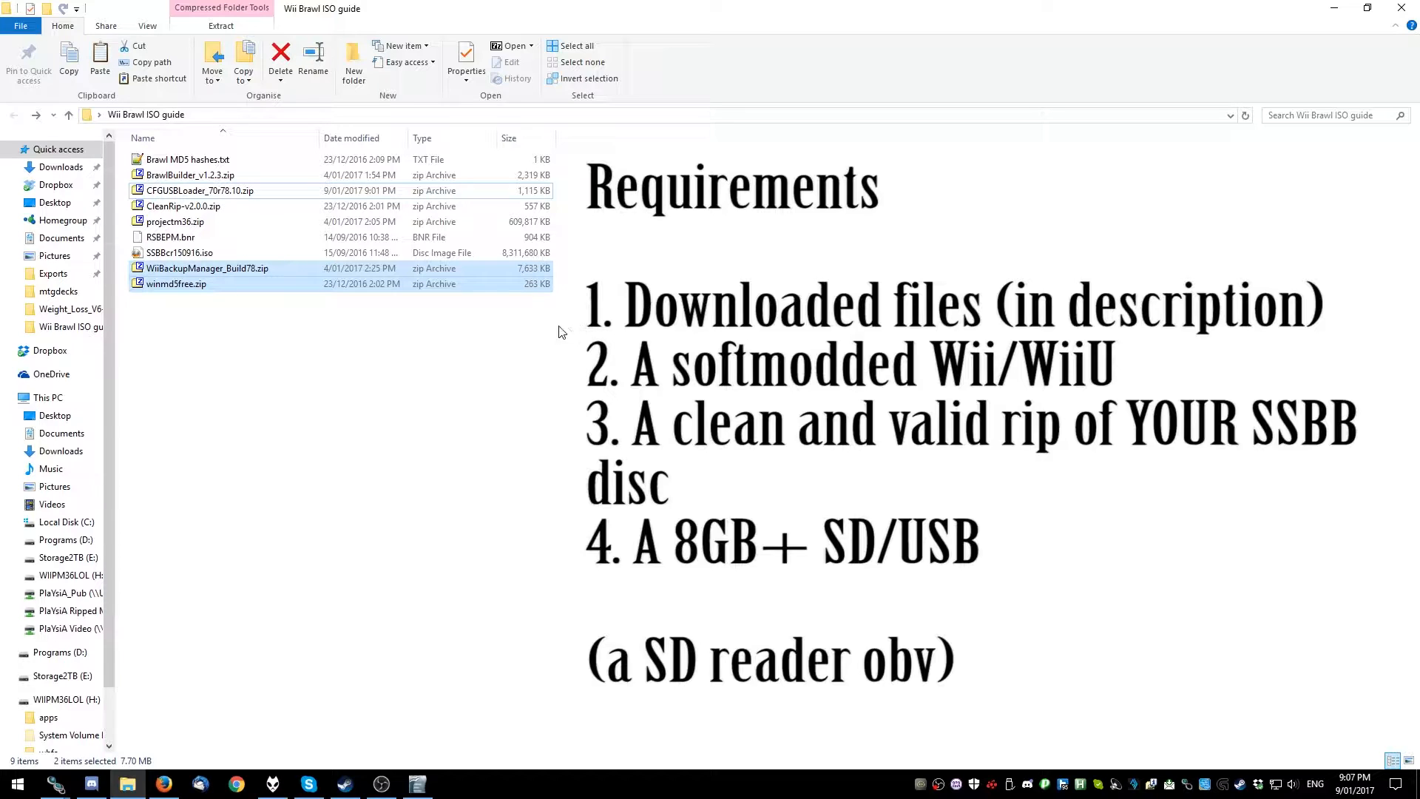
mouse_move(222, 253)
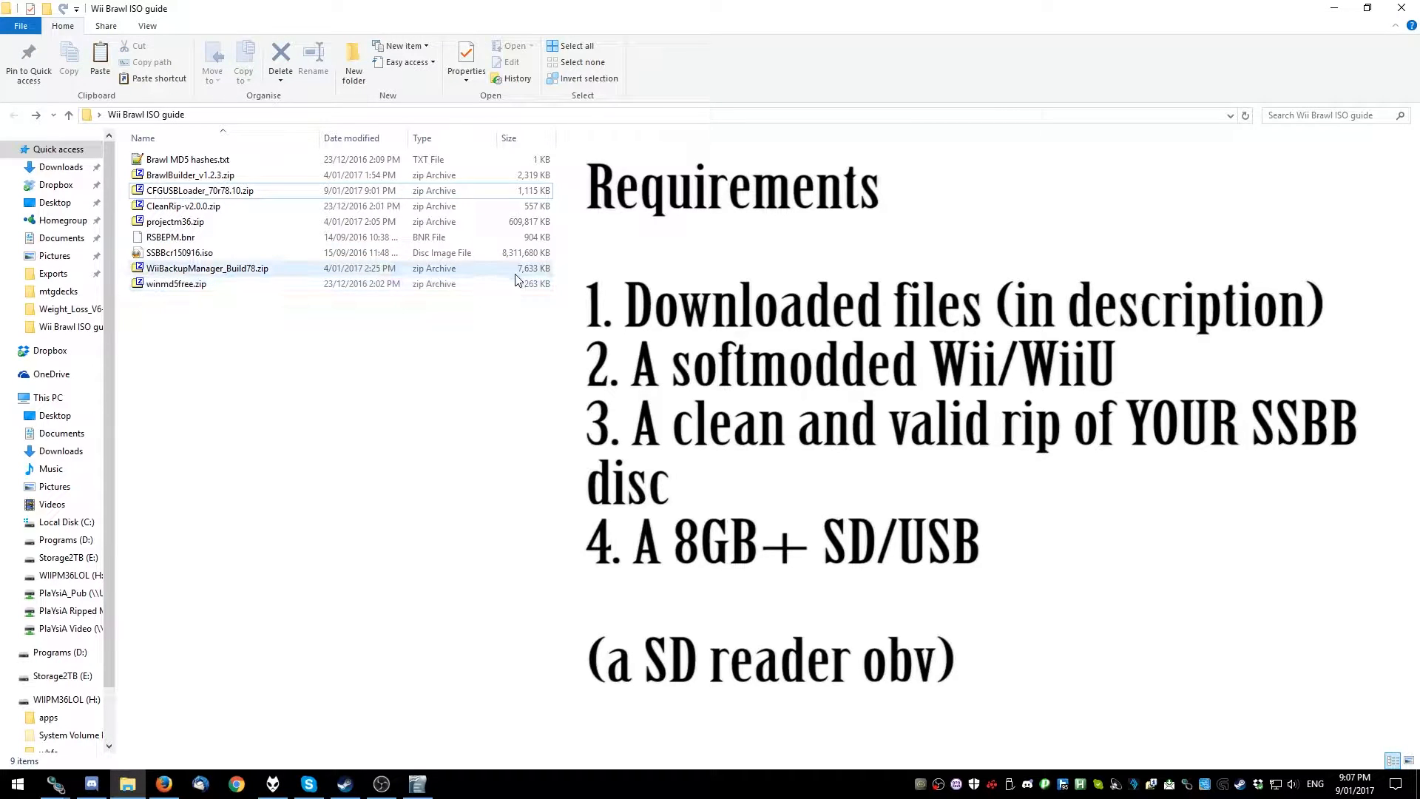
click(179, 253)
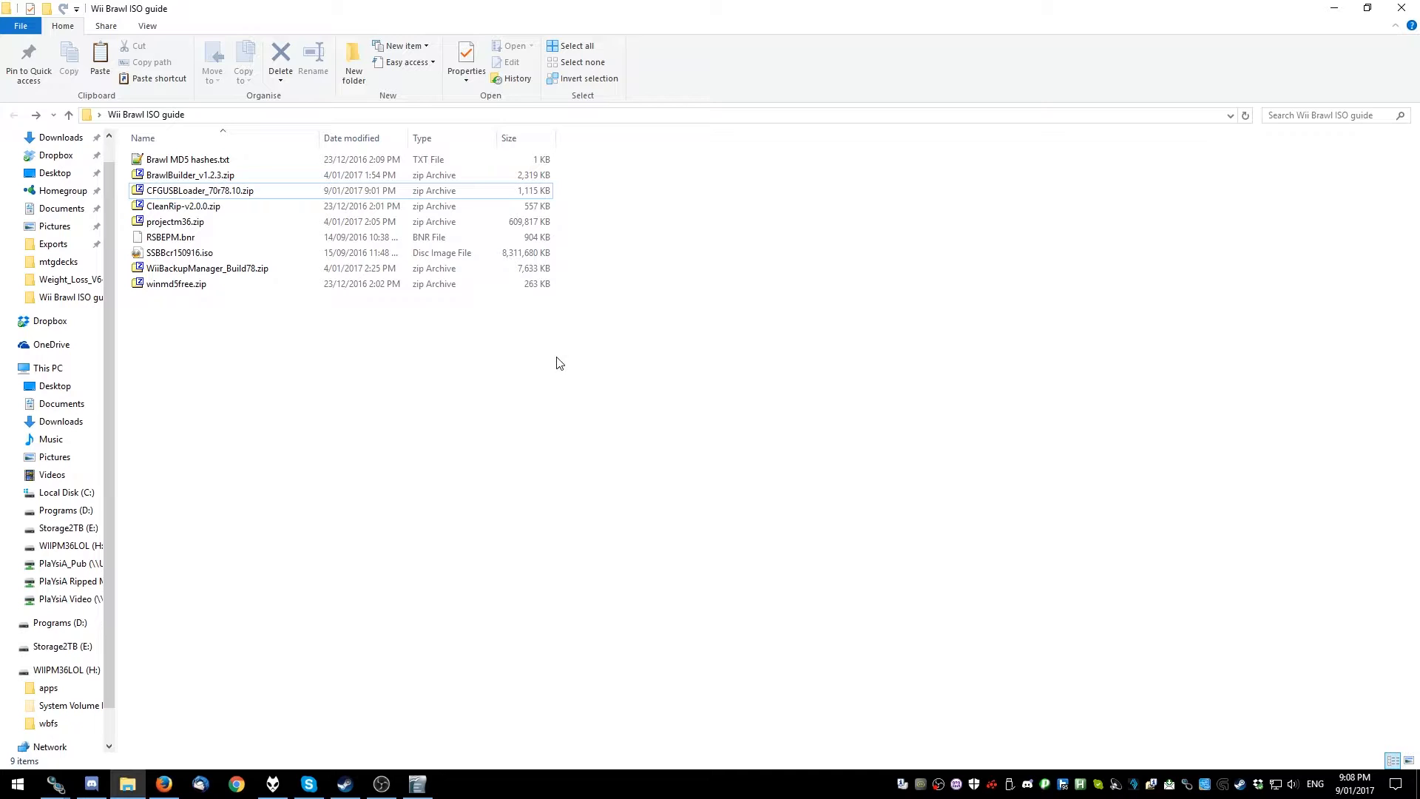
mouse_move(532, 331)
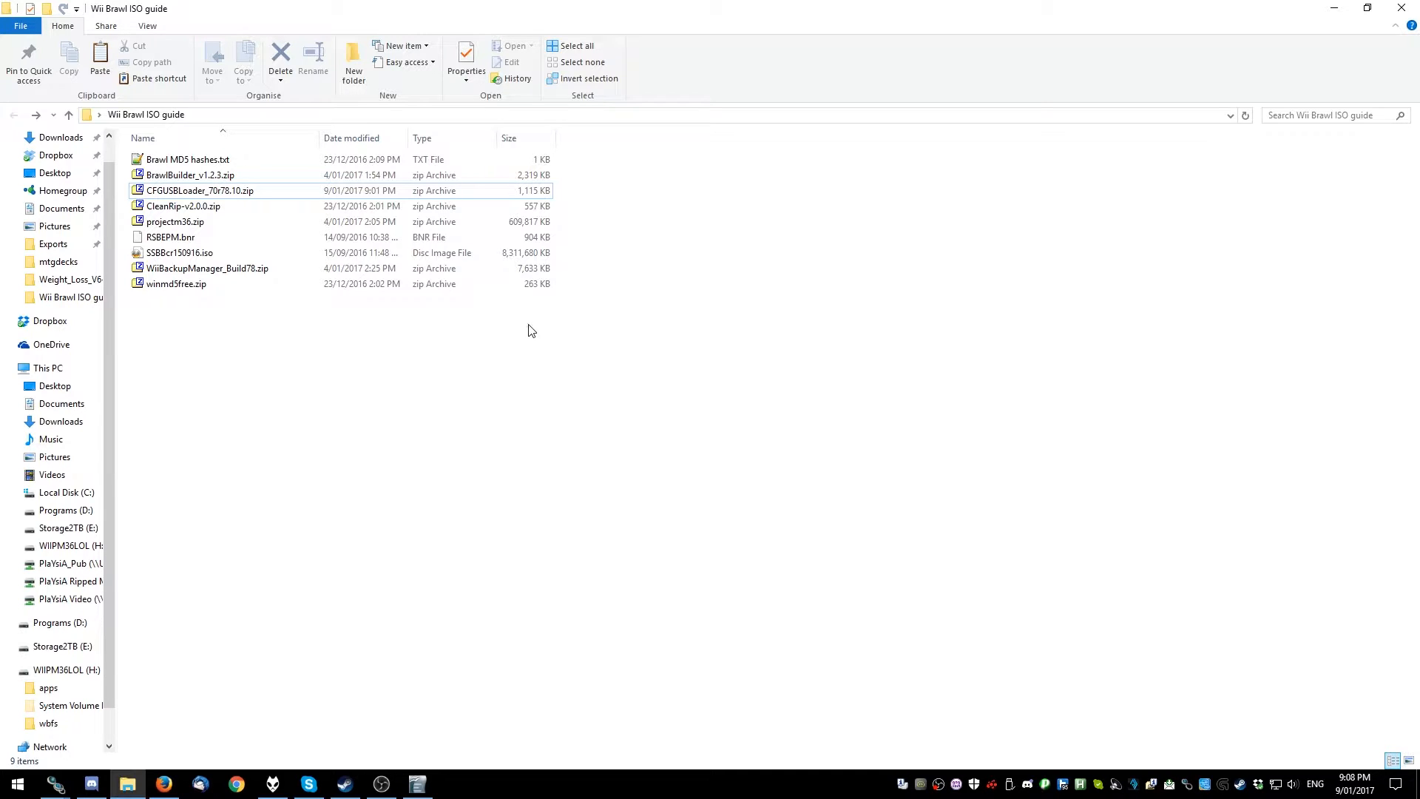
double_click(188, 160)
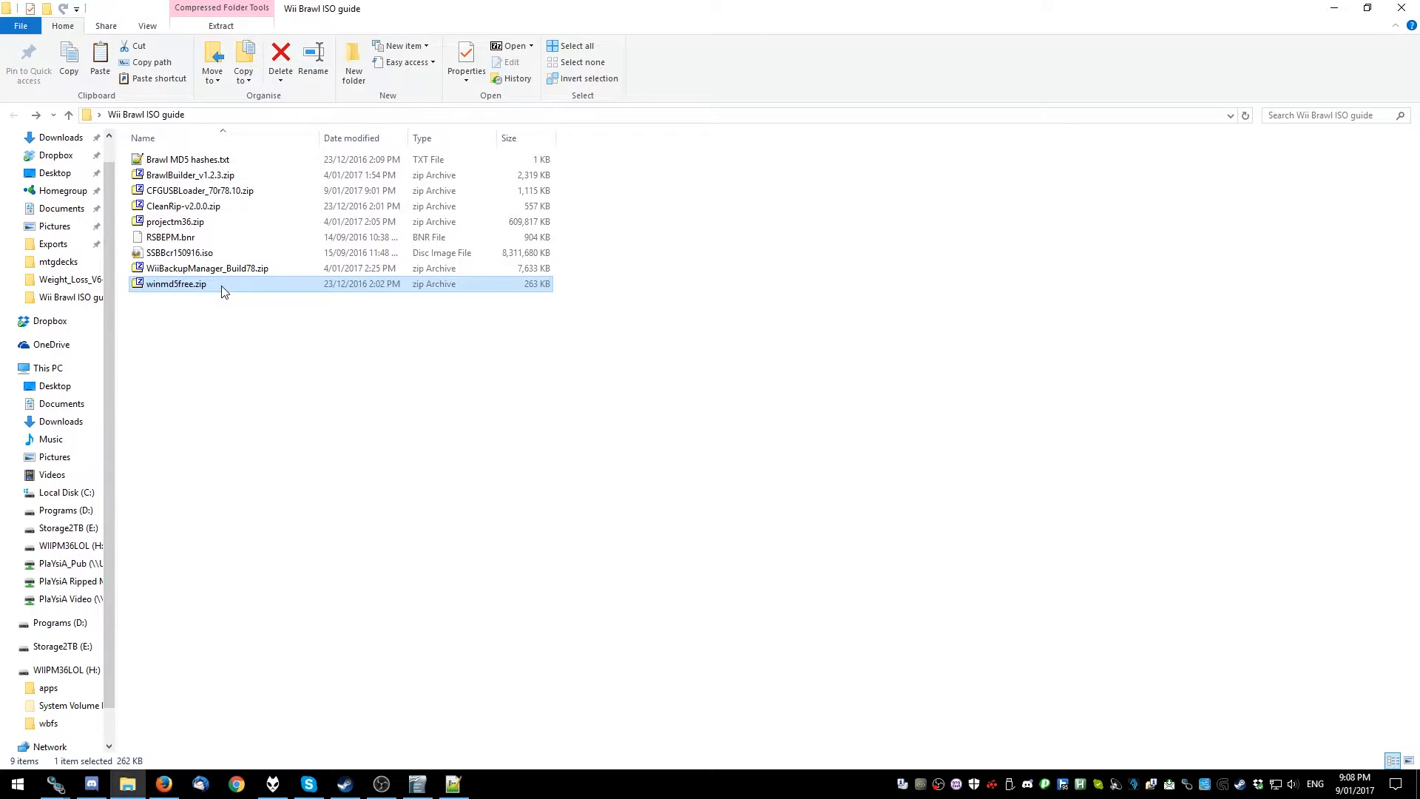
right_click(176, 283)
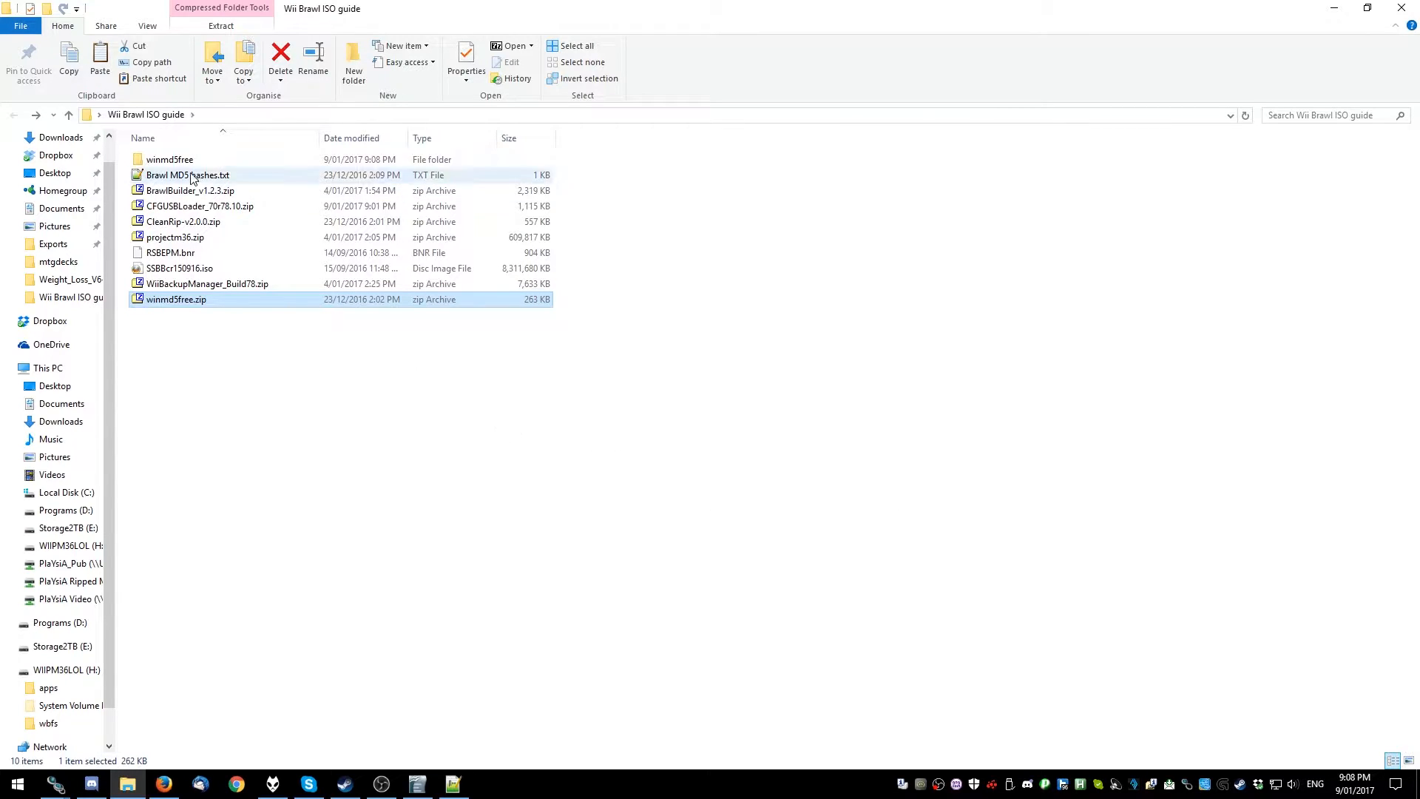
double_click(169, 160)
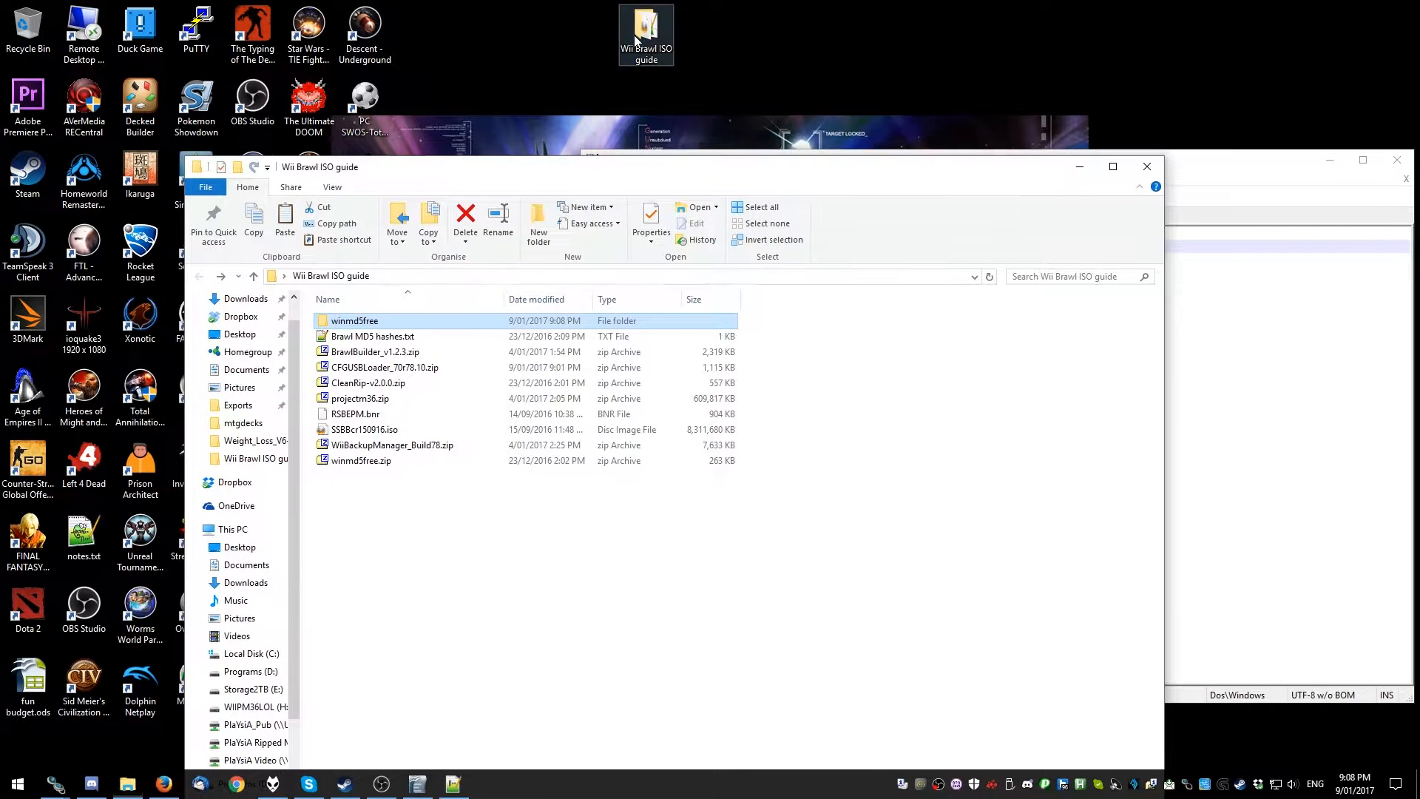
Verify the SSBBcr150916.iso MD5 matches the original value, then exit WinMD5Free
click(624, 97)
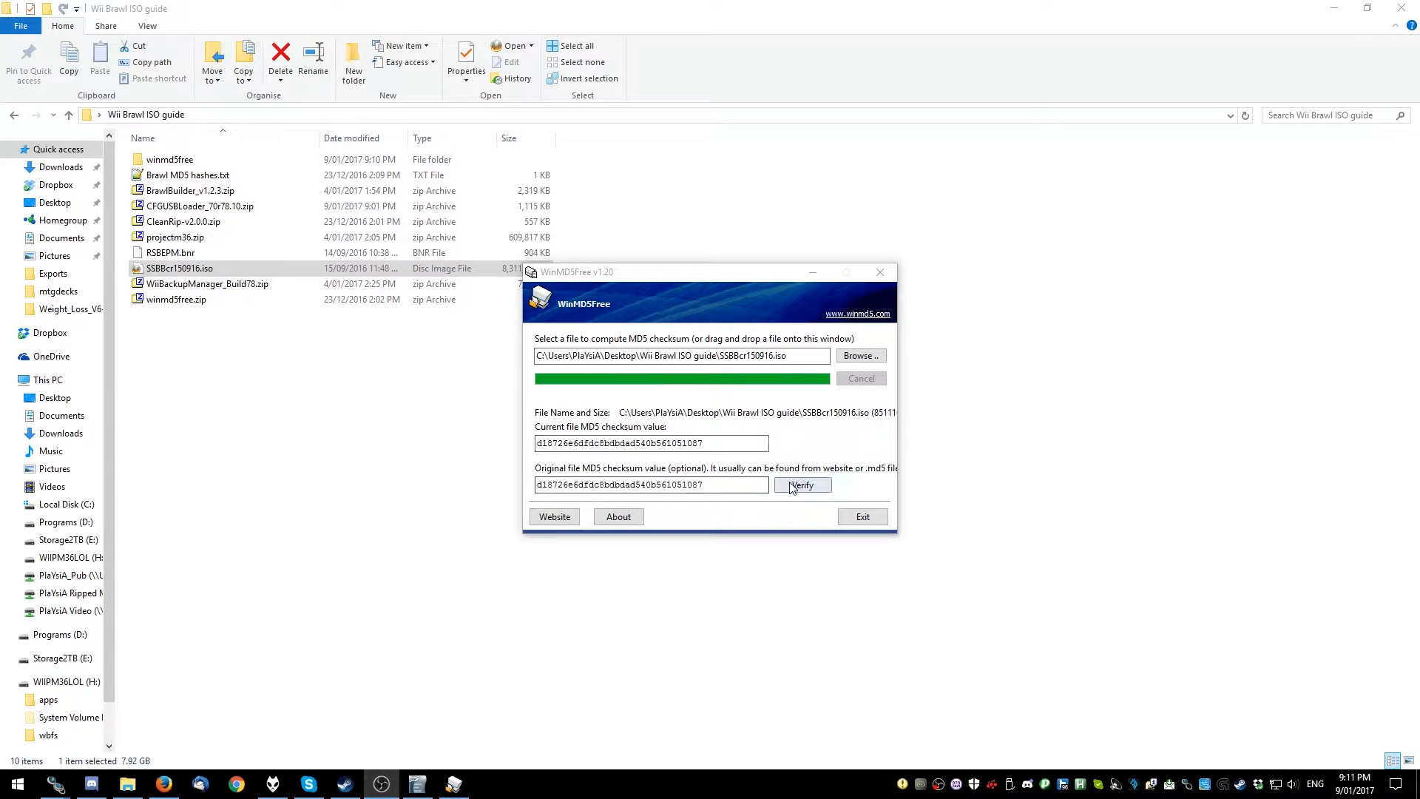
click(800, 484)
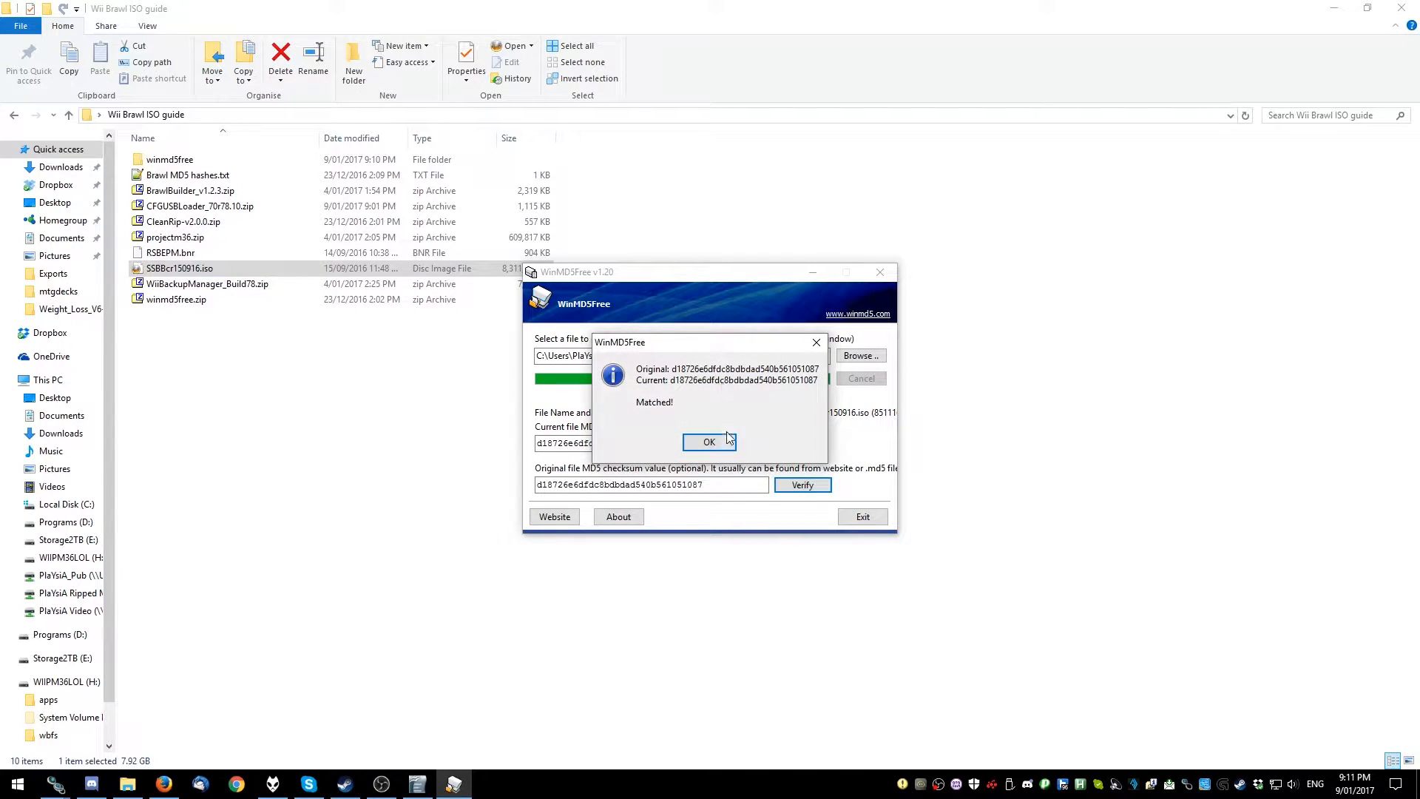
click(709, 442)
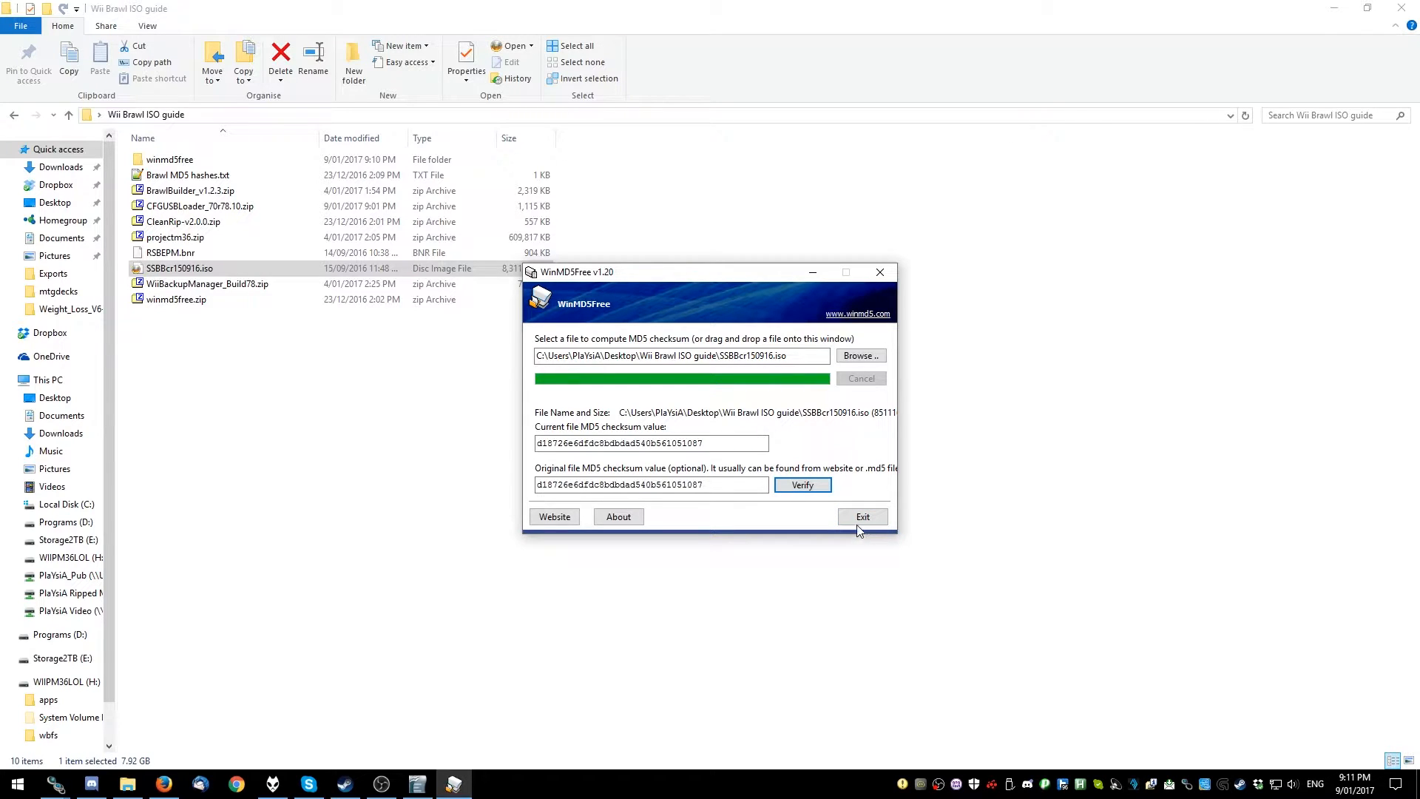
click(861, 516)
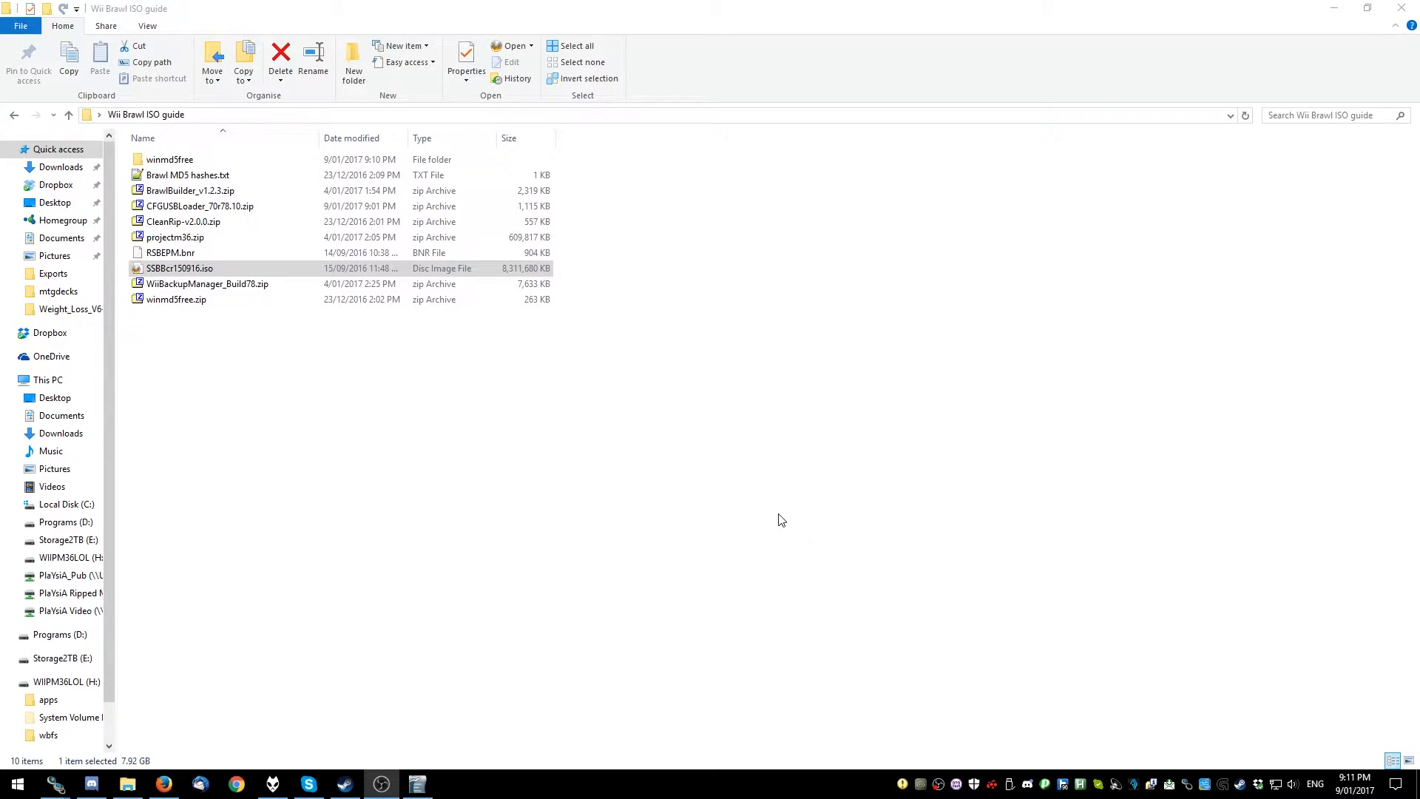
Extract BrawlBuilder_v1.2.3.zip into its own folder and launch BrawlBuilder.exe
click(190, 190)
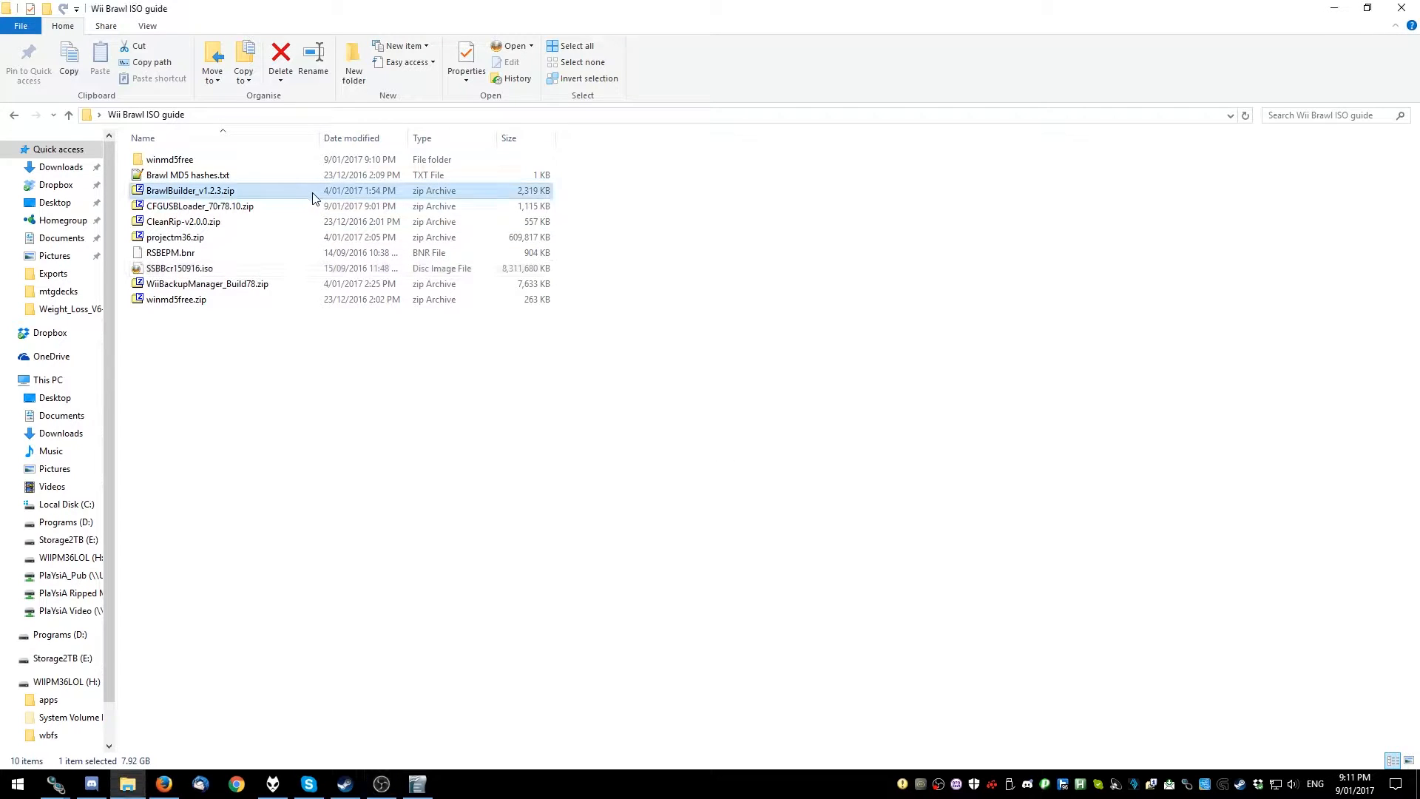
right_click(190, 190)
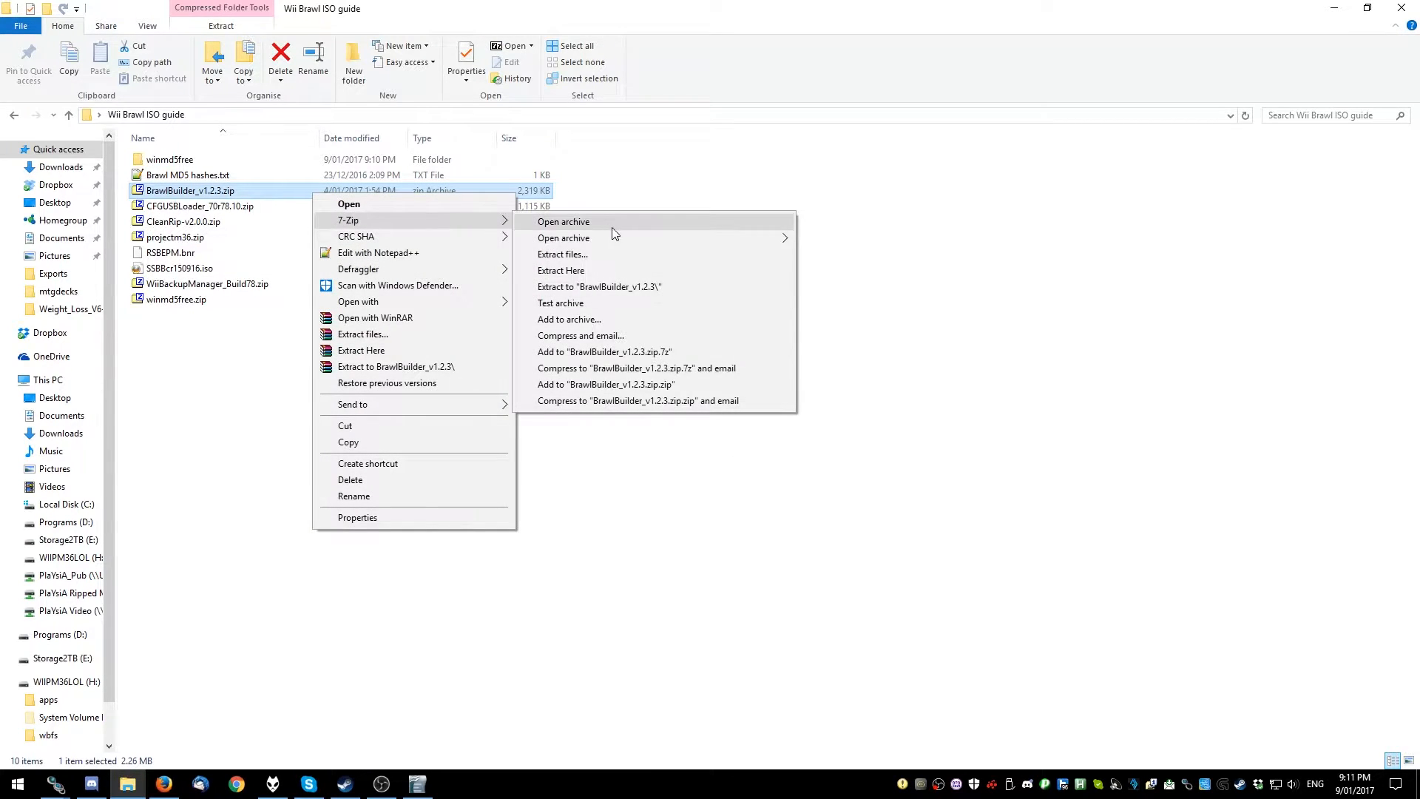
click(599, 286)
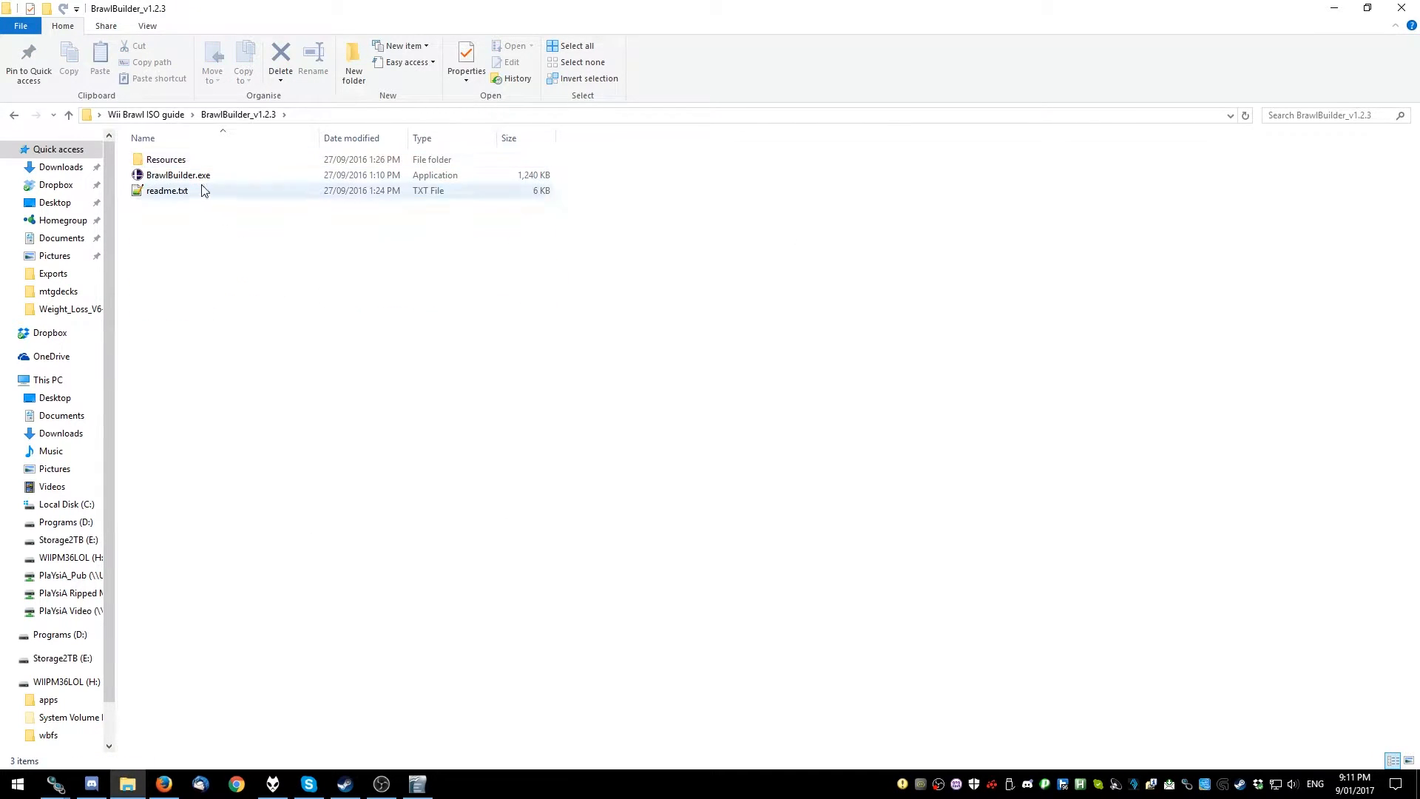
double_click(178, 174)
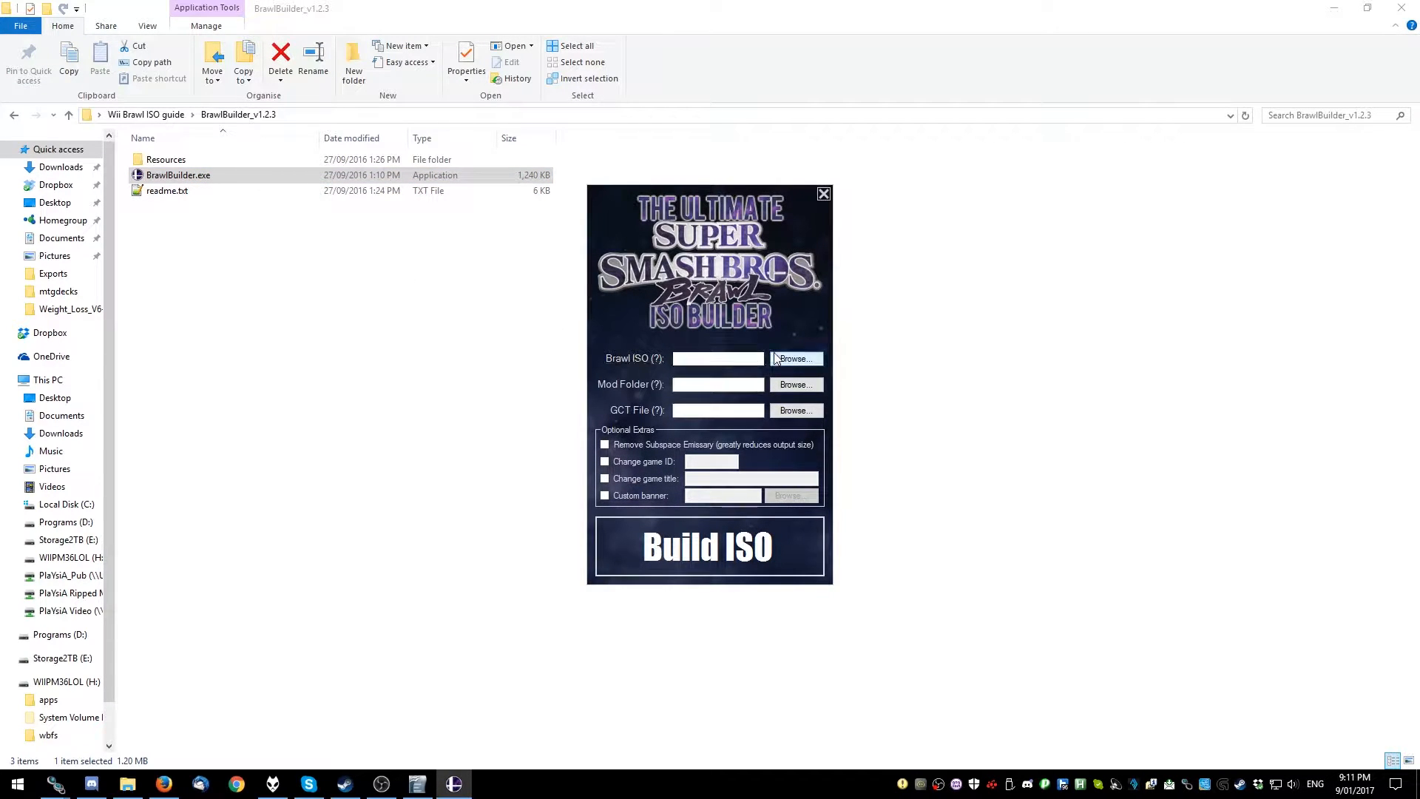
Load SSBBcr150916.iso as the Brawl ISO and view the mod folder help
click(794, 358)
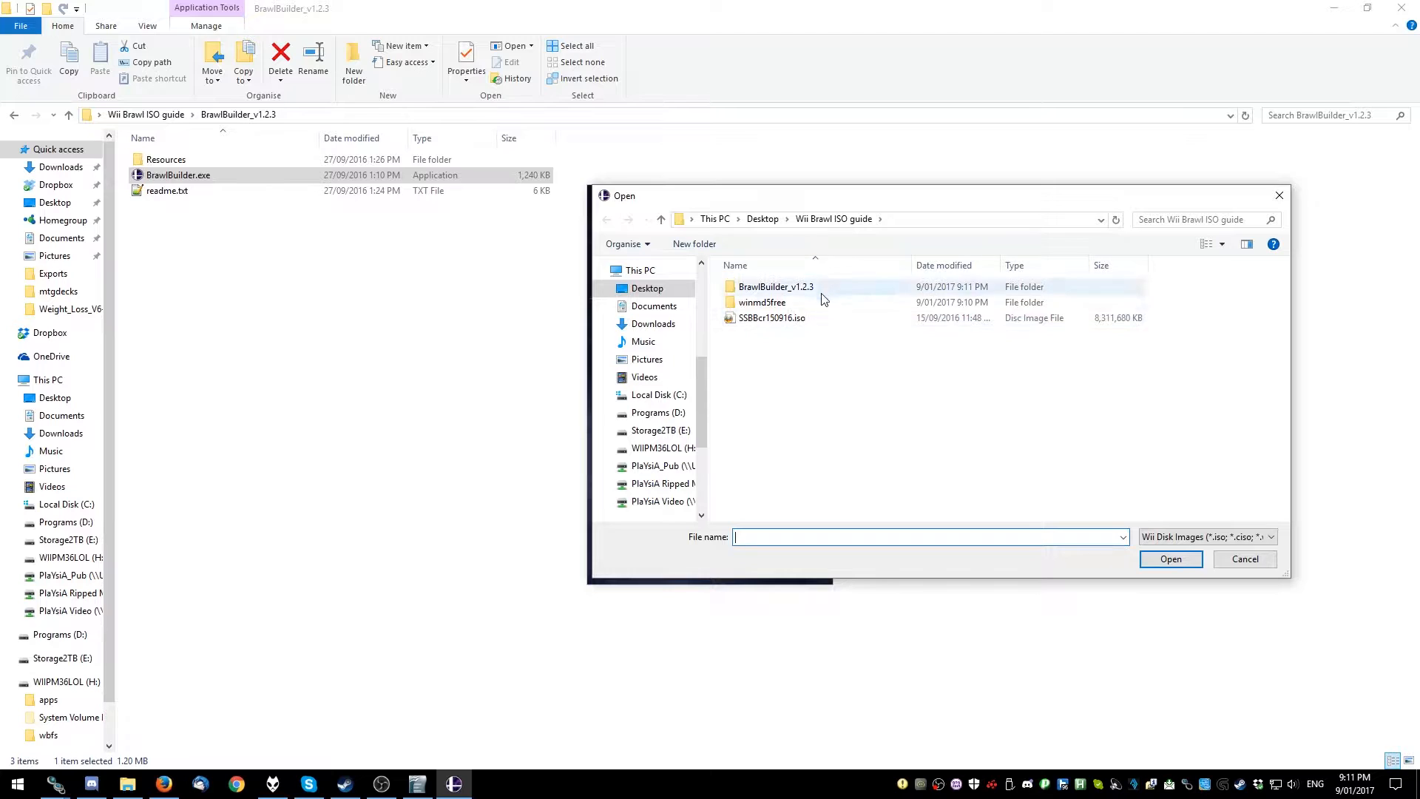
click(771, 318)
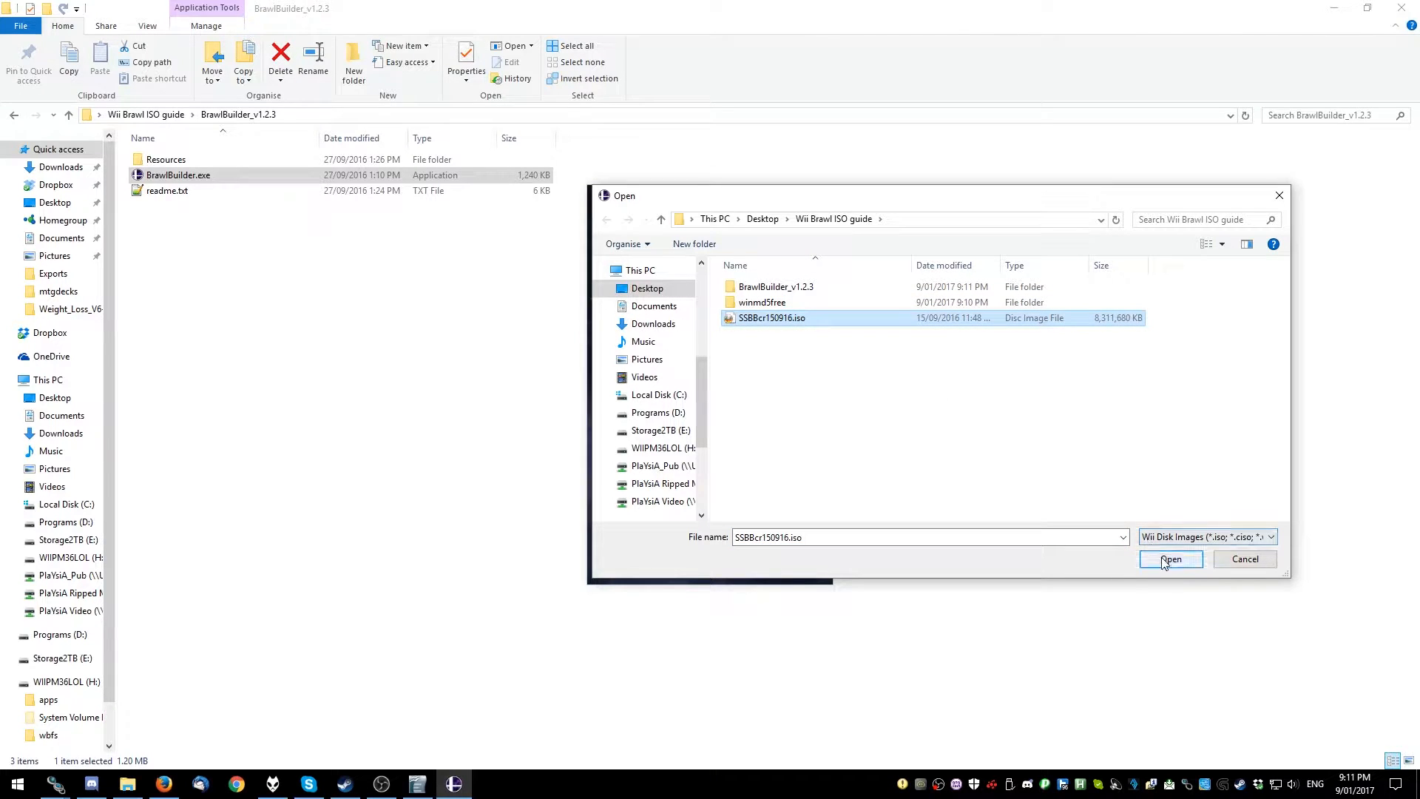
click(1170, 559)
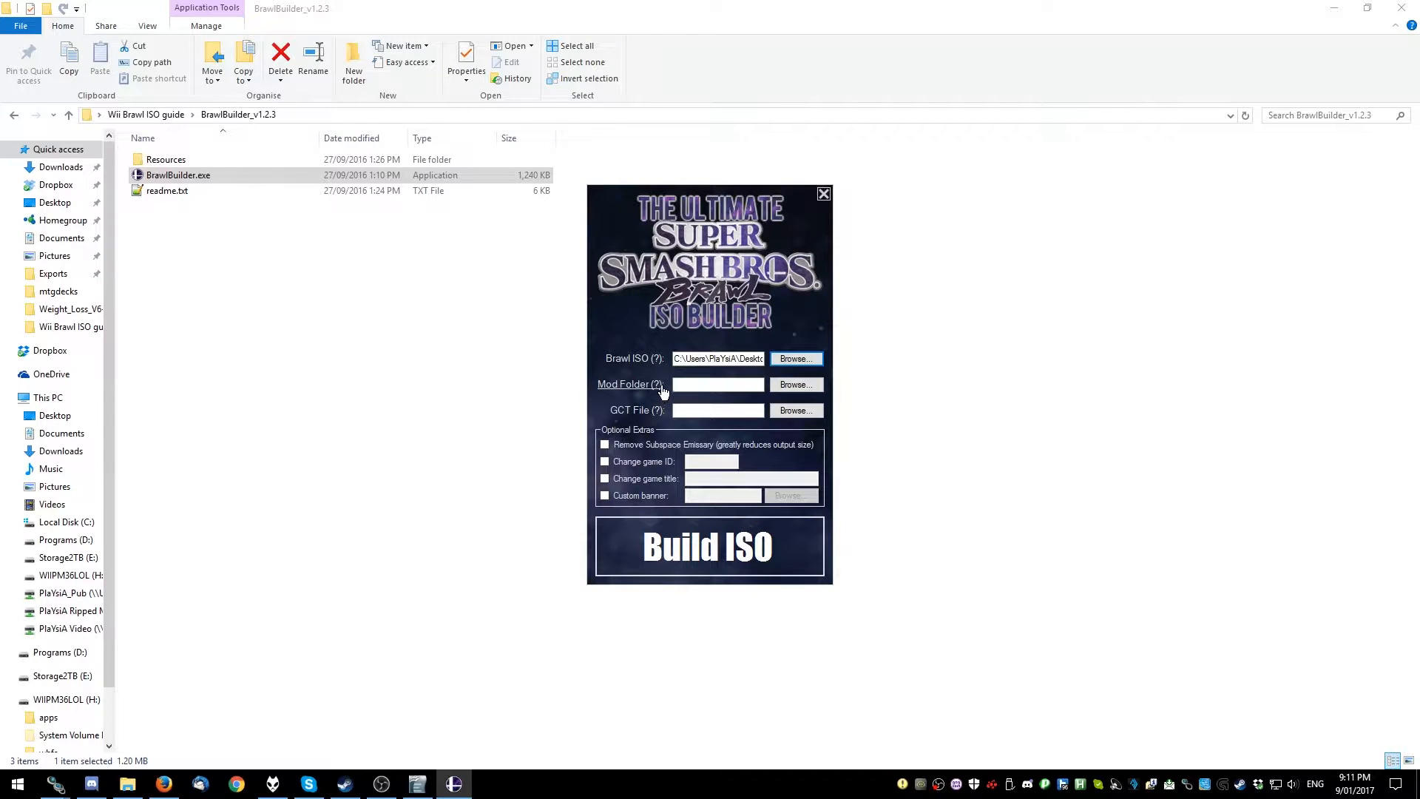
click(719, 384)
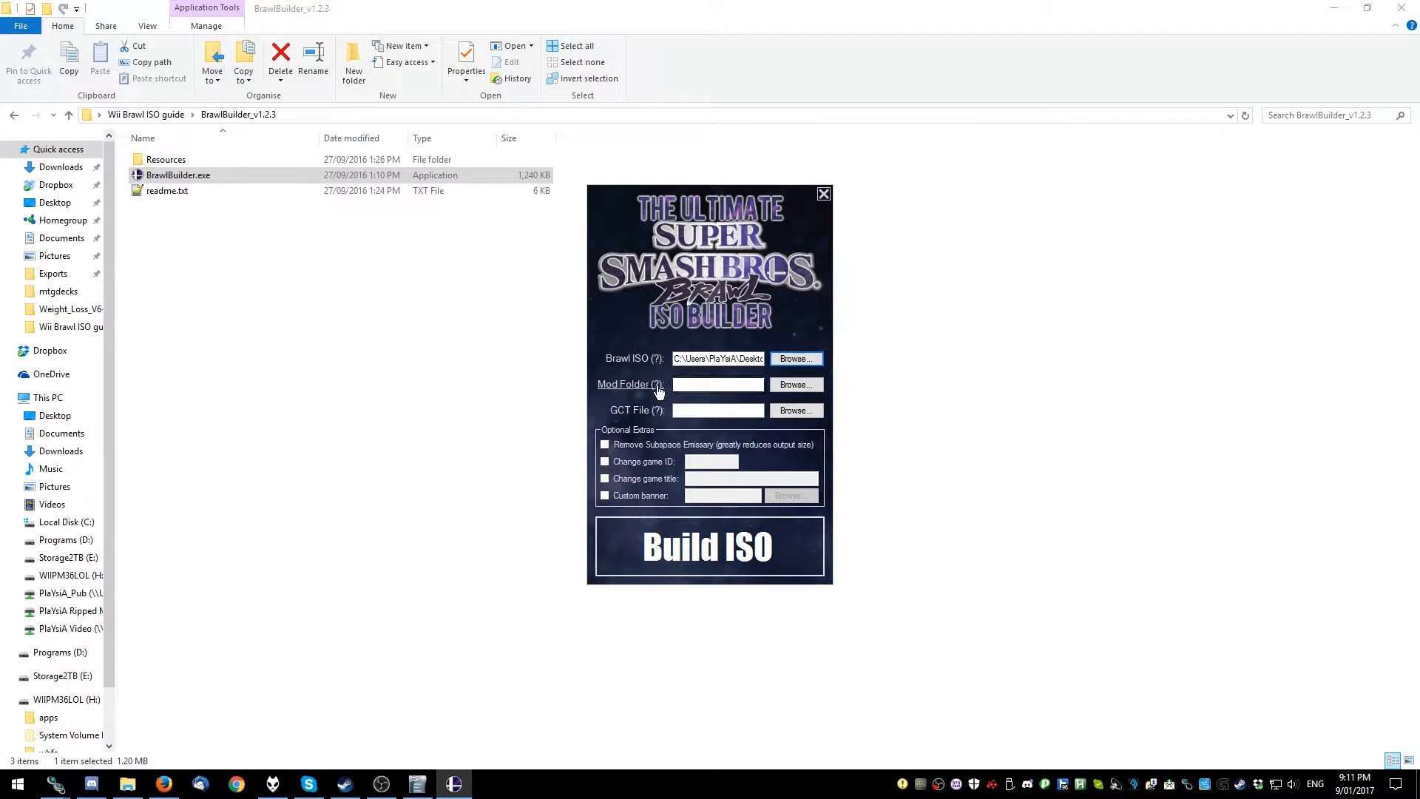
click(629, 384)
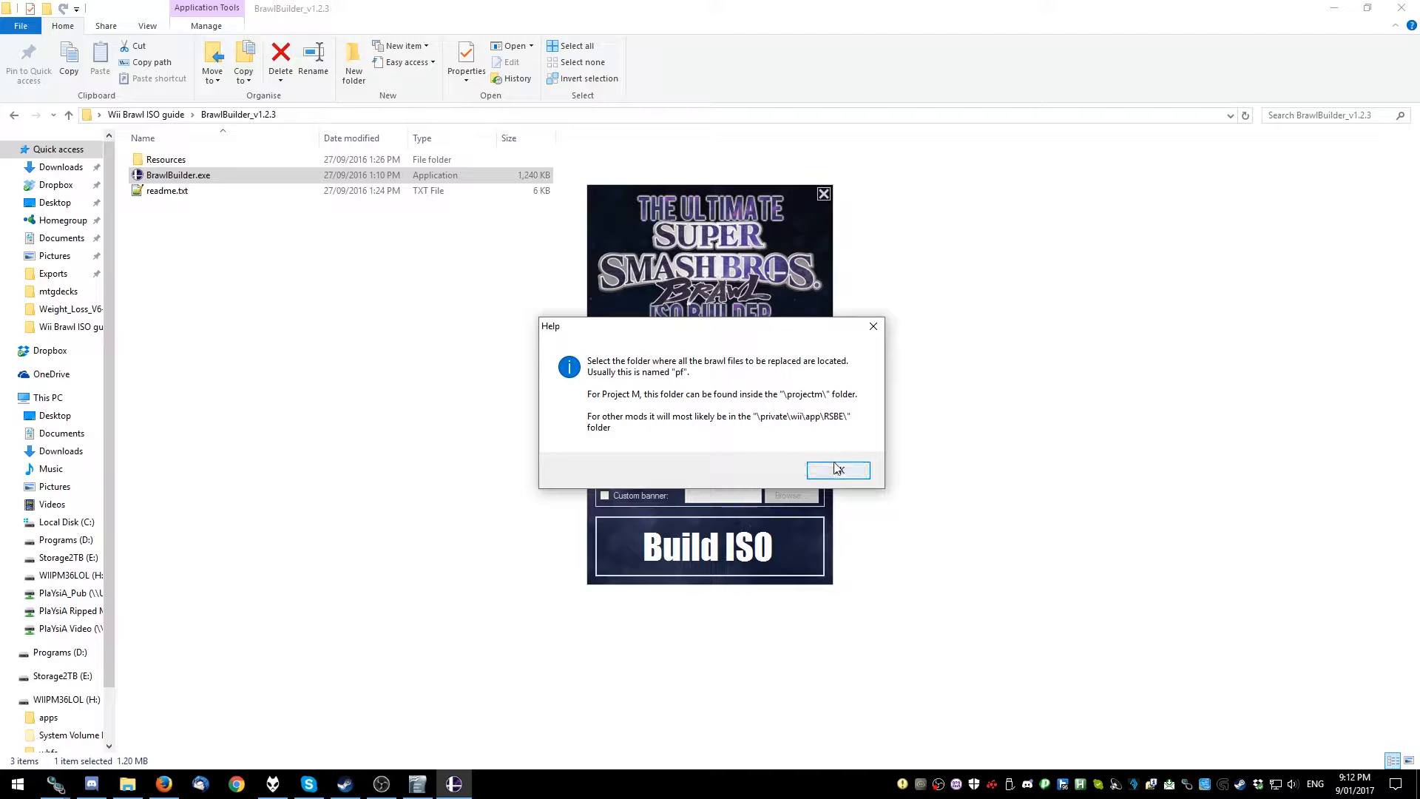
click(837, 470)
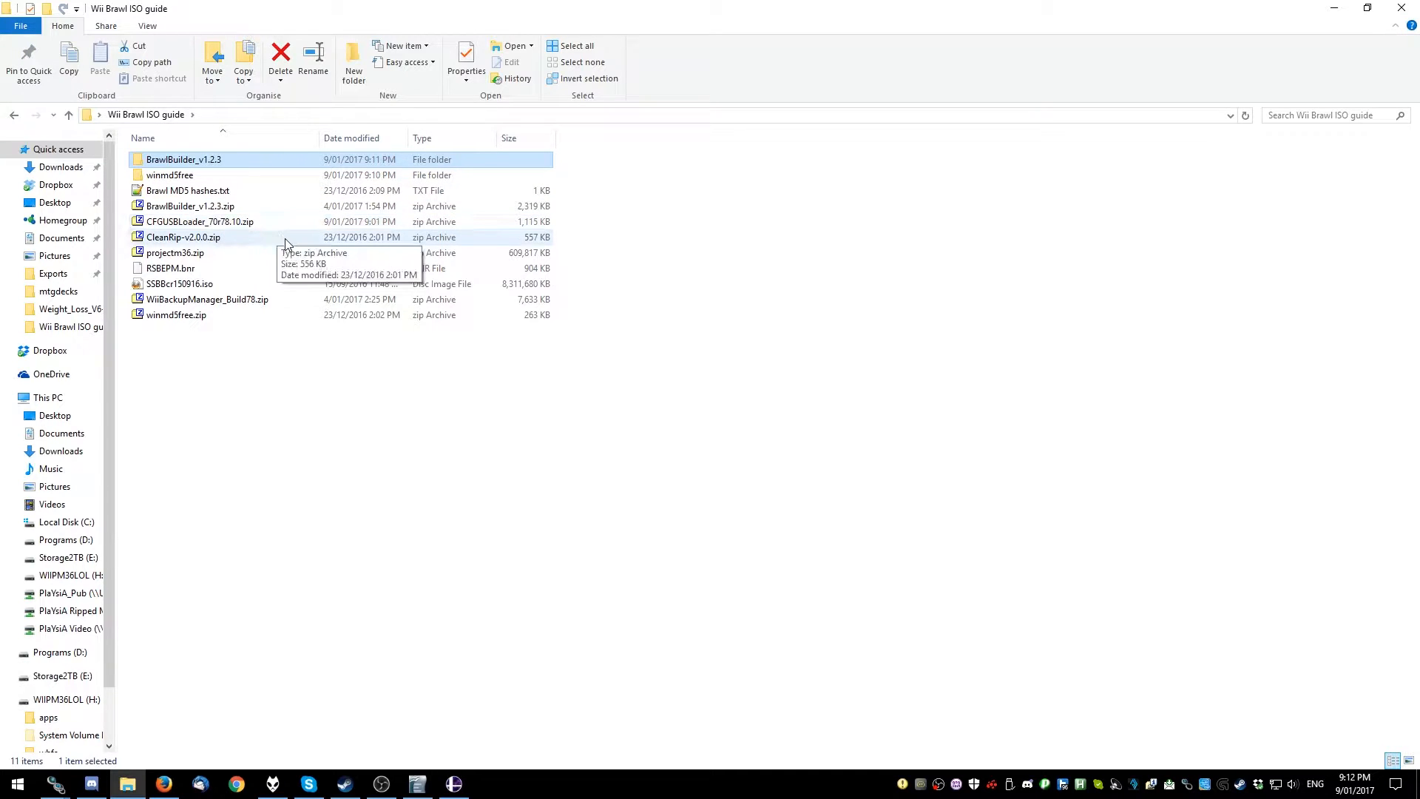
Extract the projectm36 archive into the guide folder and relaunch the Brawl ISO builder
click(175, 253)
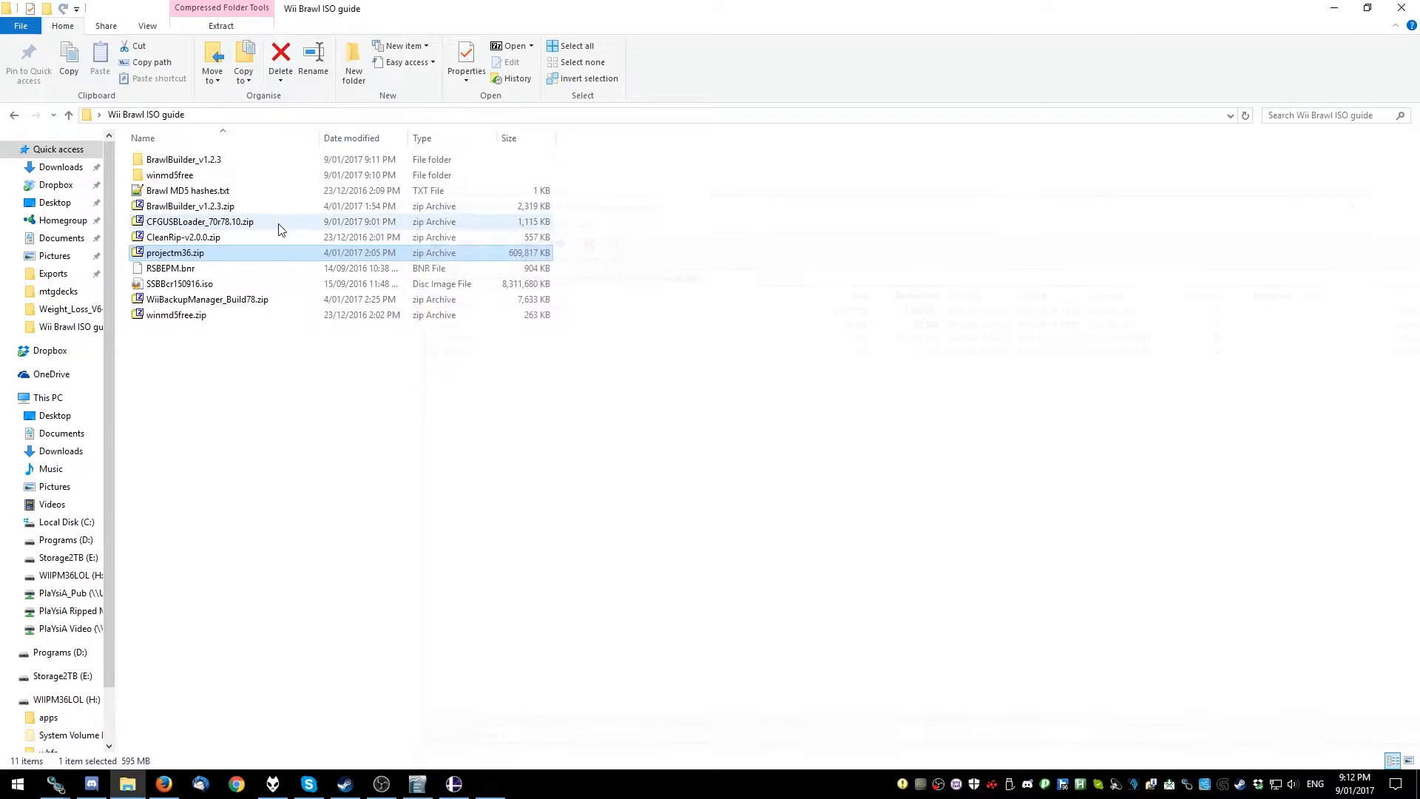
right_click(174, 253)
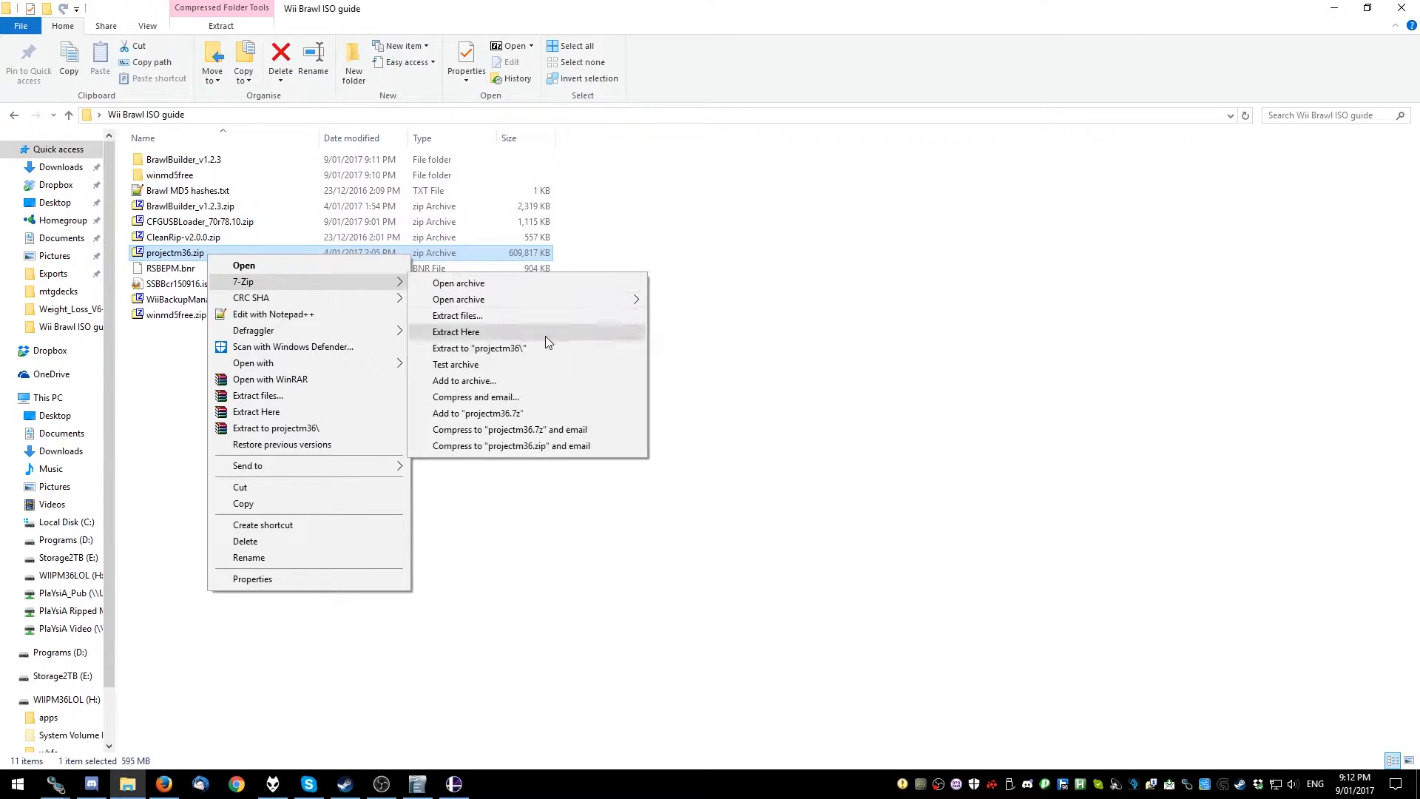
click(456, 332)
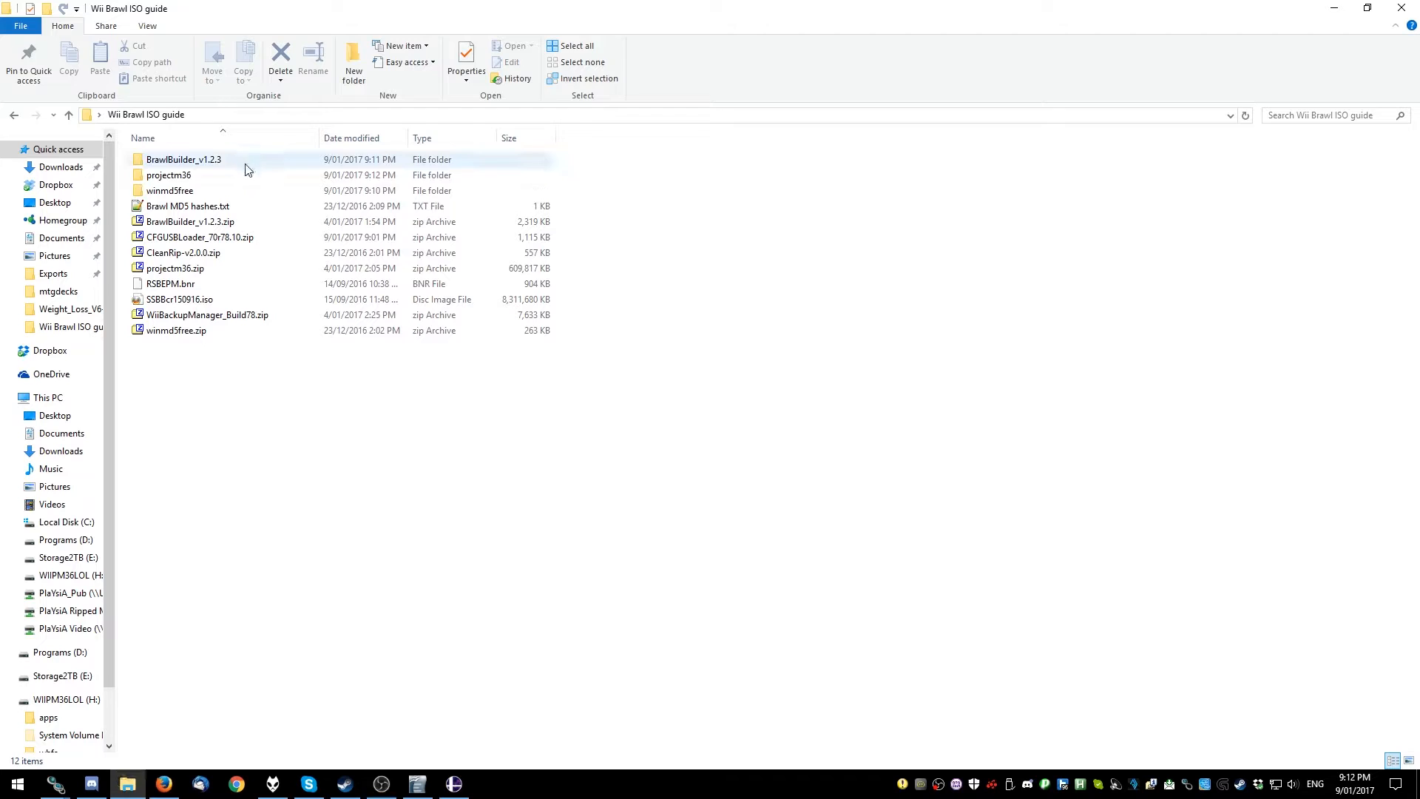
click(453, 783)
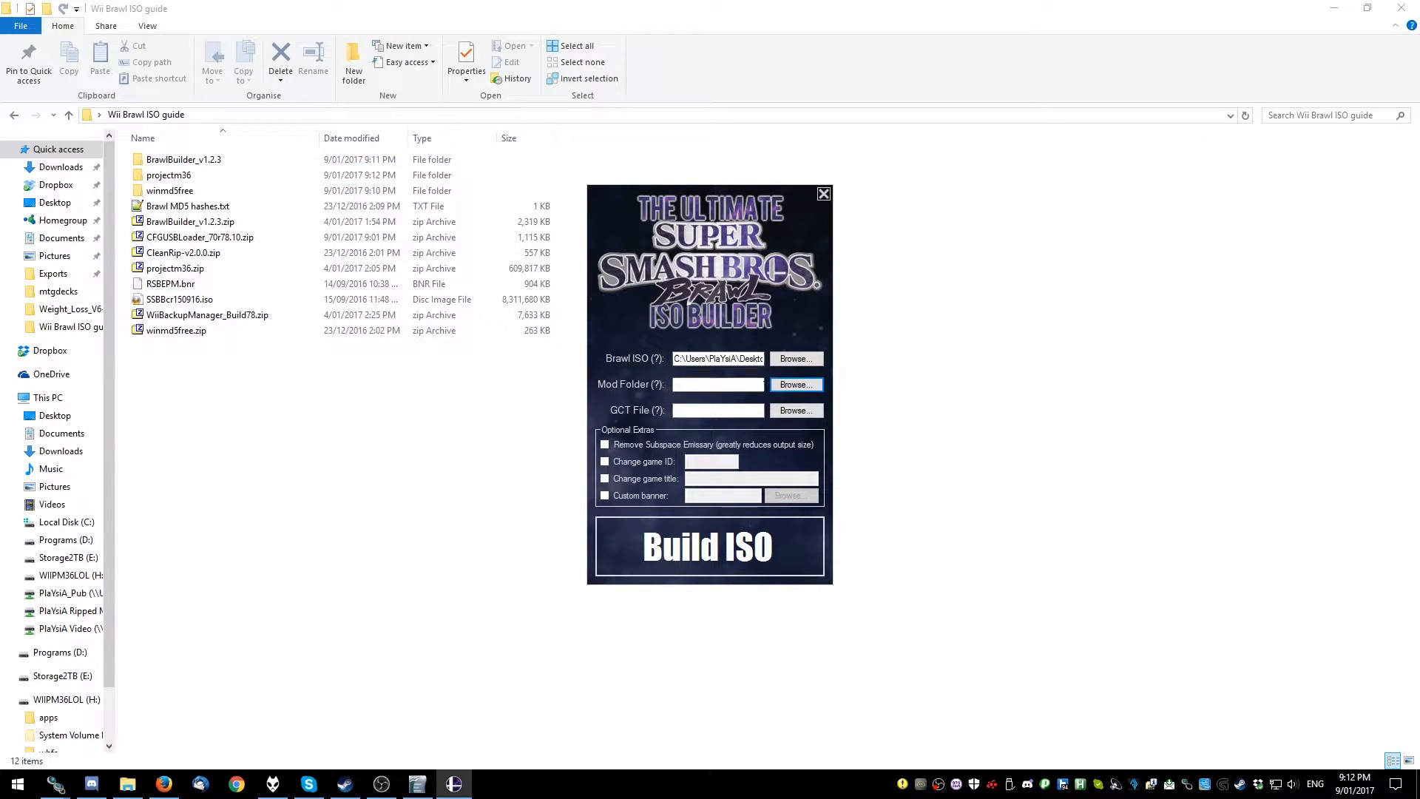
Set the mod folder to projectm36\projectm\pf
click(794, 384)
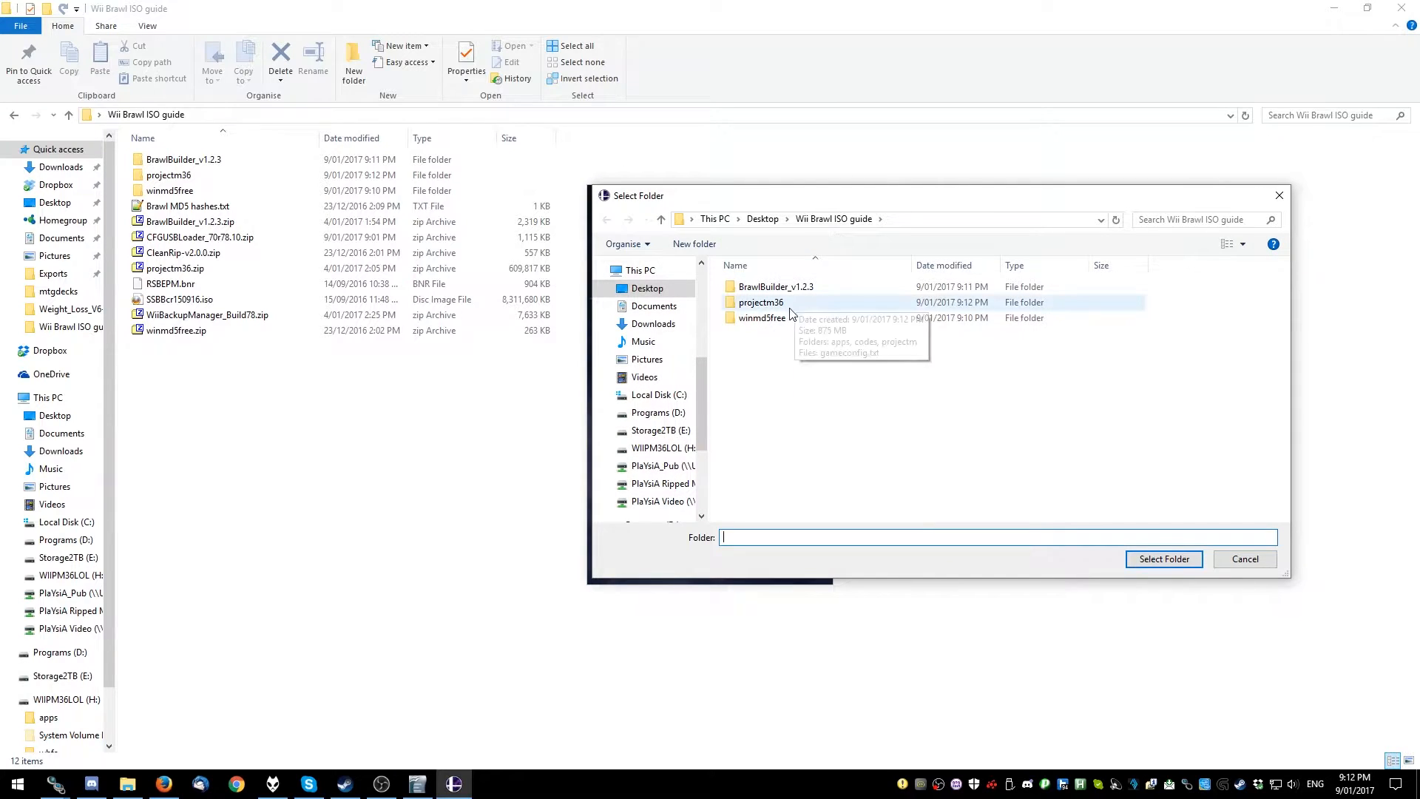
double_click(761, 302)
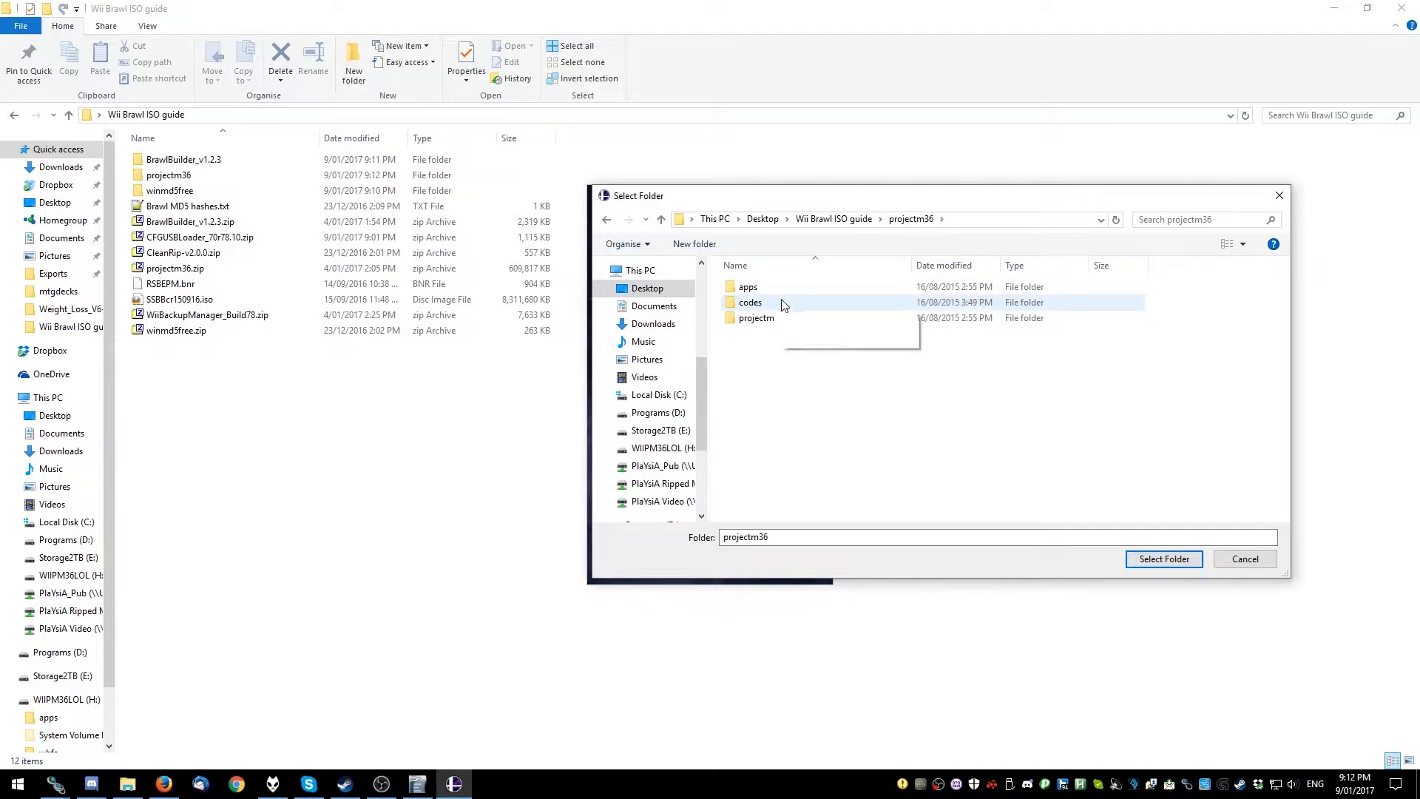
double_click(756, 318)
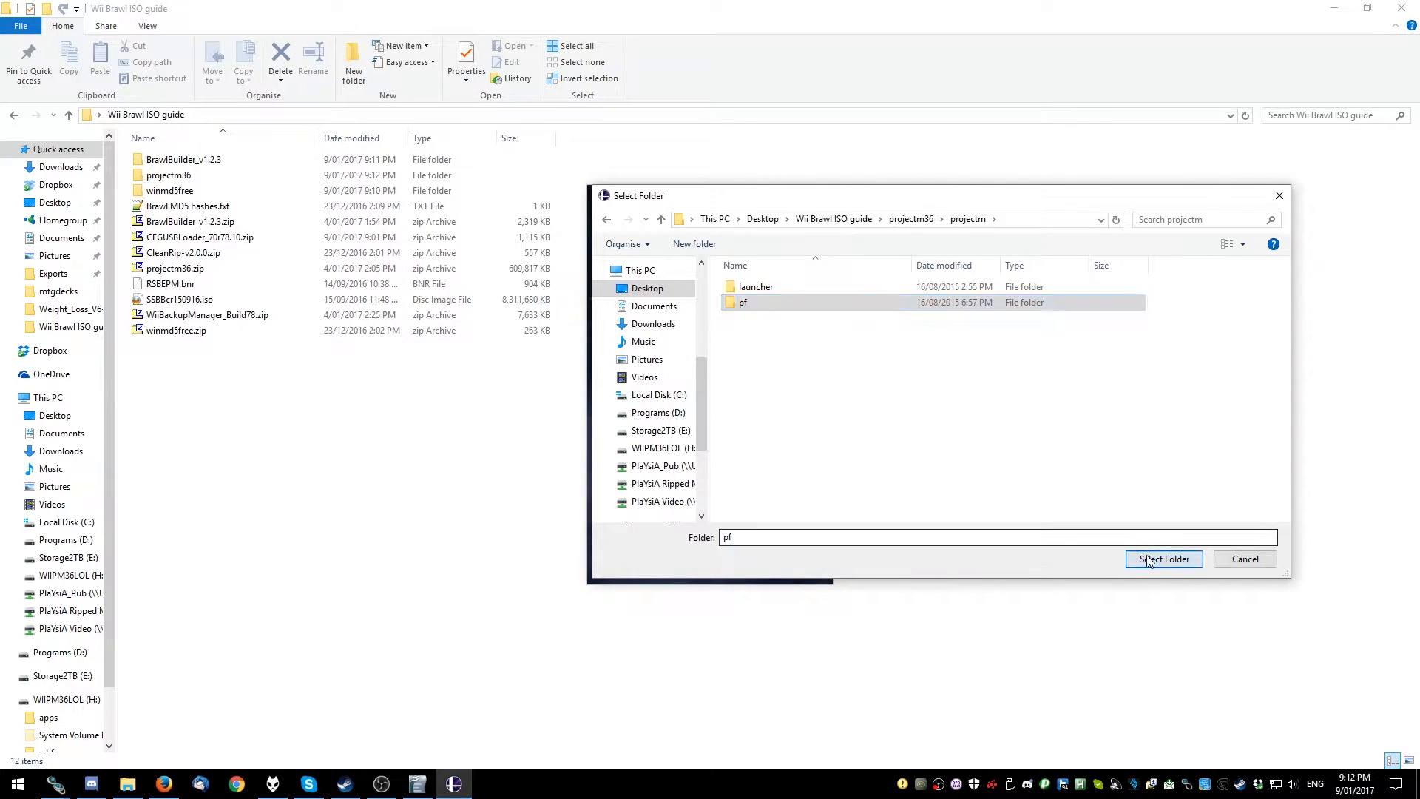
click(1164, 560)
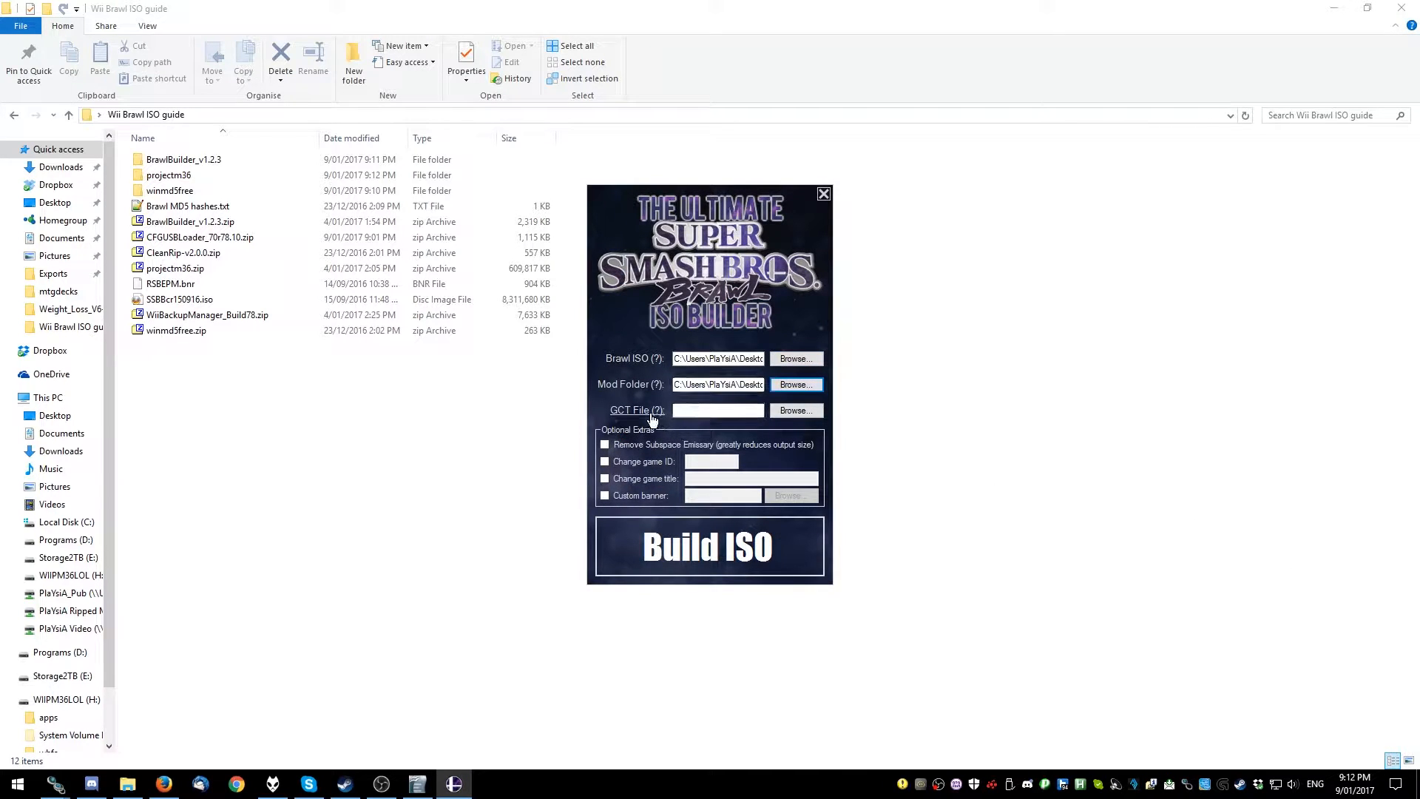
Set the GCT file to codes\RSBE01.gct
click(794, 409)
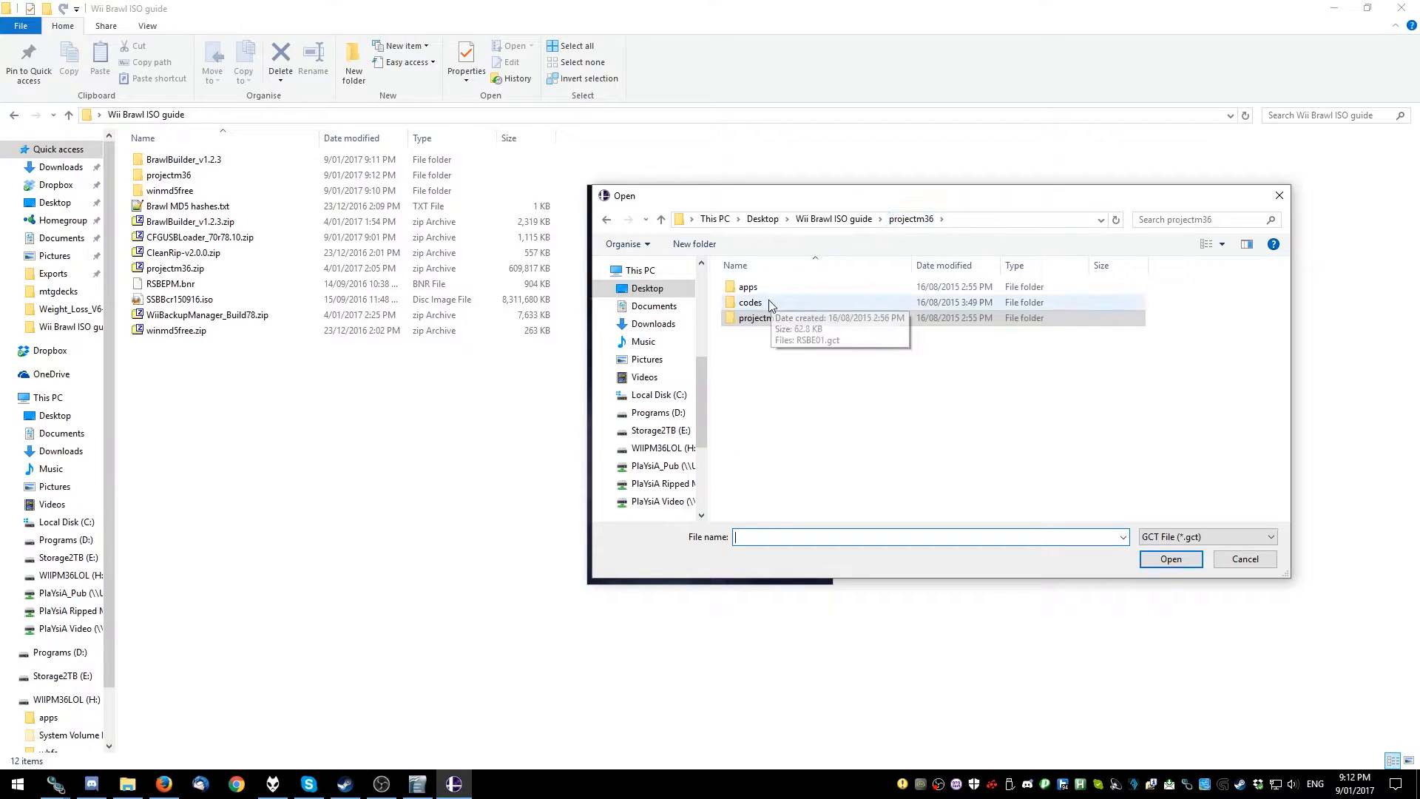
double_click(751, 302)
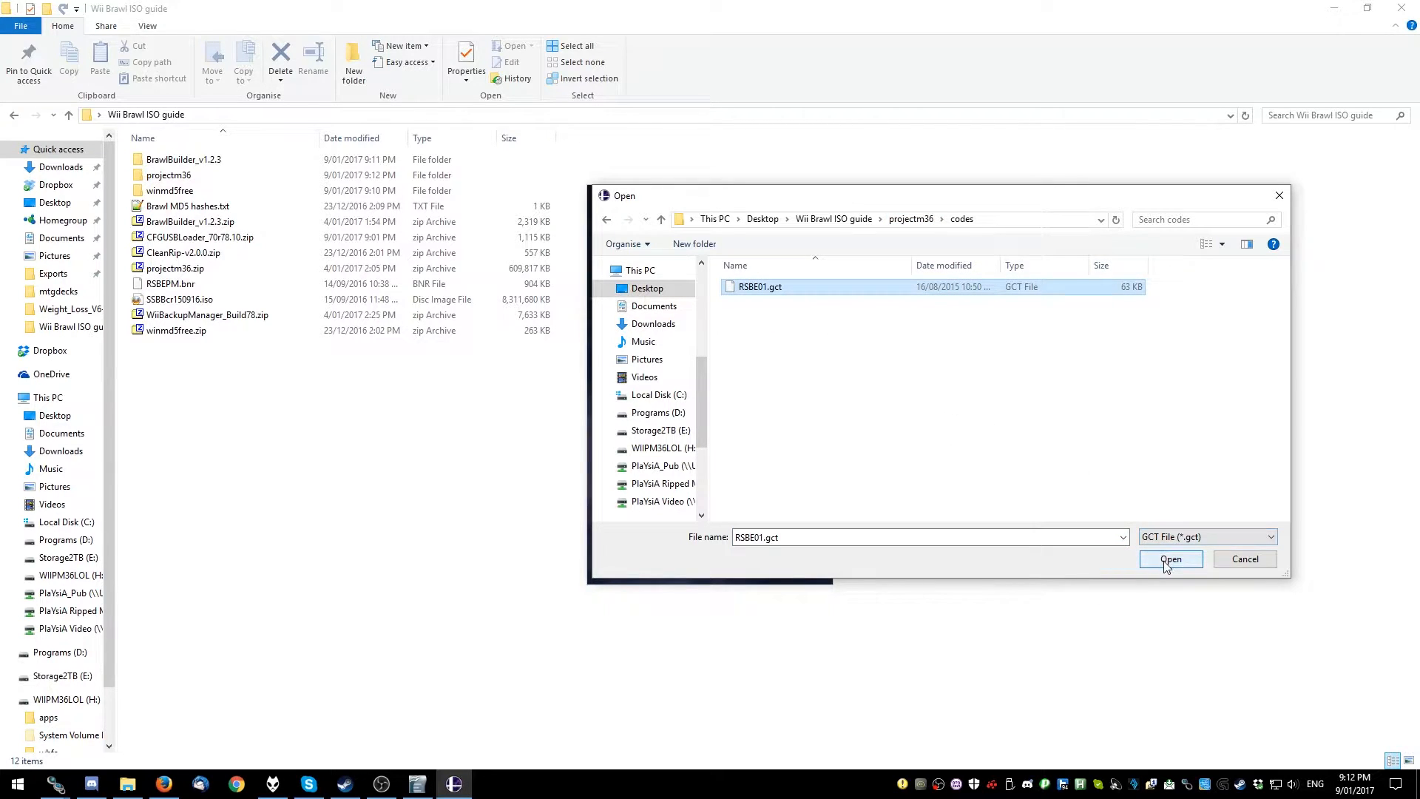
click(1170, 559)
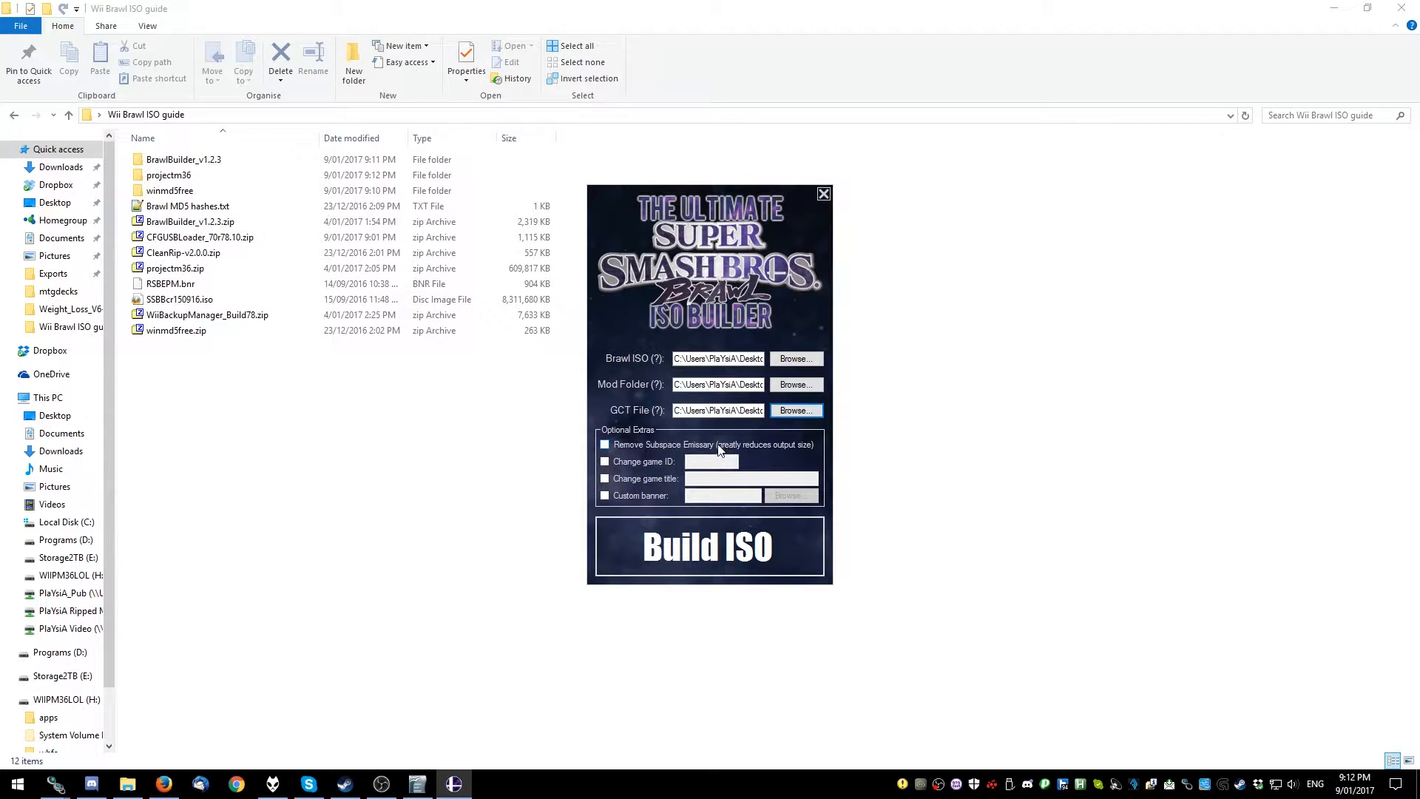
Remove Subspace Emissary, set game ID RSBEPM, title 'Project M 3.6', and tick Custom banner
click(605, 444)
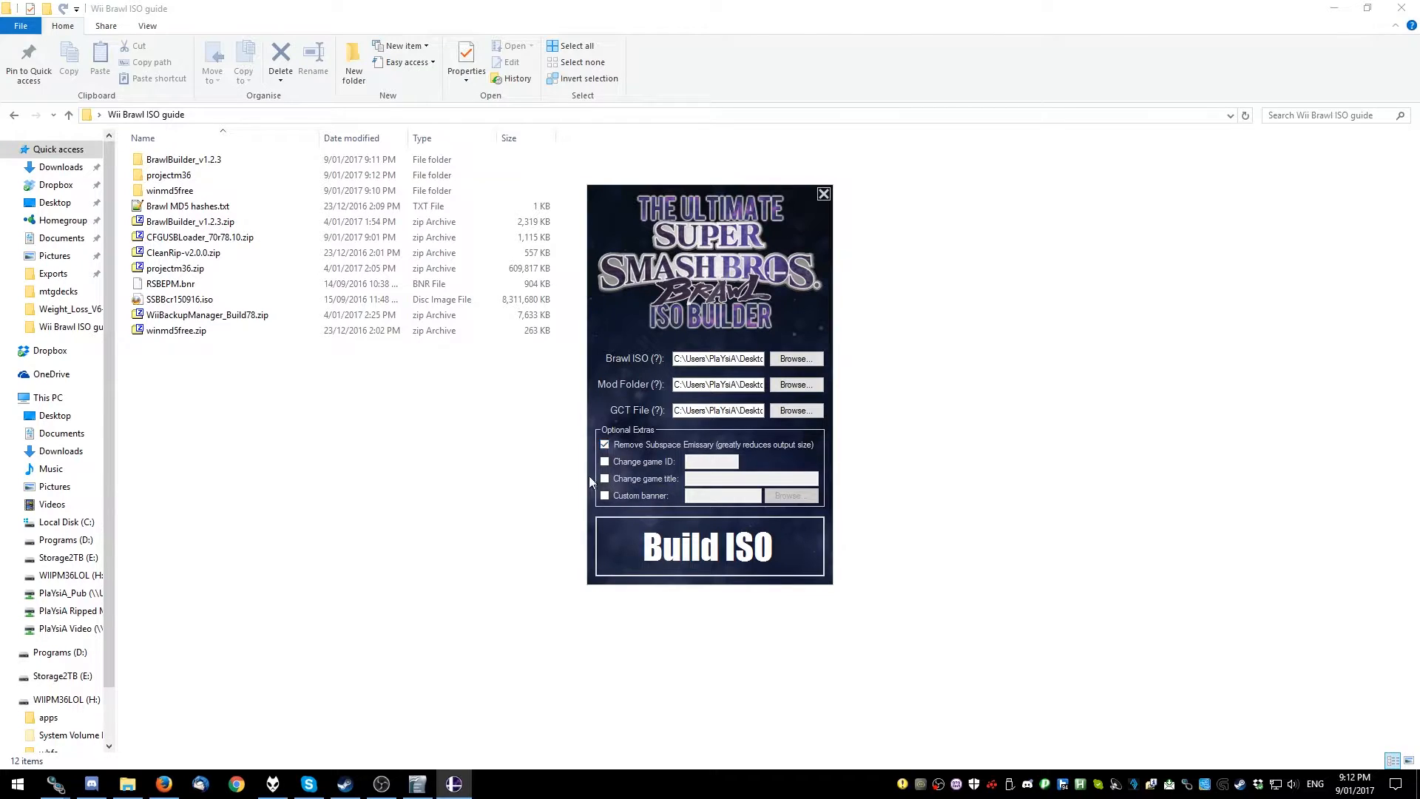
mouse_move(657, 479)
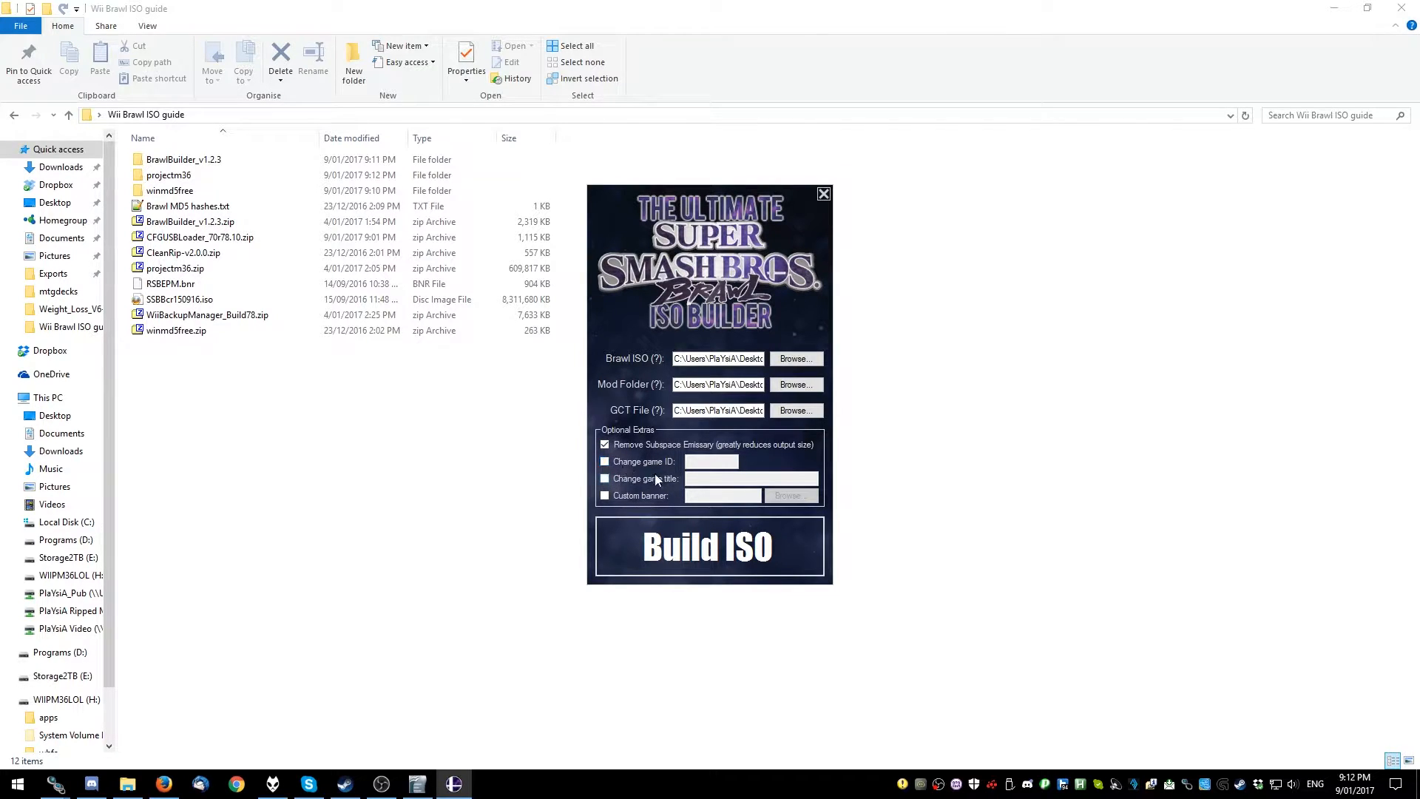
click(605, 461)
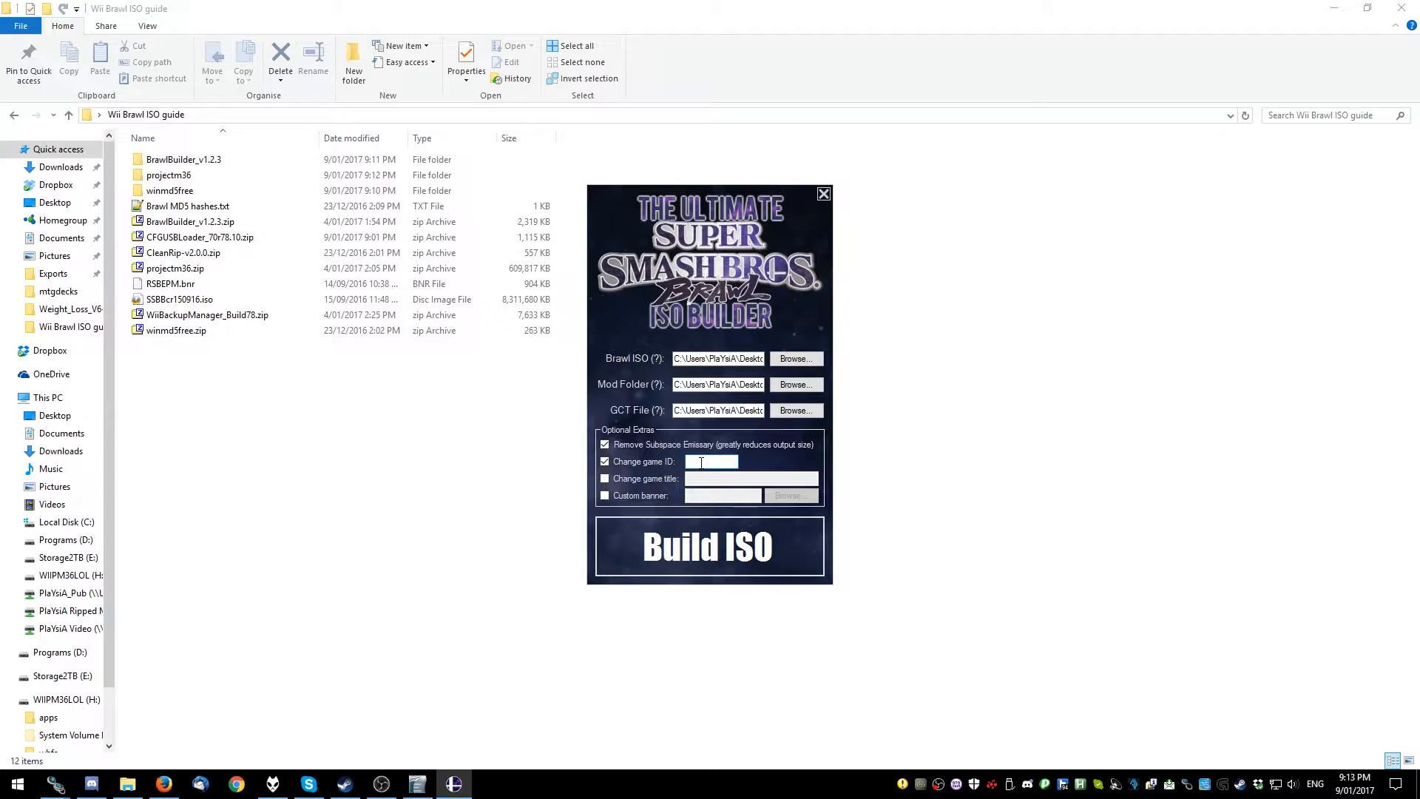
text(RSBEP)
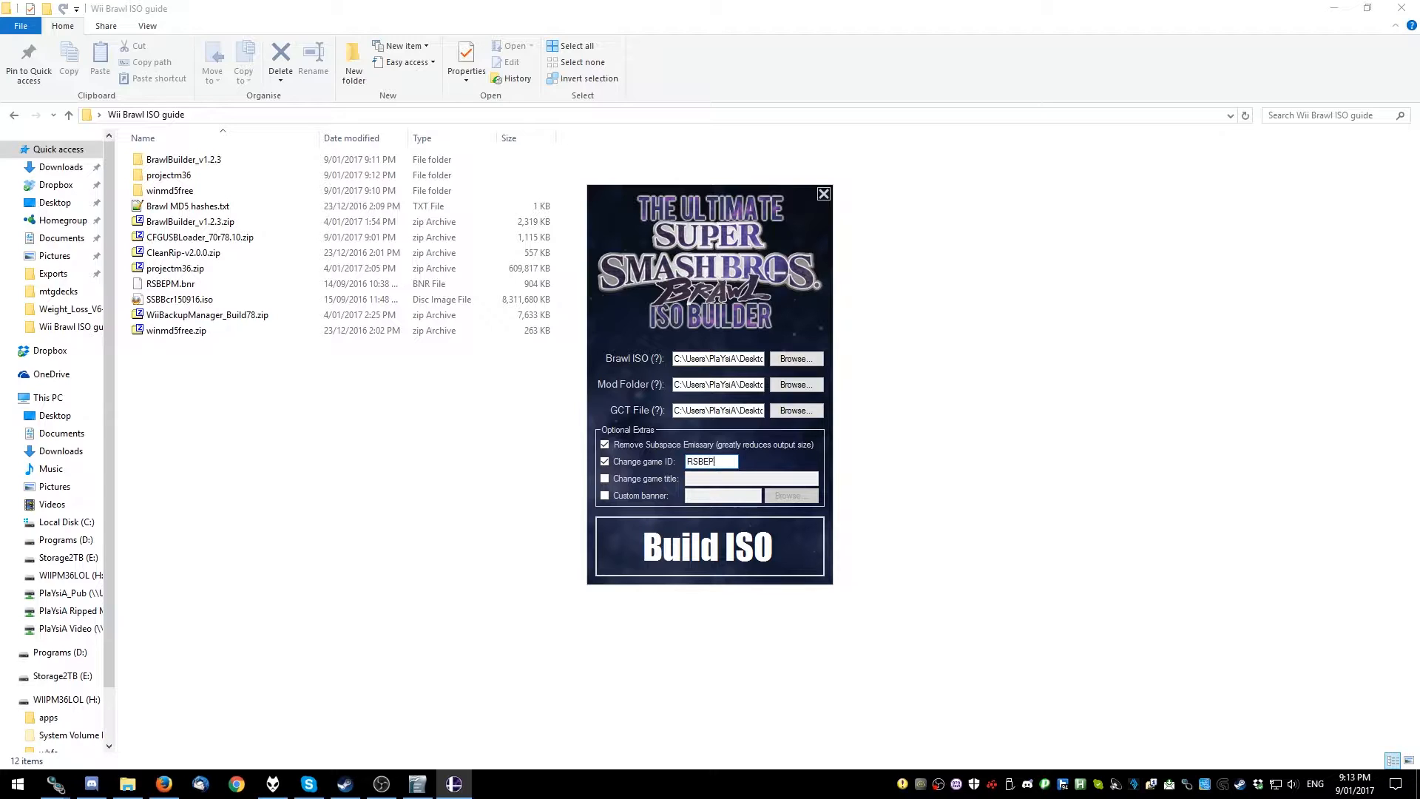
text(M)
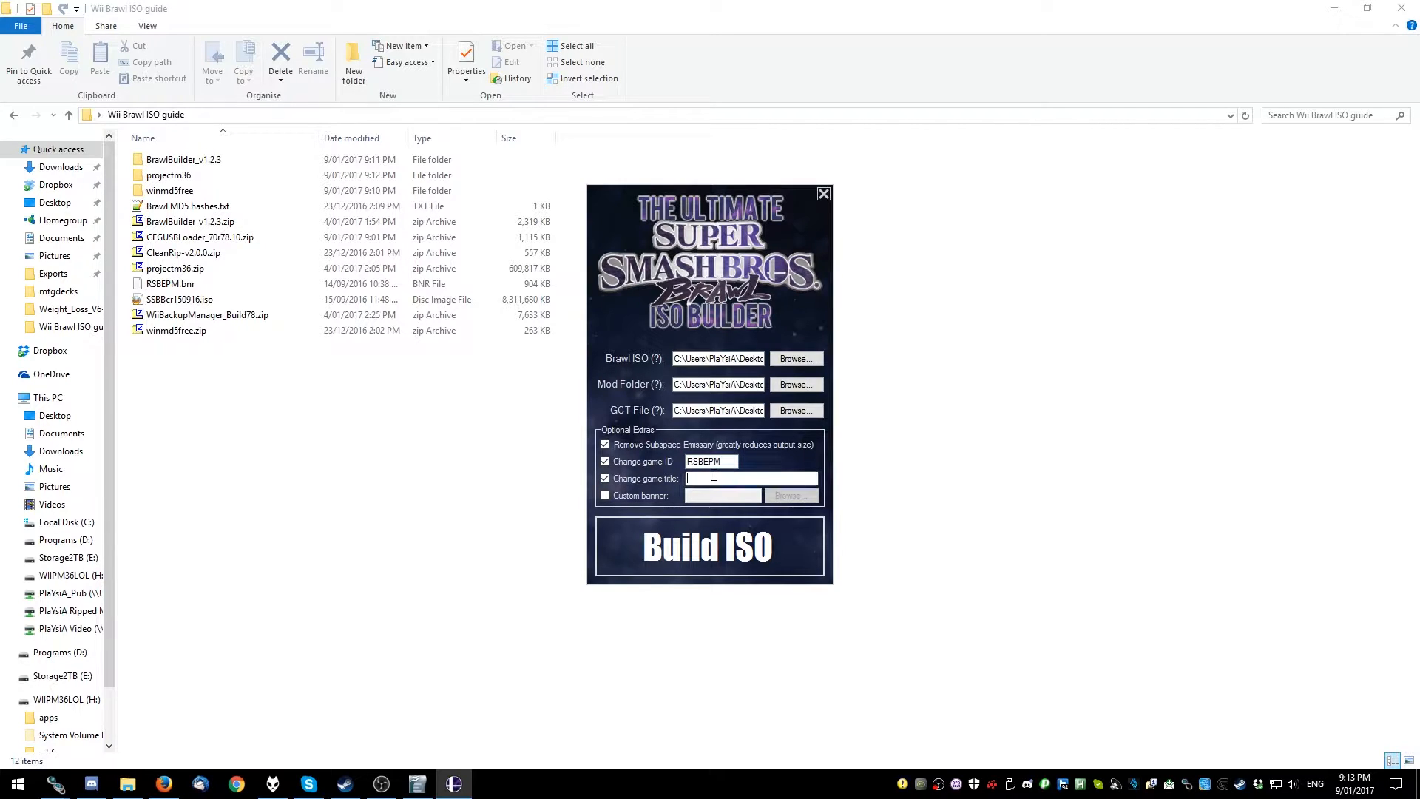
text(Project M 3.65)
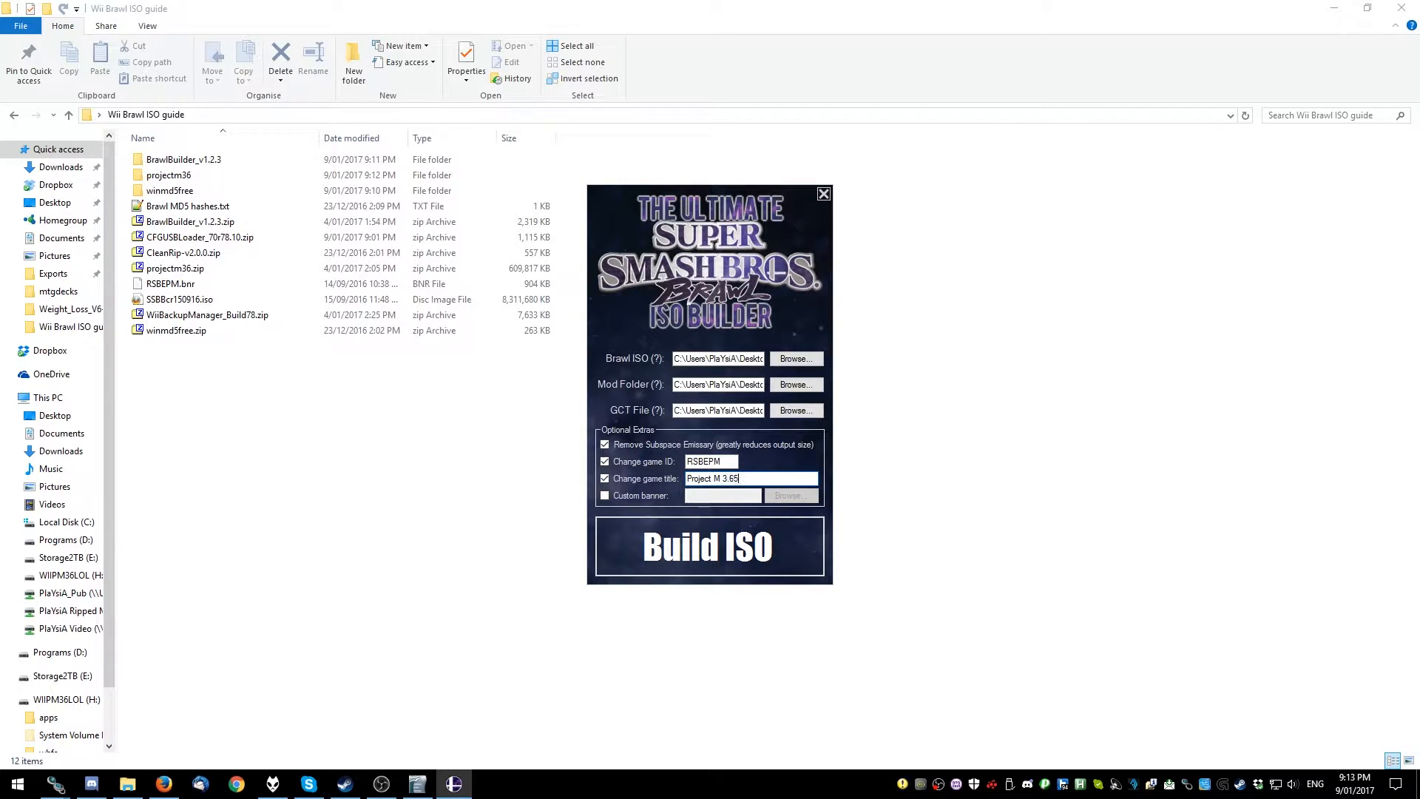
click(605, 495)
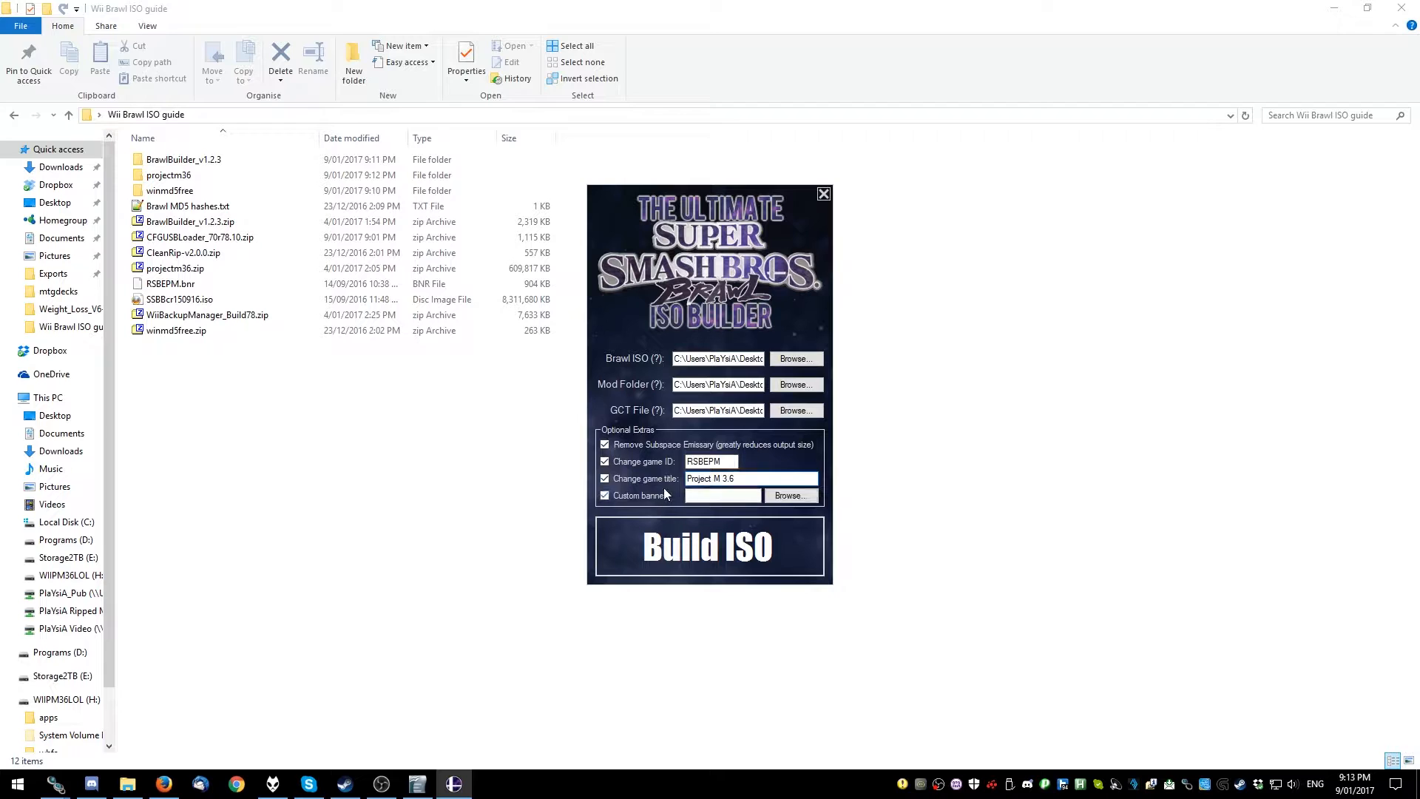
Load RSBEPM.bnr as the banner and build Project M 3.6 [RSBEPM].iso into the guide folder
click(790, 496)
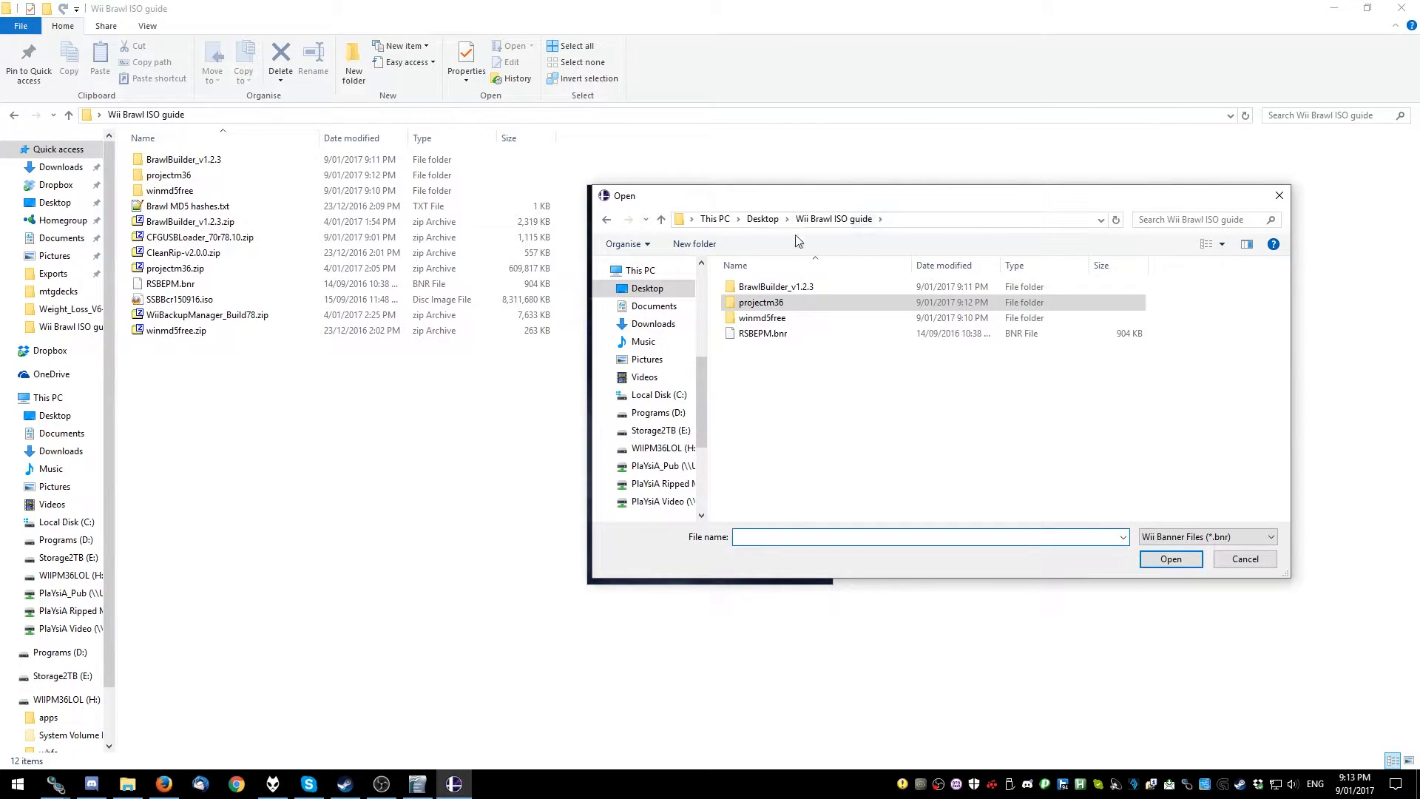
click(763, 333)
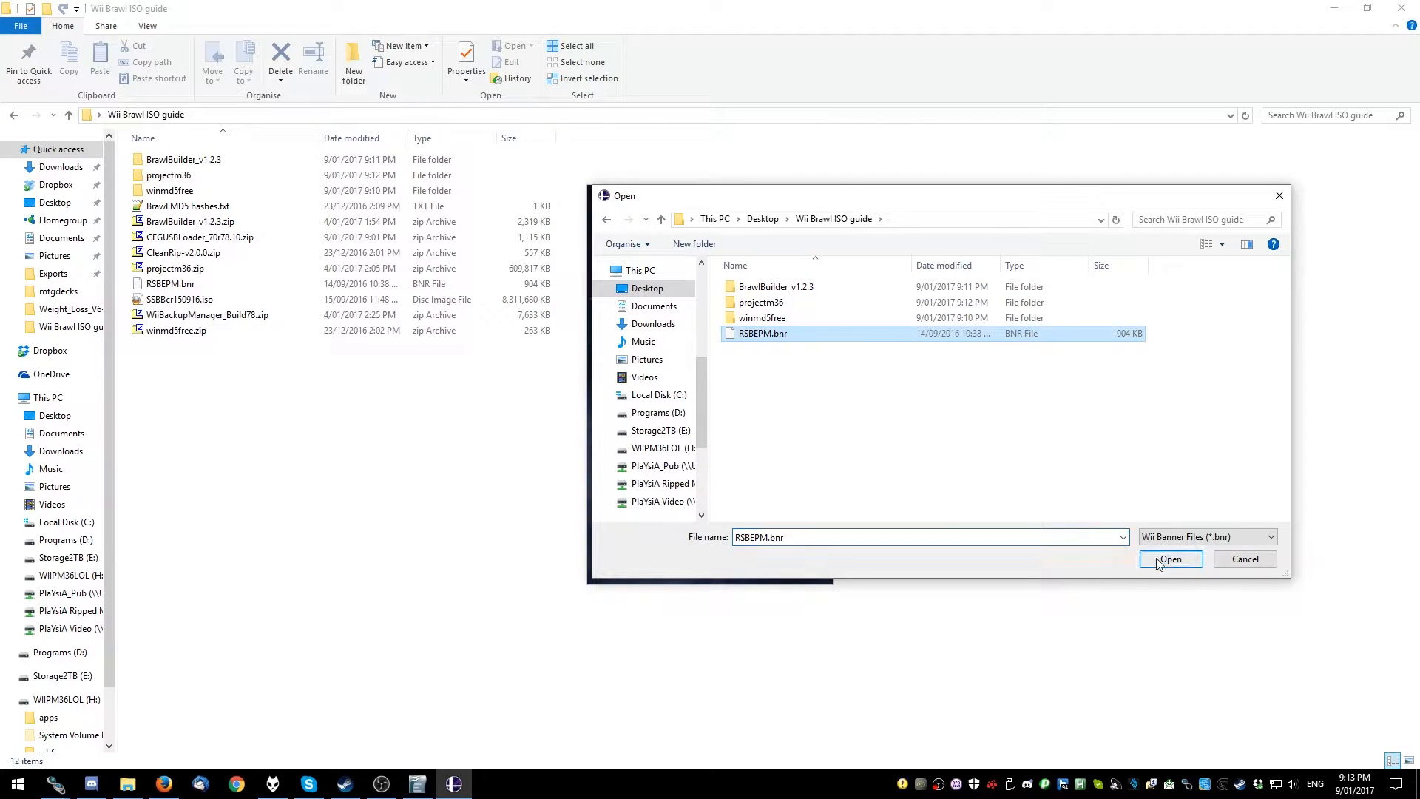
click(1170, 560)
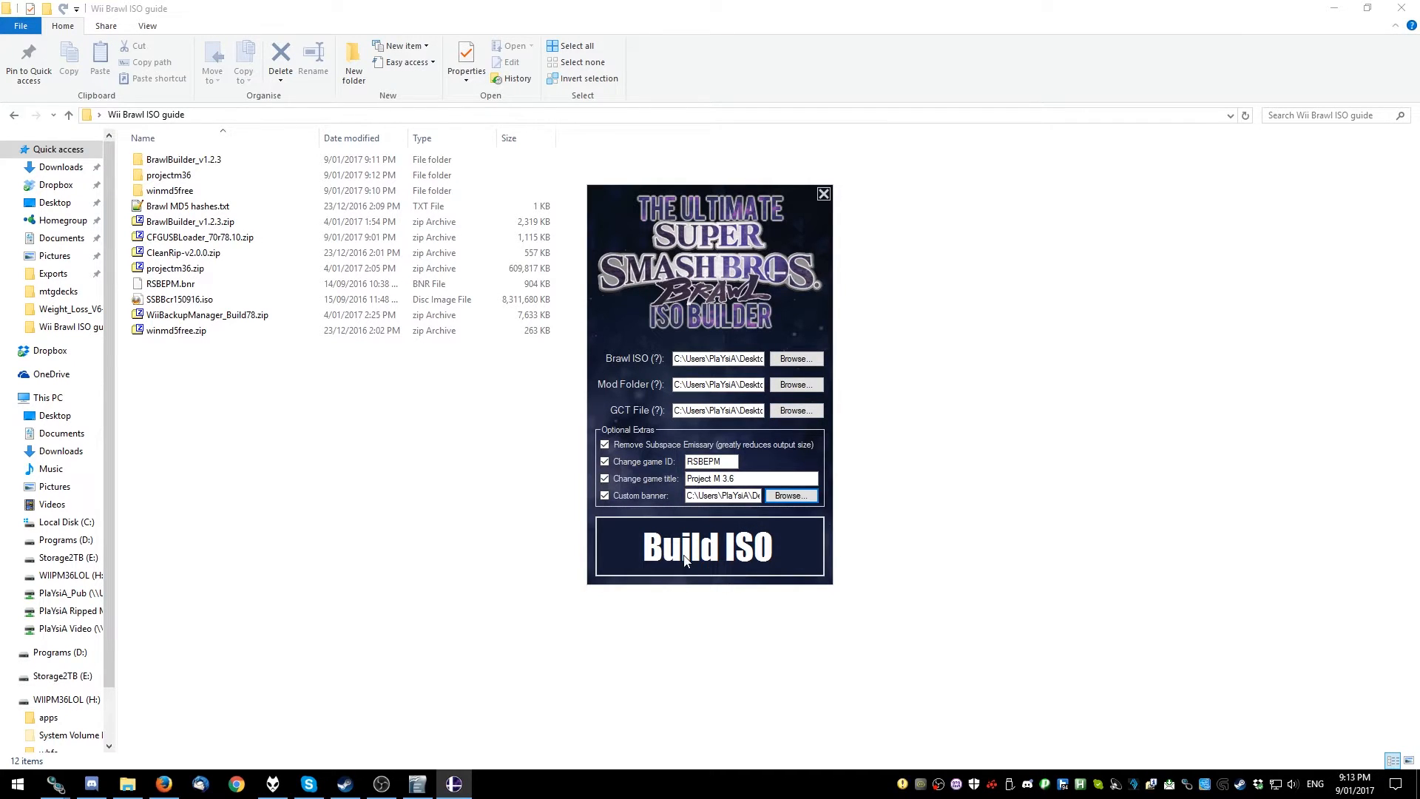
click(709, 545)
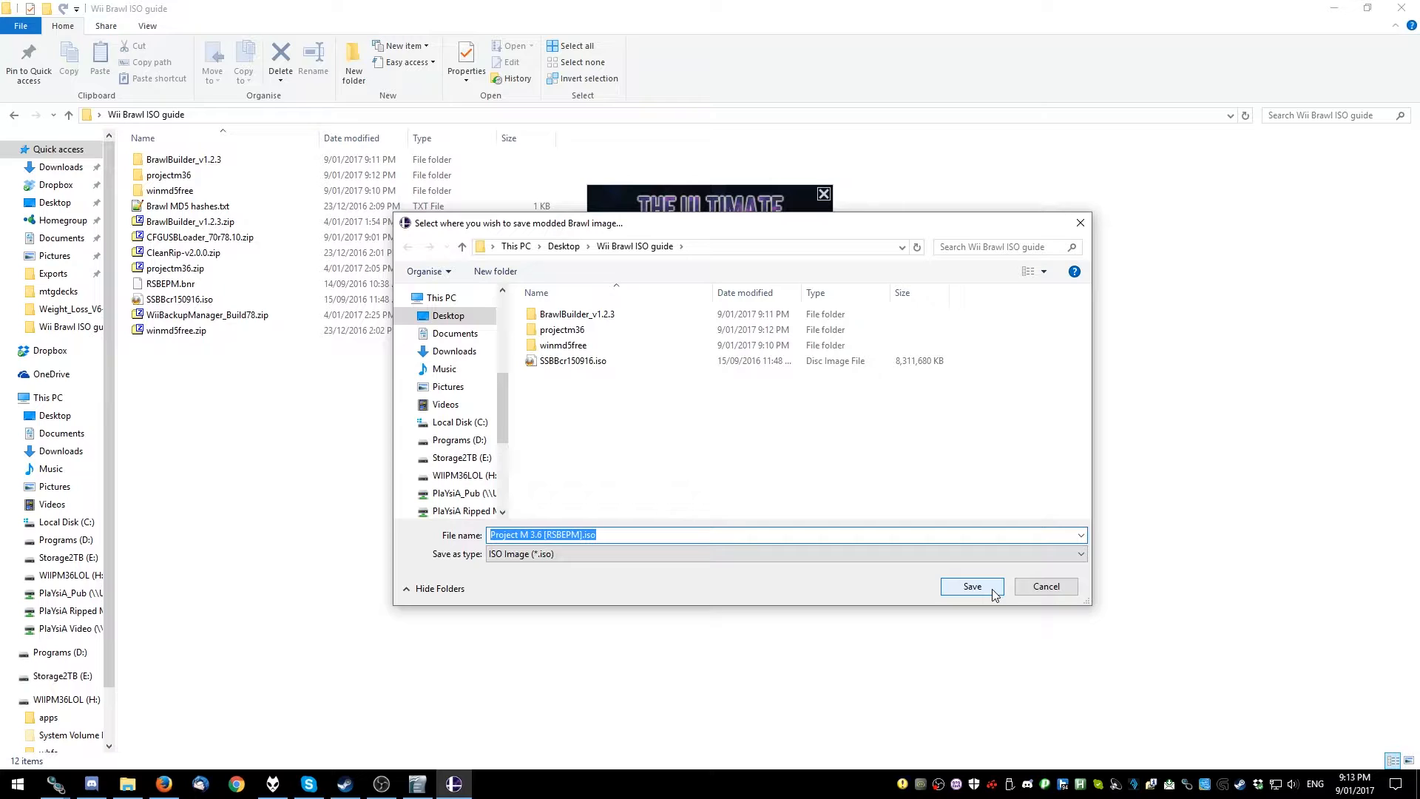
click(971, 586)
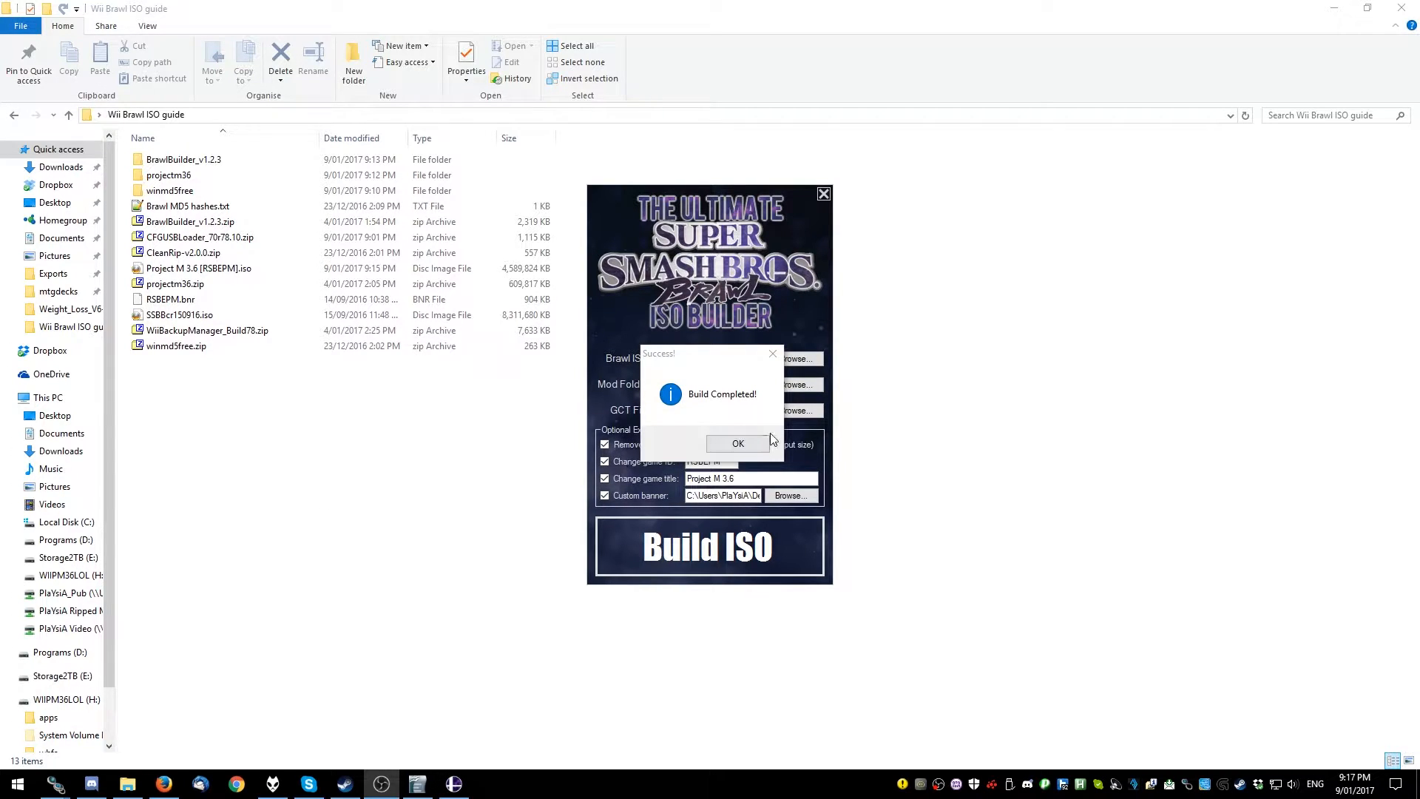
Acknowledge the Build Completed! message and close BrawlBuilder
click(737, 443)
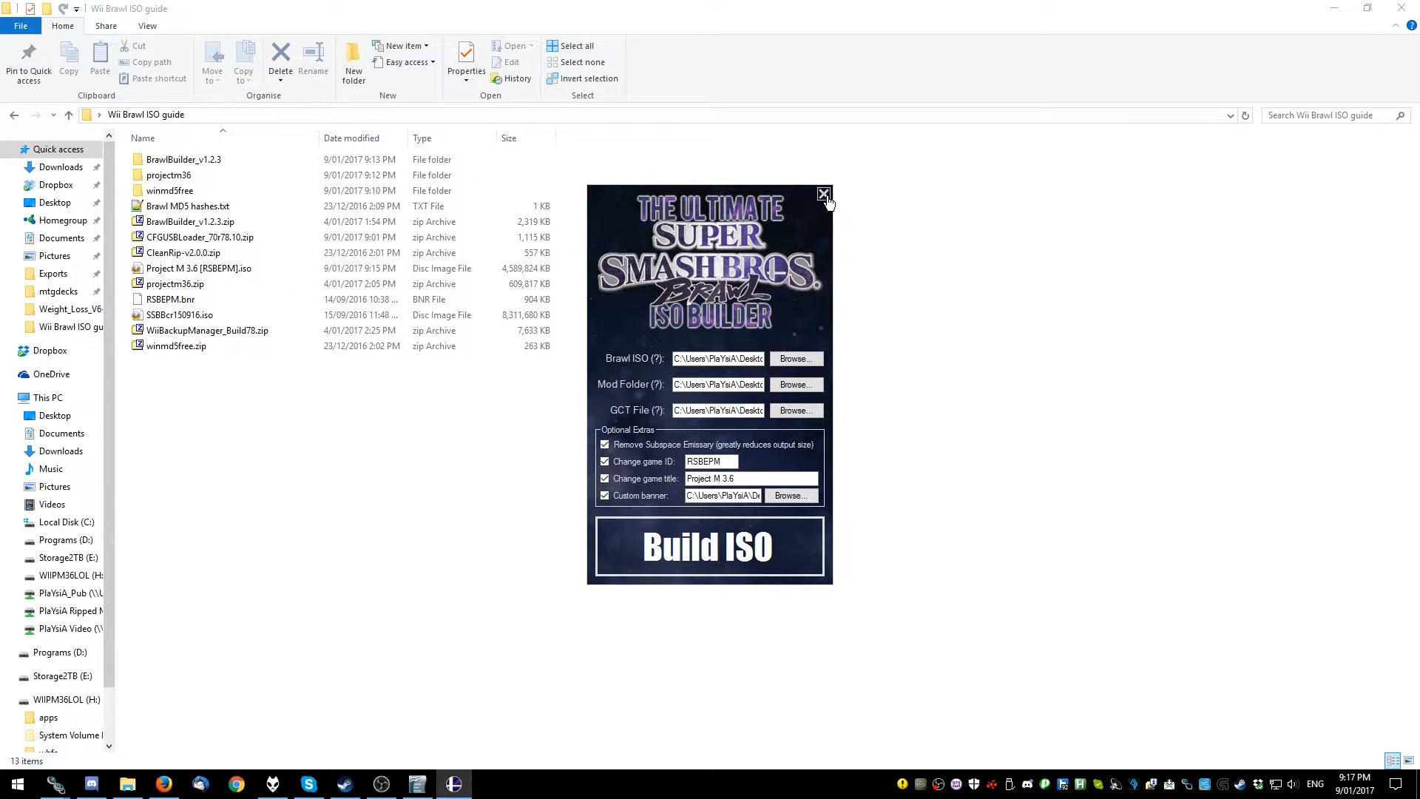
click(823, 194)
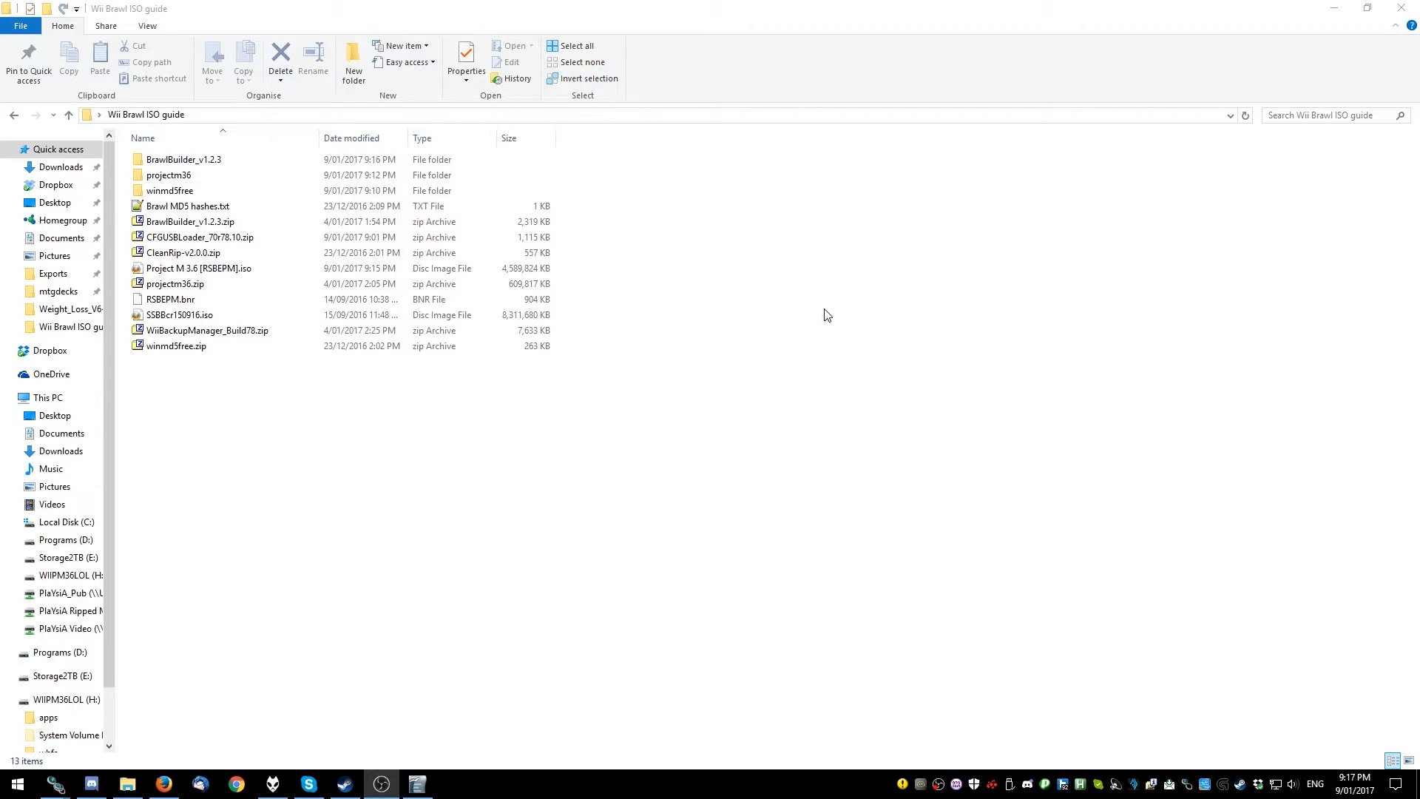
mouse_move(126, 783)
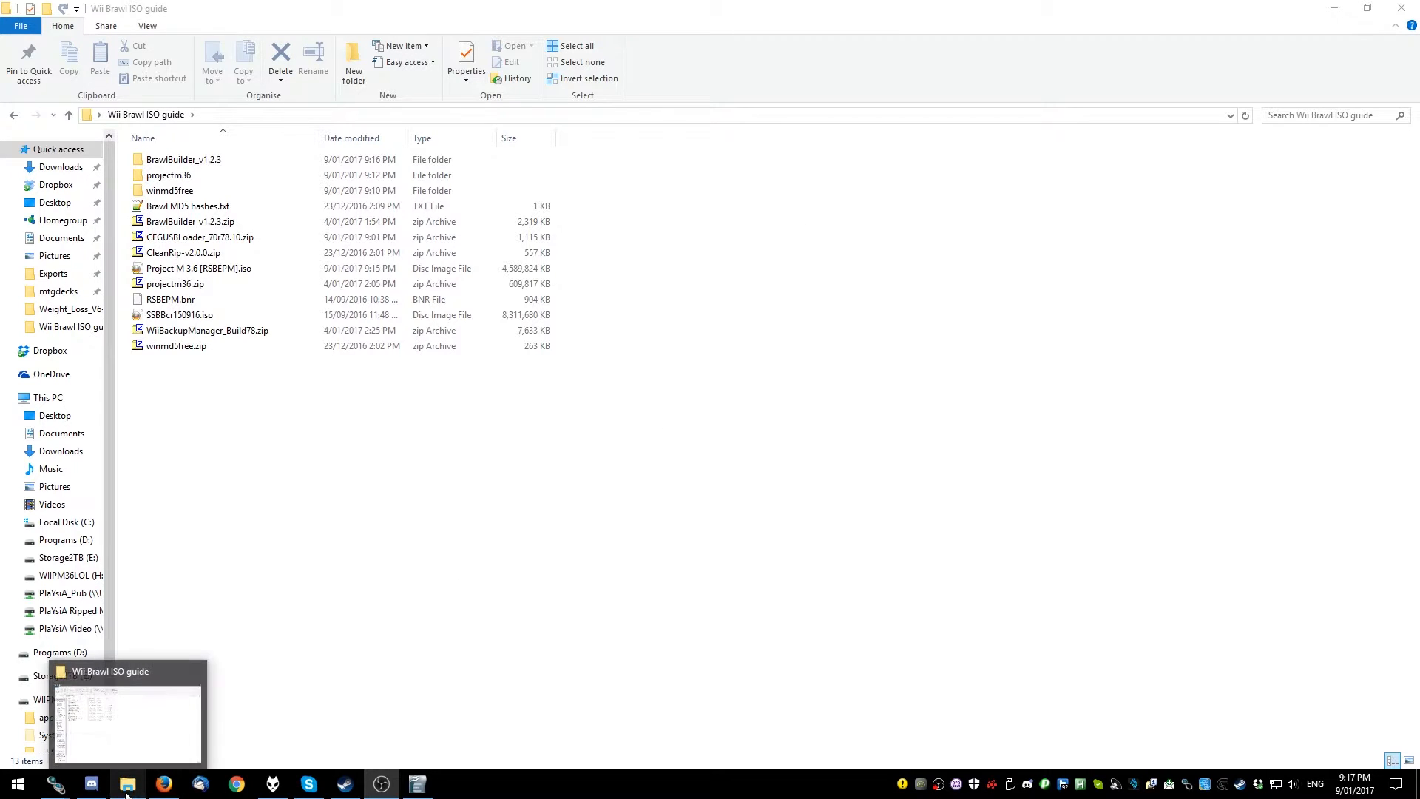
Format WIIPM36LOL (H:) as FAT32 with 64 KB allocation units
right_click(126, 783)
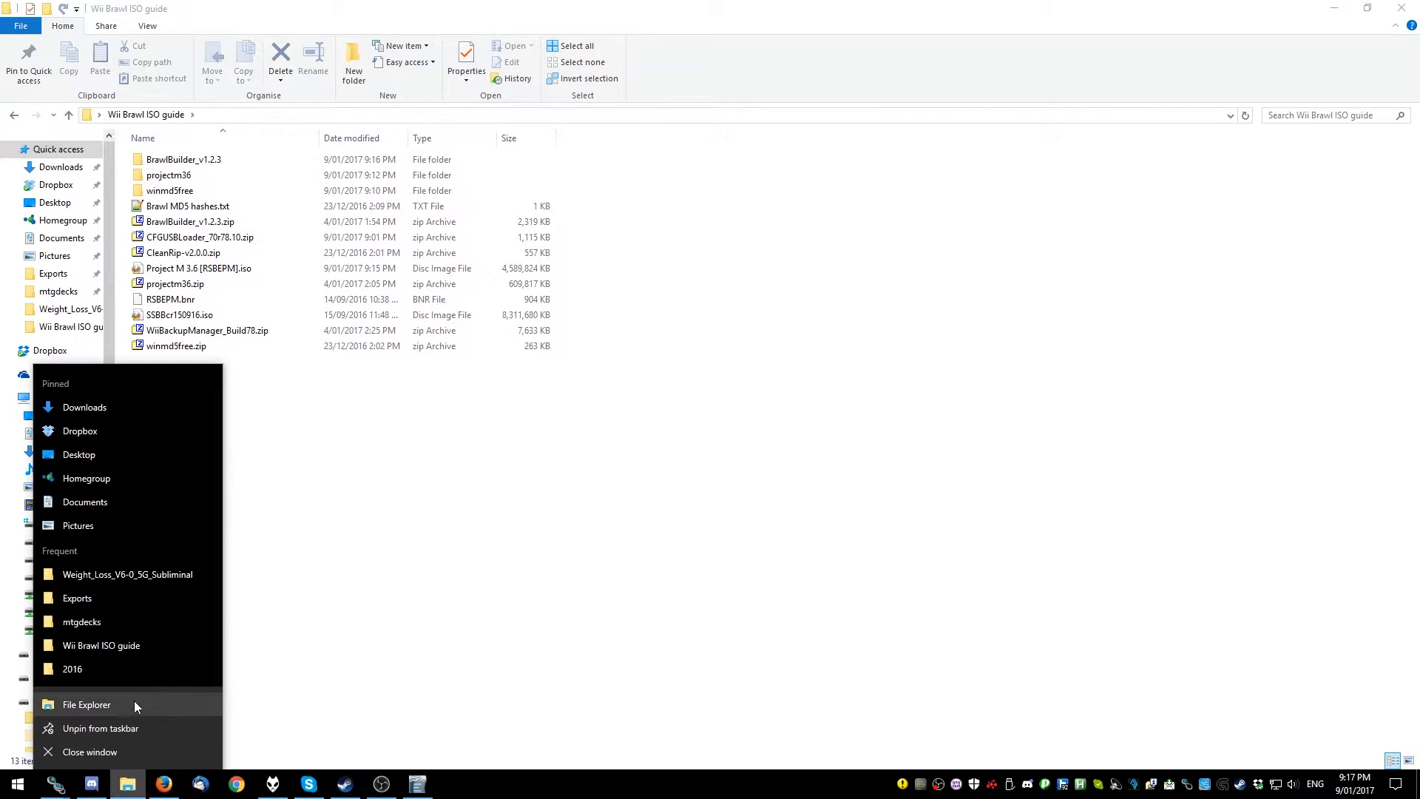
click(87, 705)
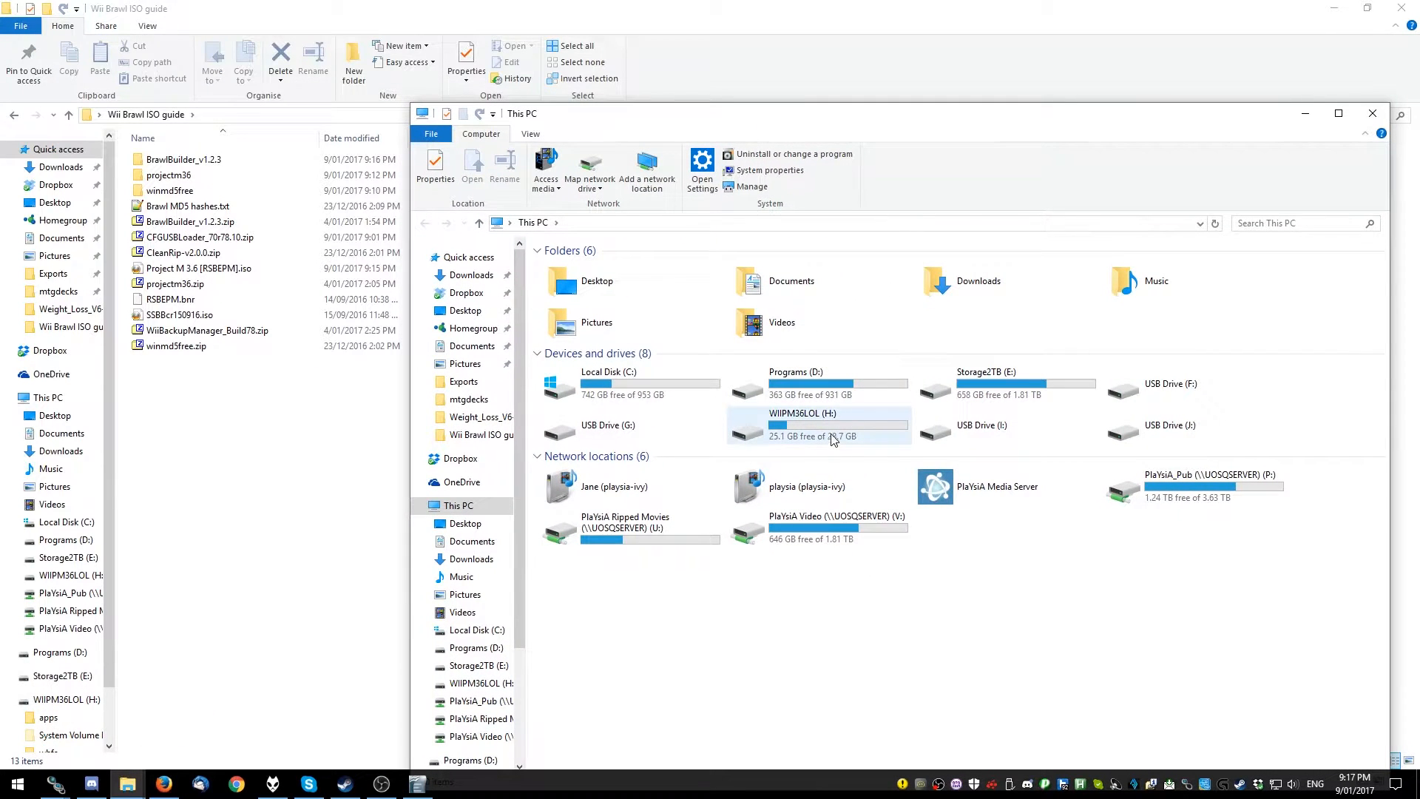
right_click(831, 426)
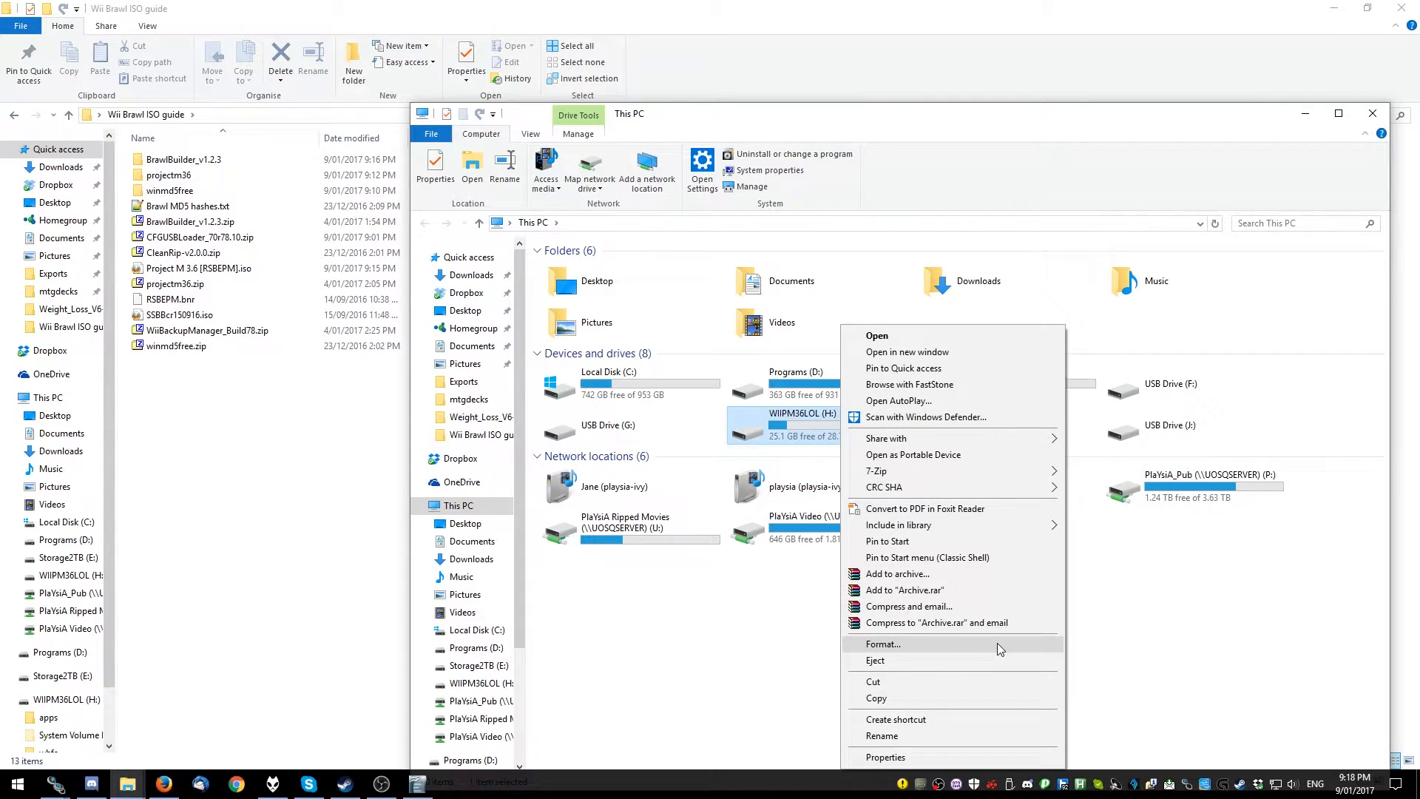
click(883, 644)
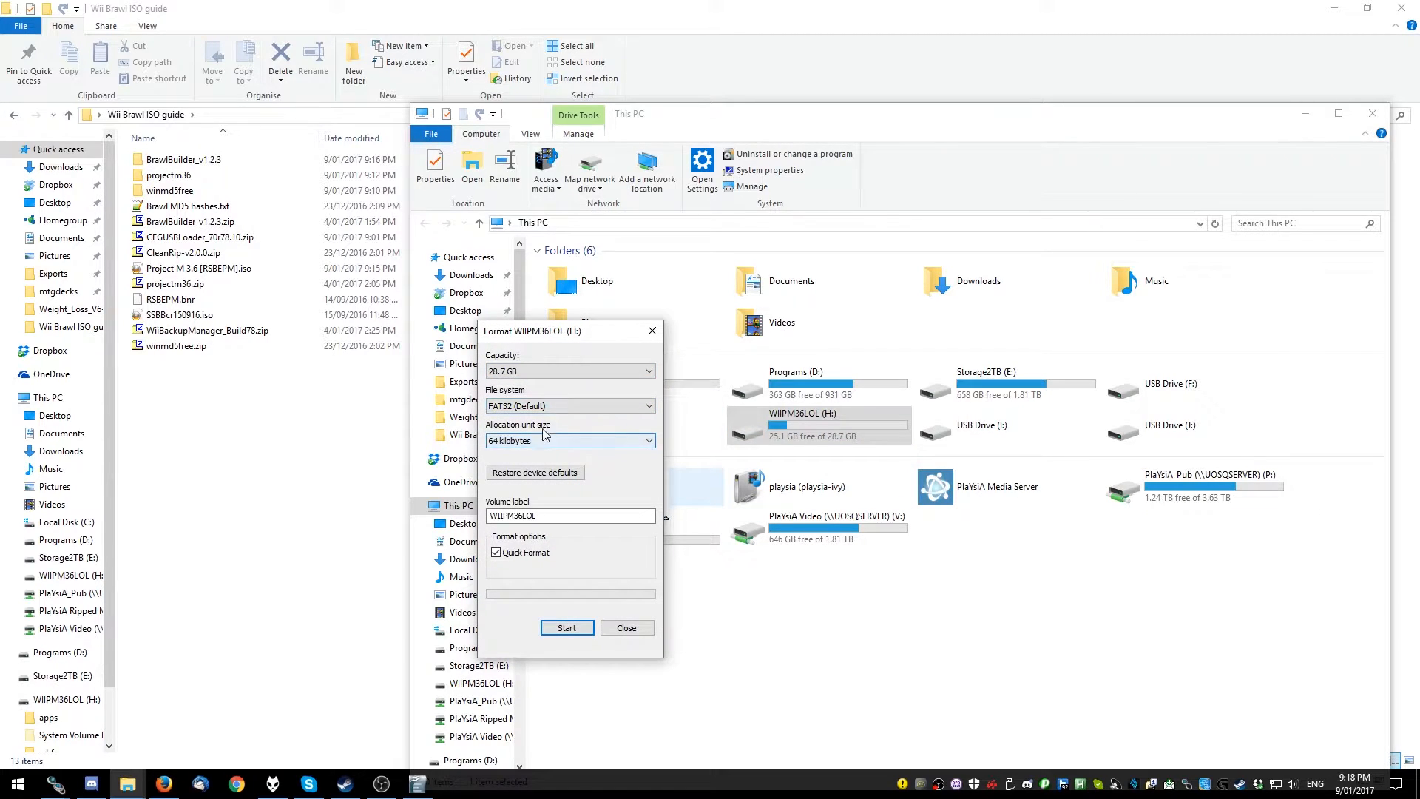
click(570, 405)
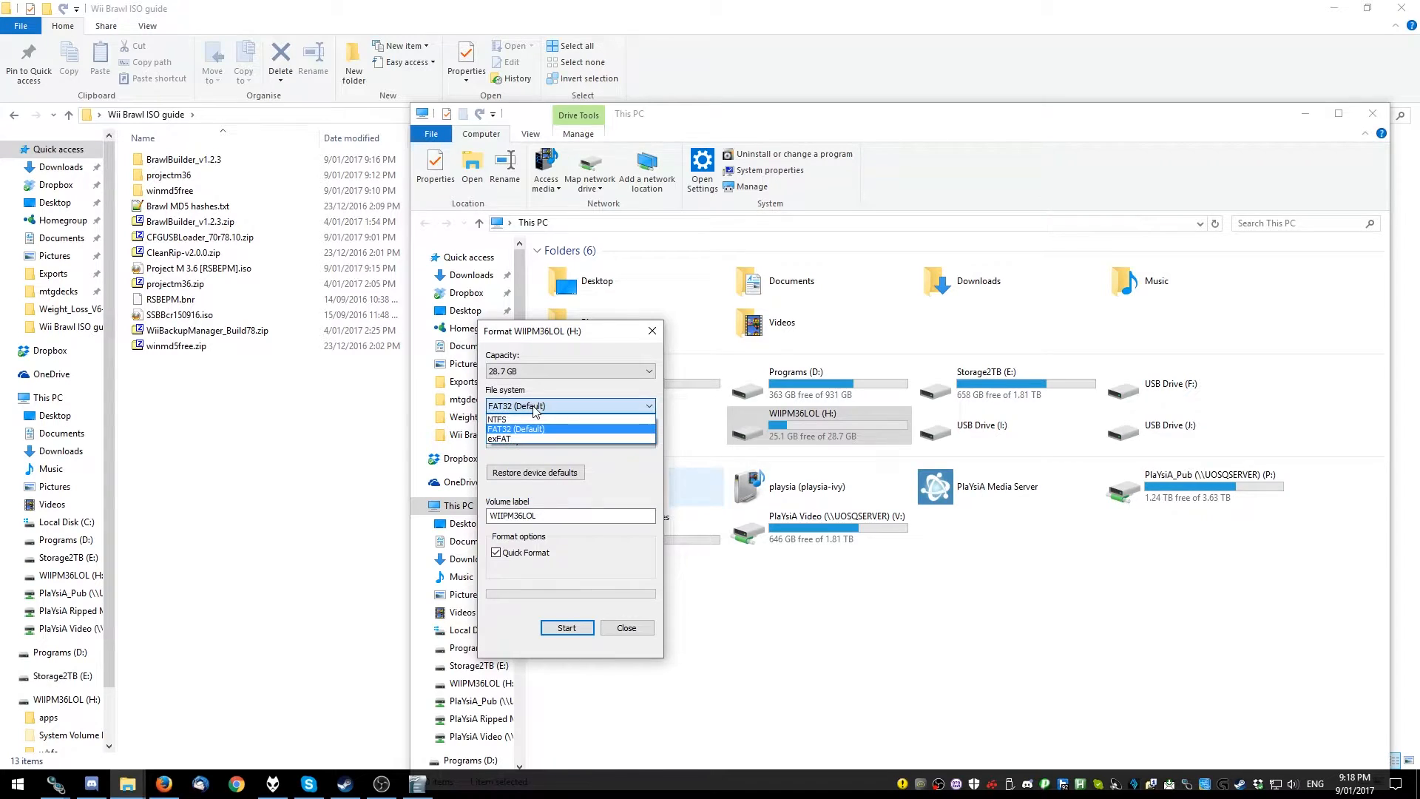
click(516, 428)
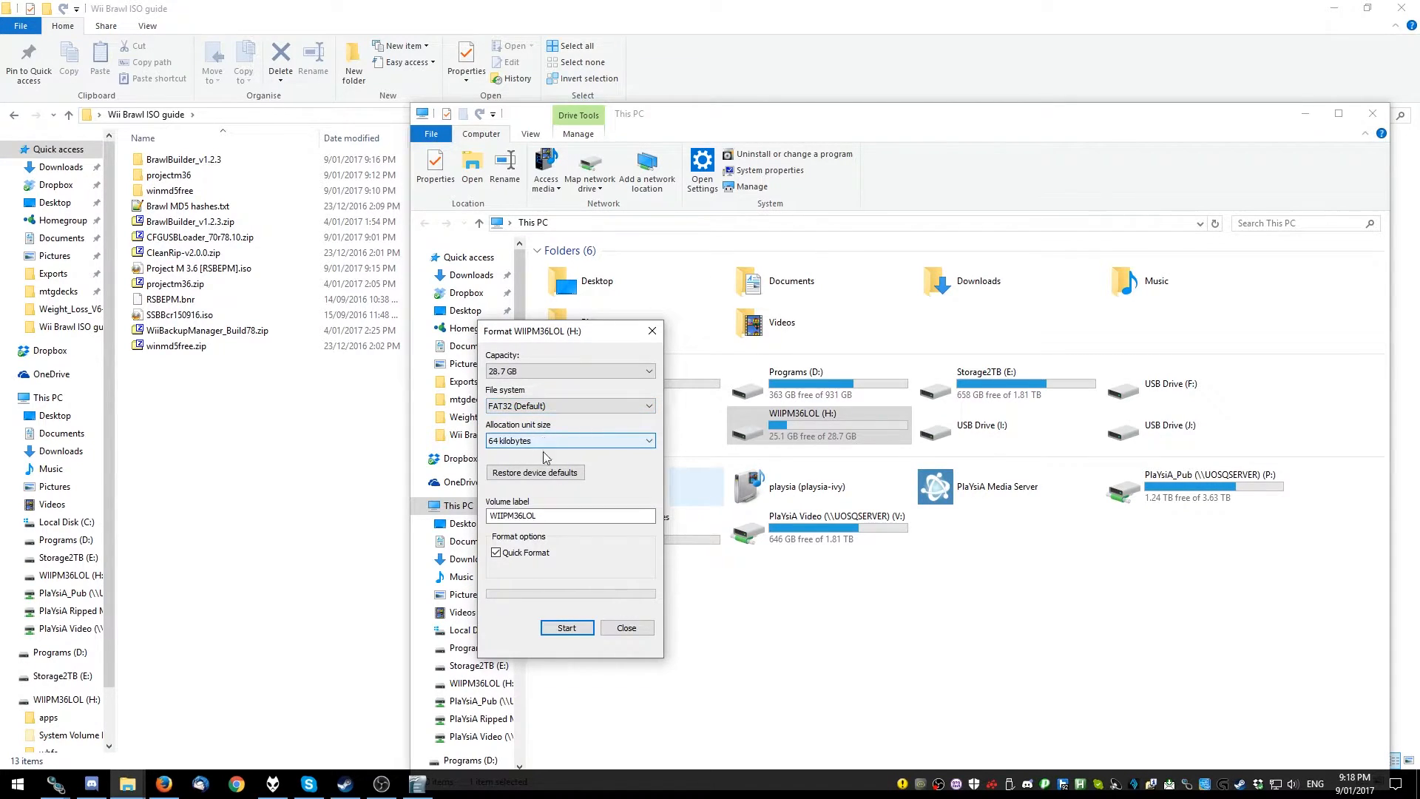
click(566, 628)
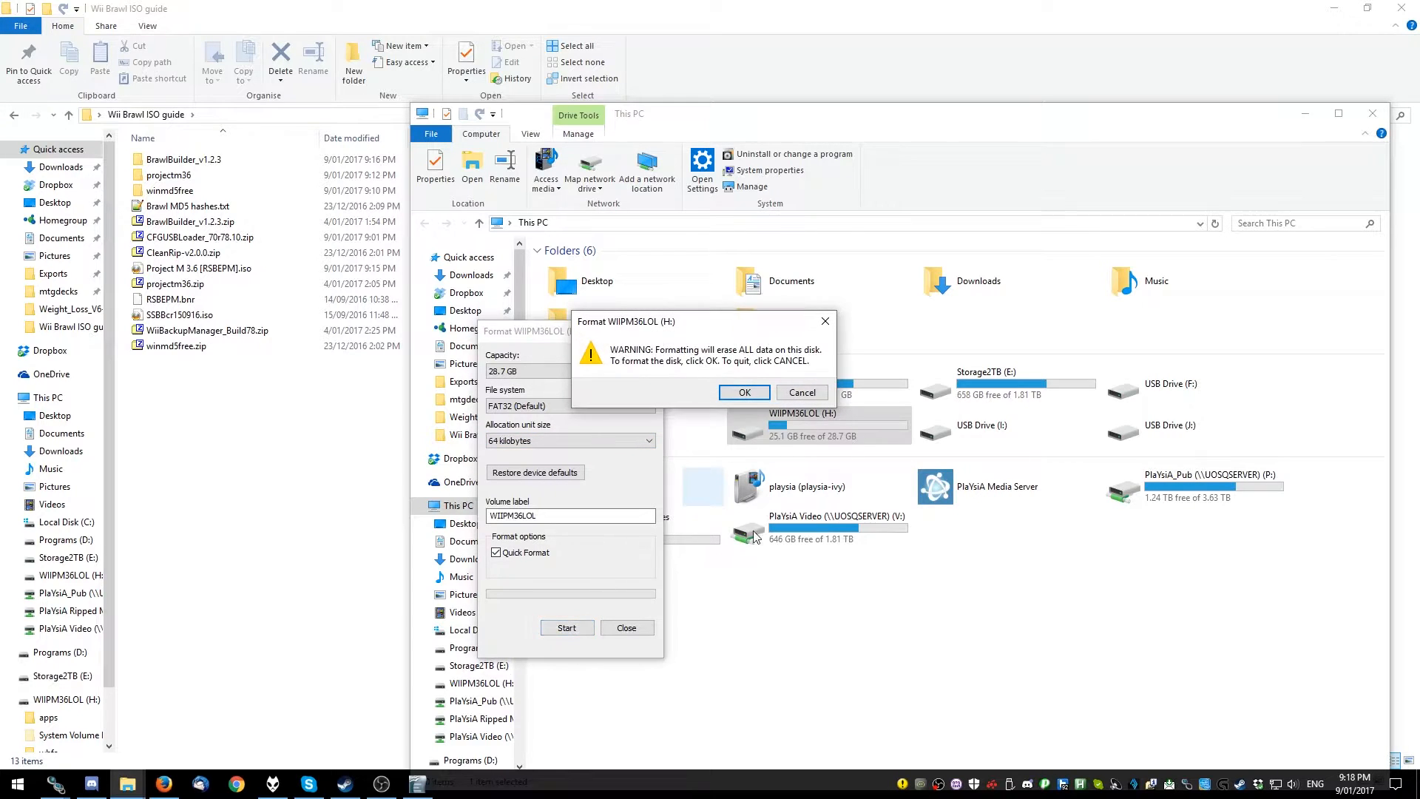
click(744, 392)
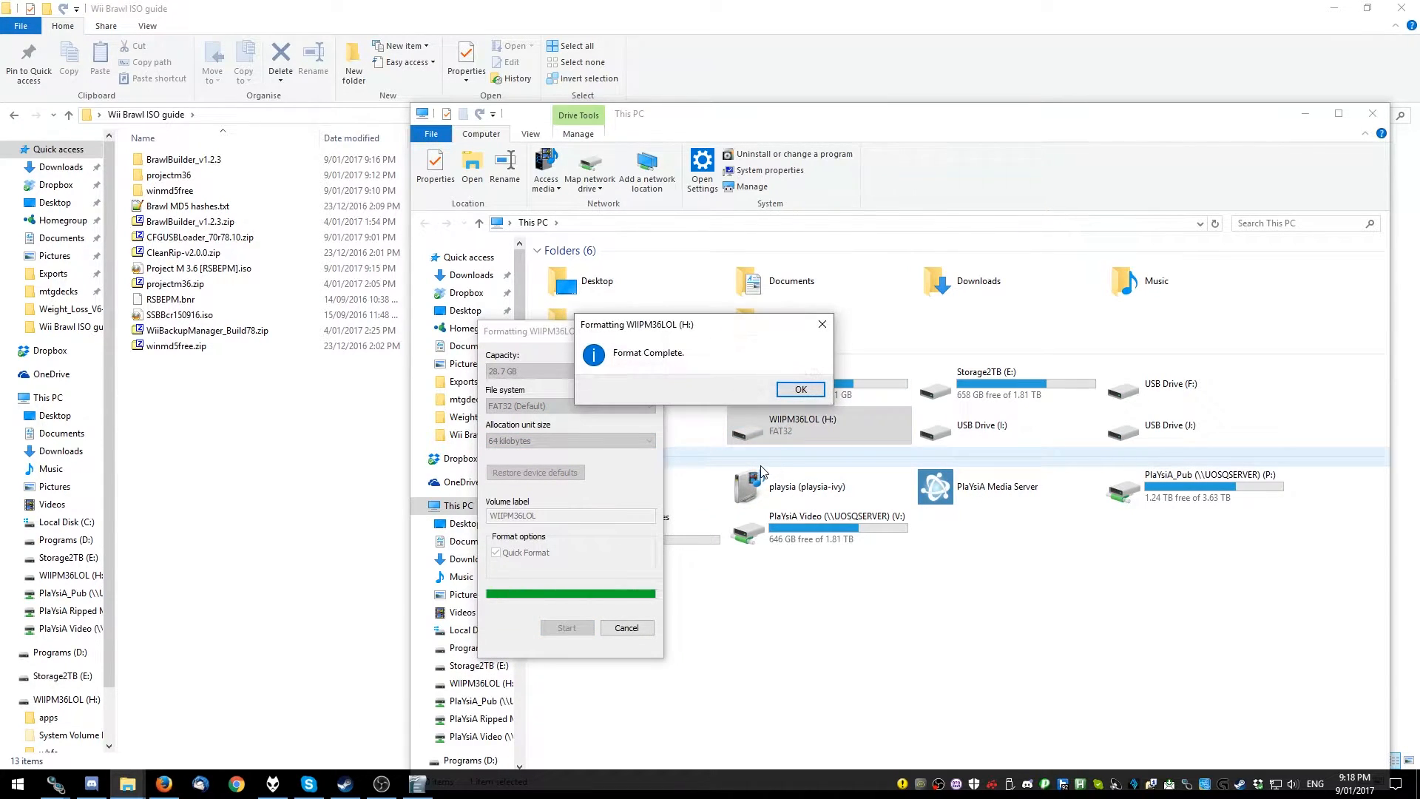
click(799, 389)
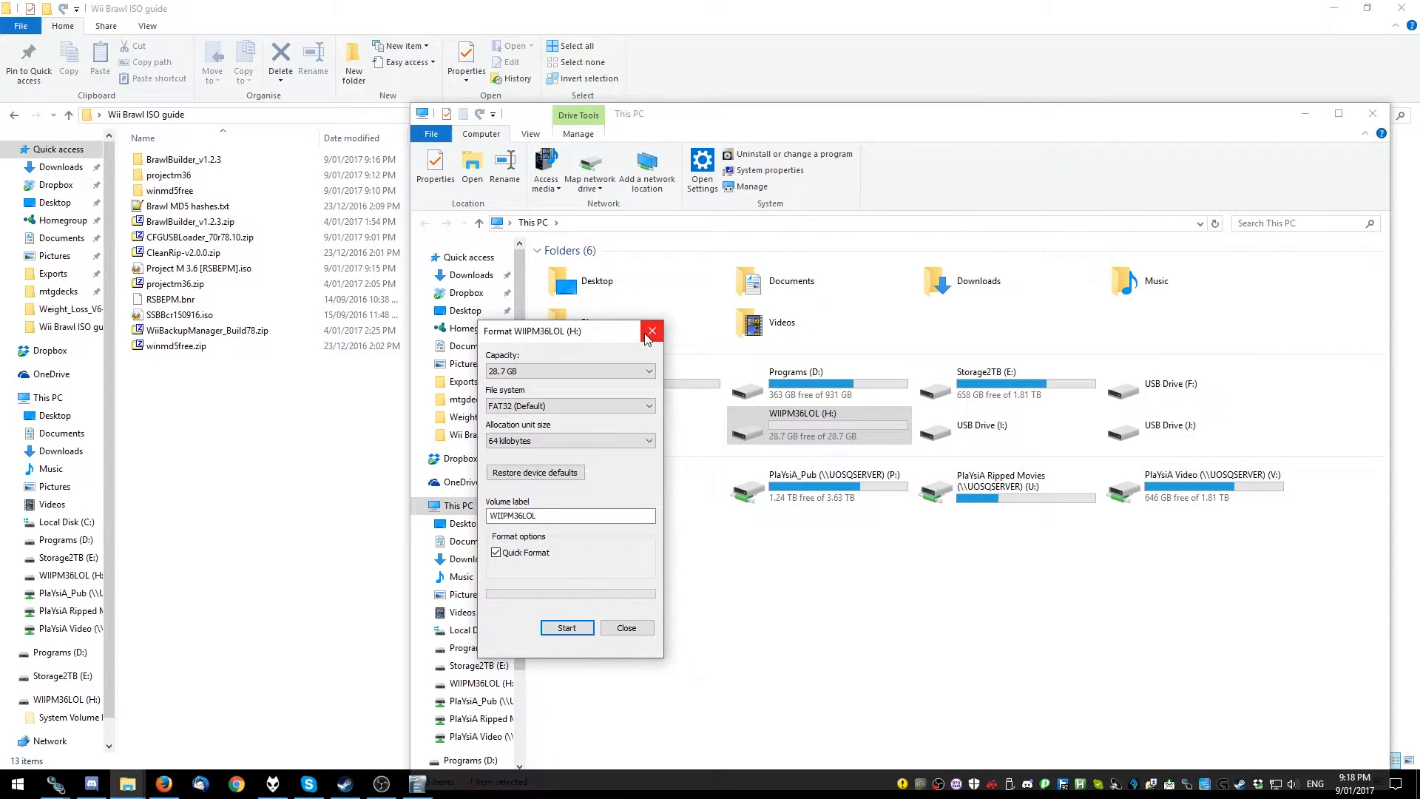
click(651, 331)
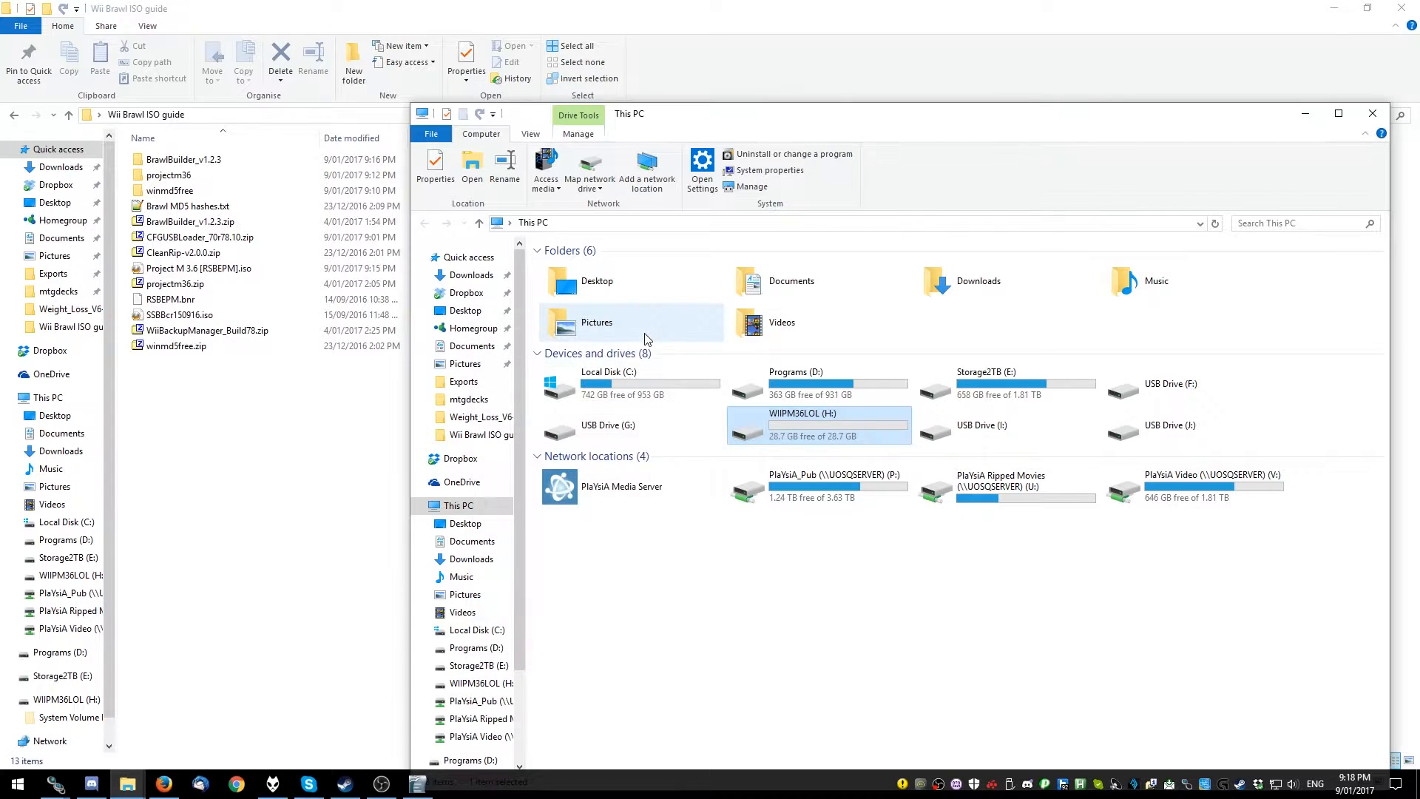
mouse_move(777, 448)
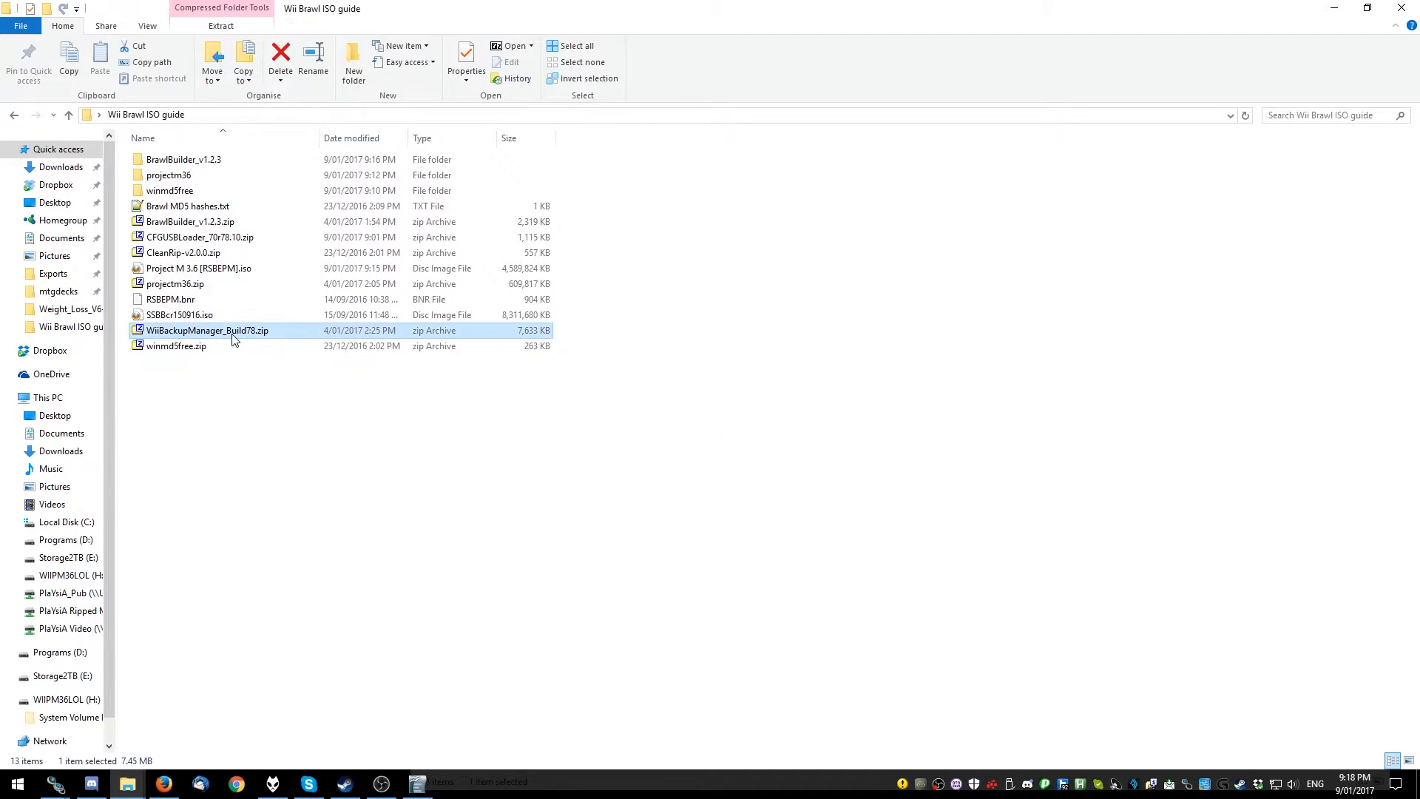
Extract WiiBackupManager_Build78.zip here and launch WiiBackupManager_Win64.exe from the new folder
right_click(206, 330)
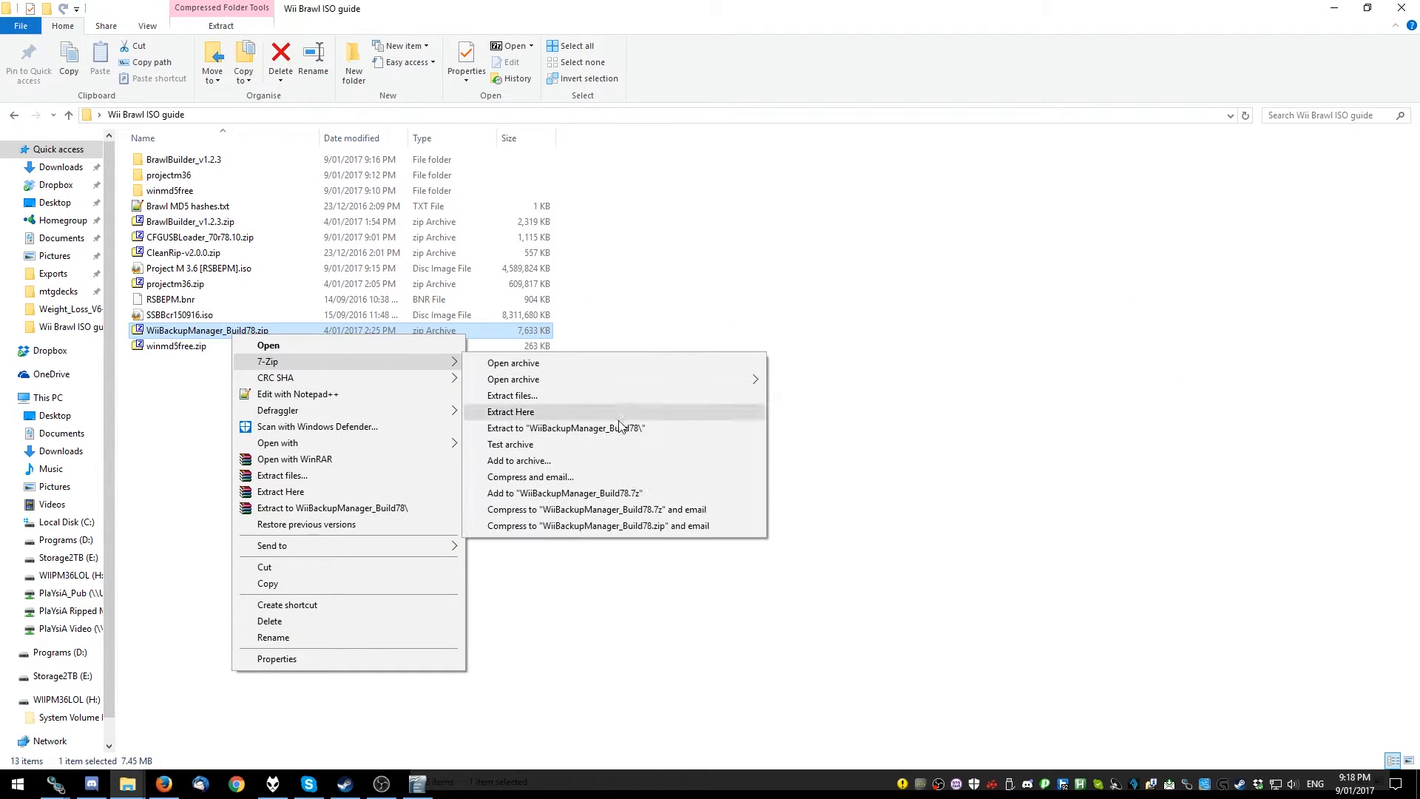
click(510, 411)
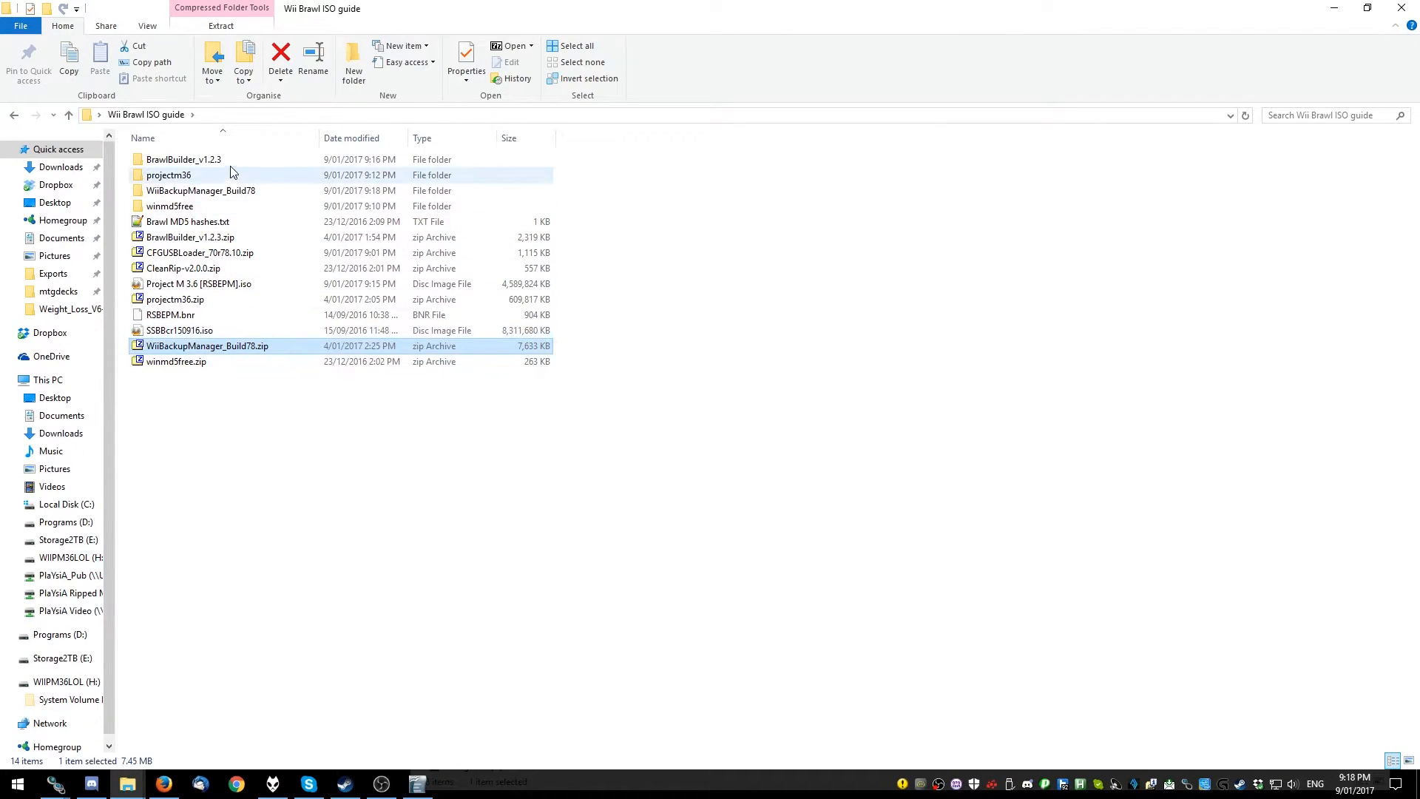
double_click(200, 190)
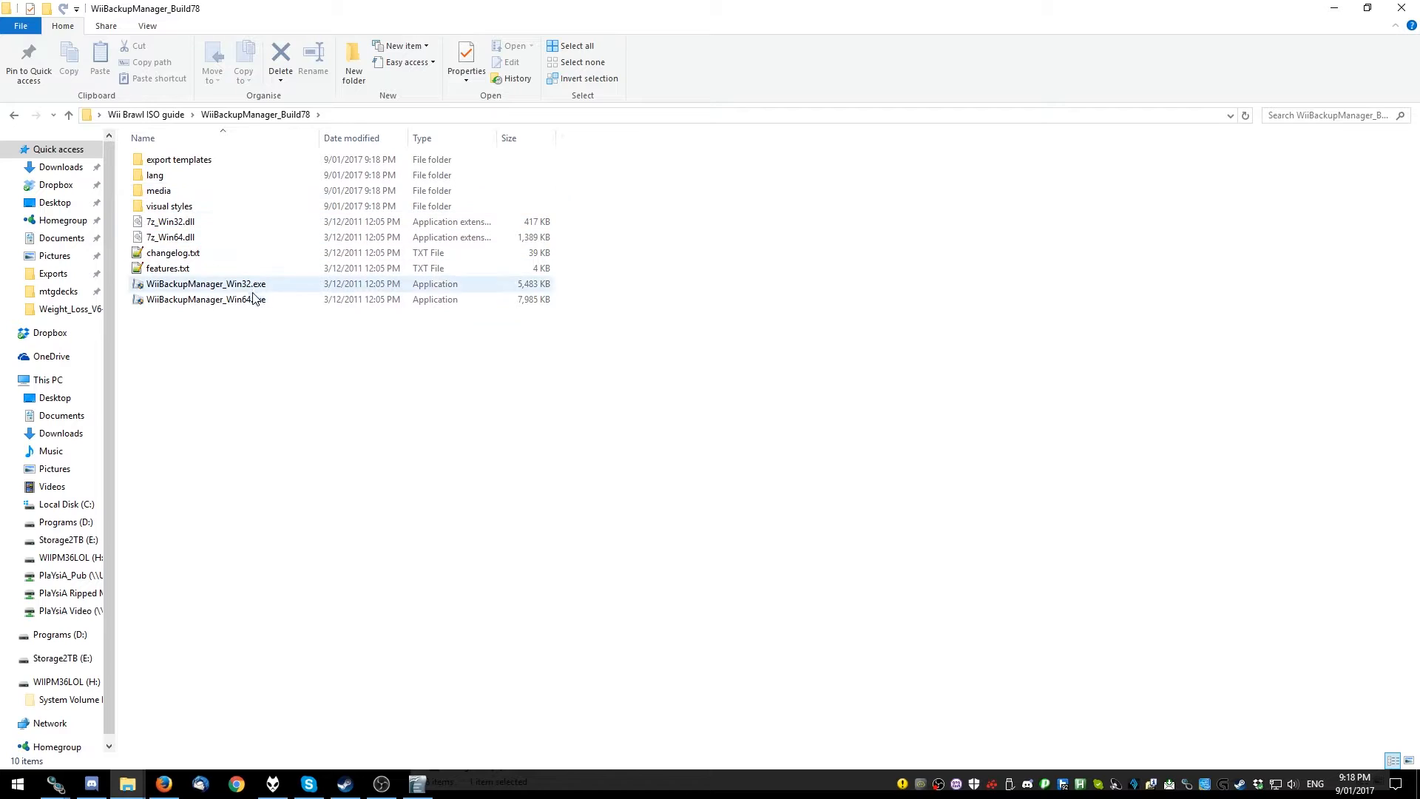
double_click(206, 299)
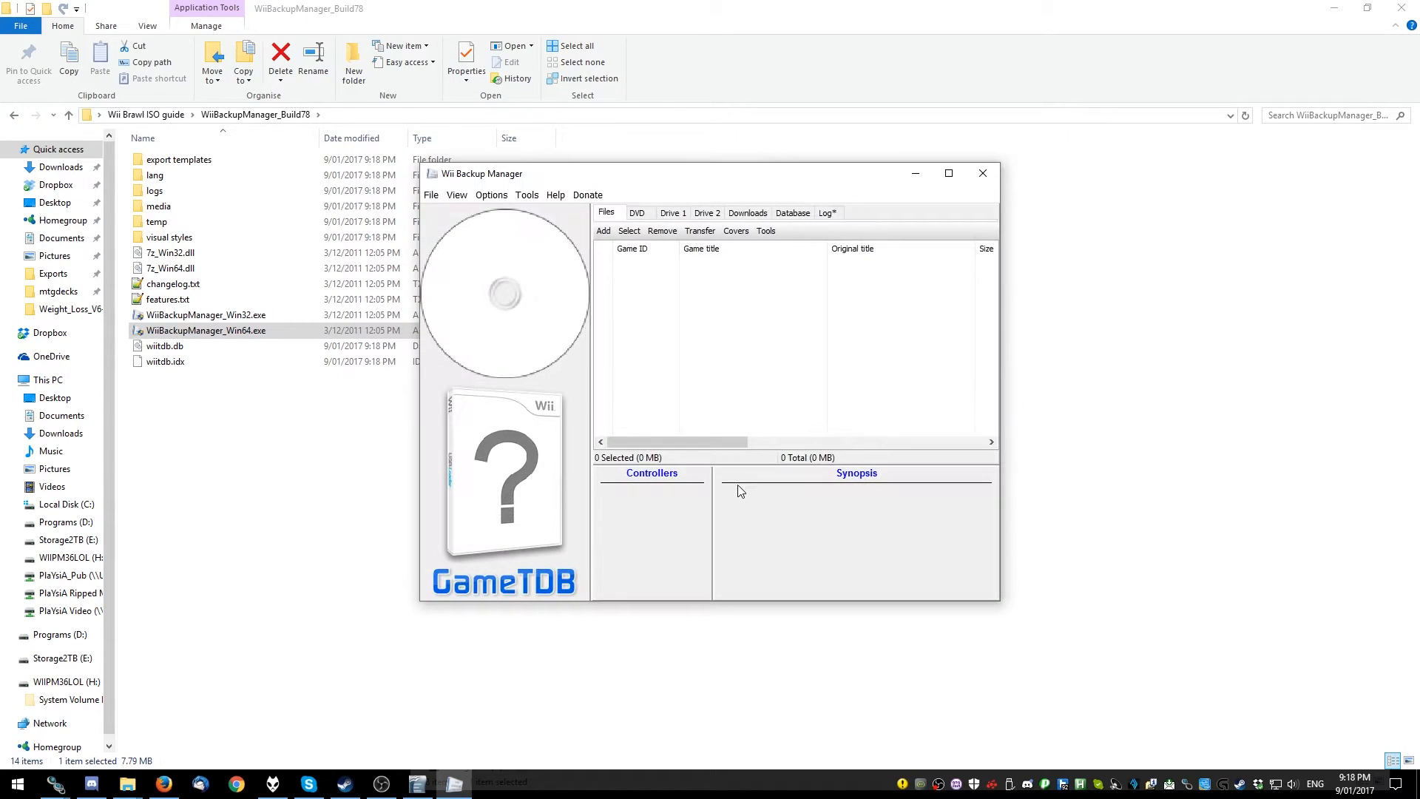
Add the Project M 3.6 [RSBEPM].iso file to Wii Backup Manager's game list
click(604, 230)
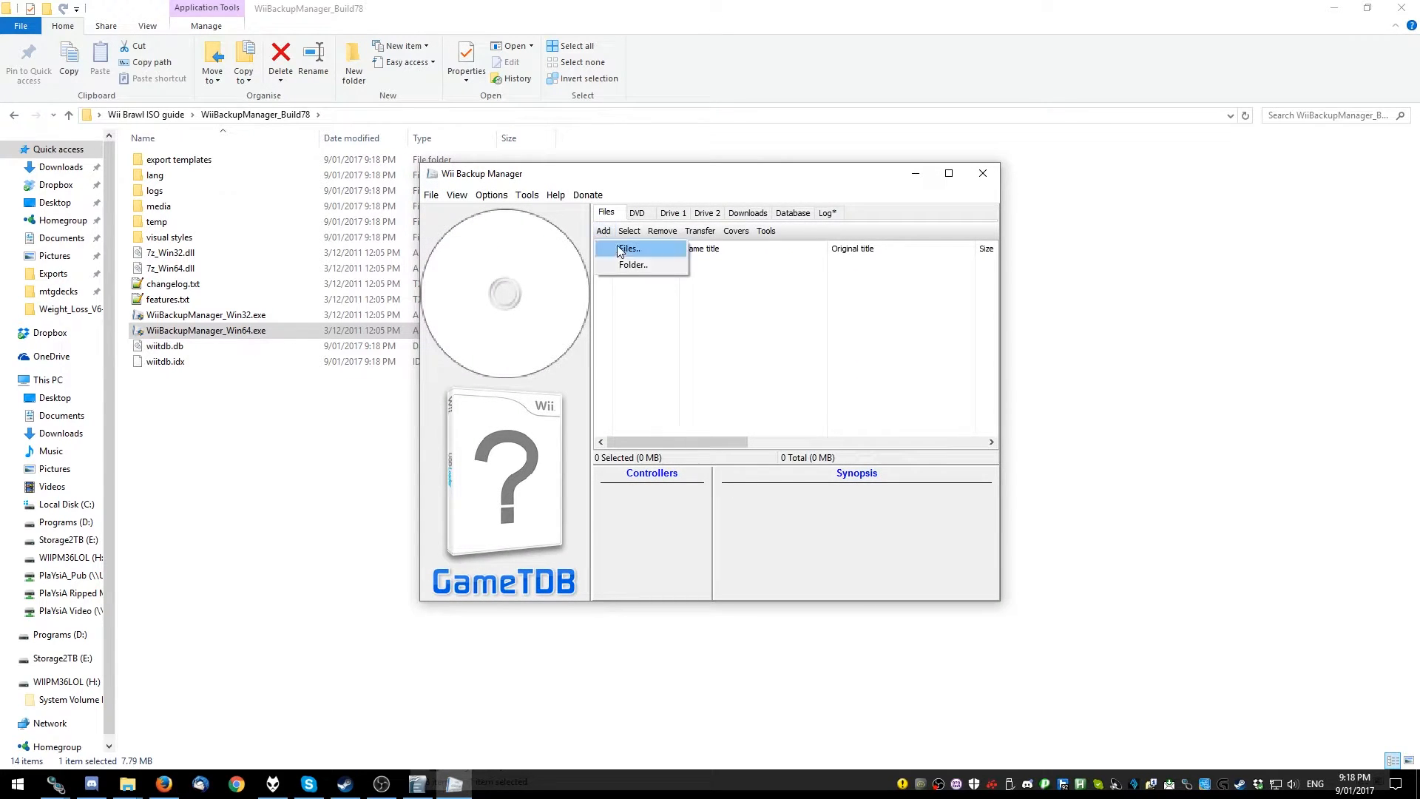
click(629, 249)
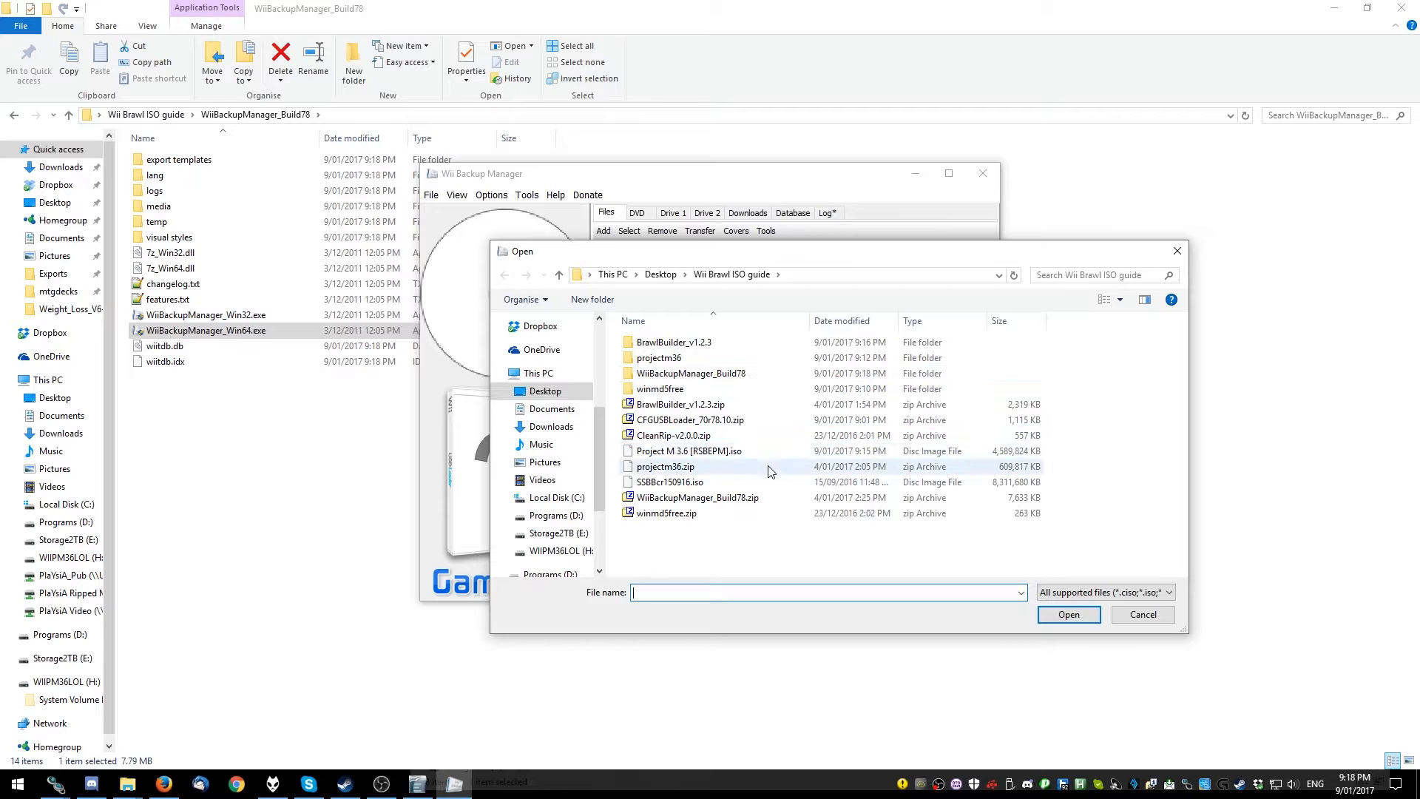
click(689, 451)
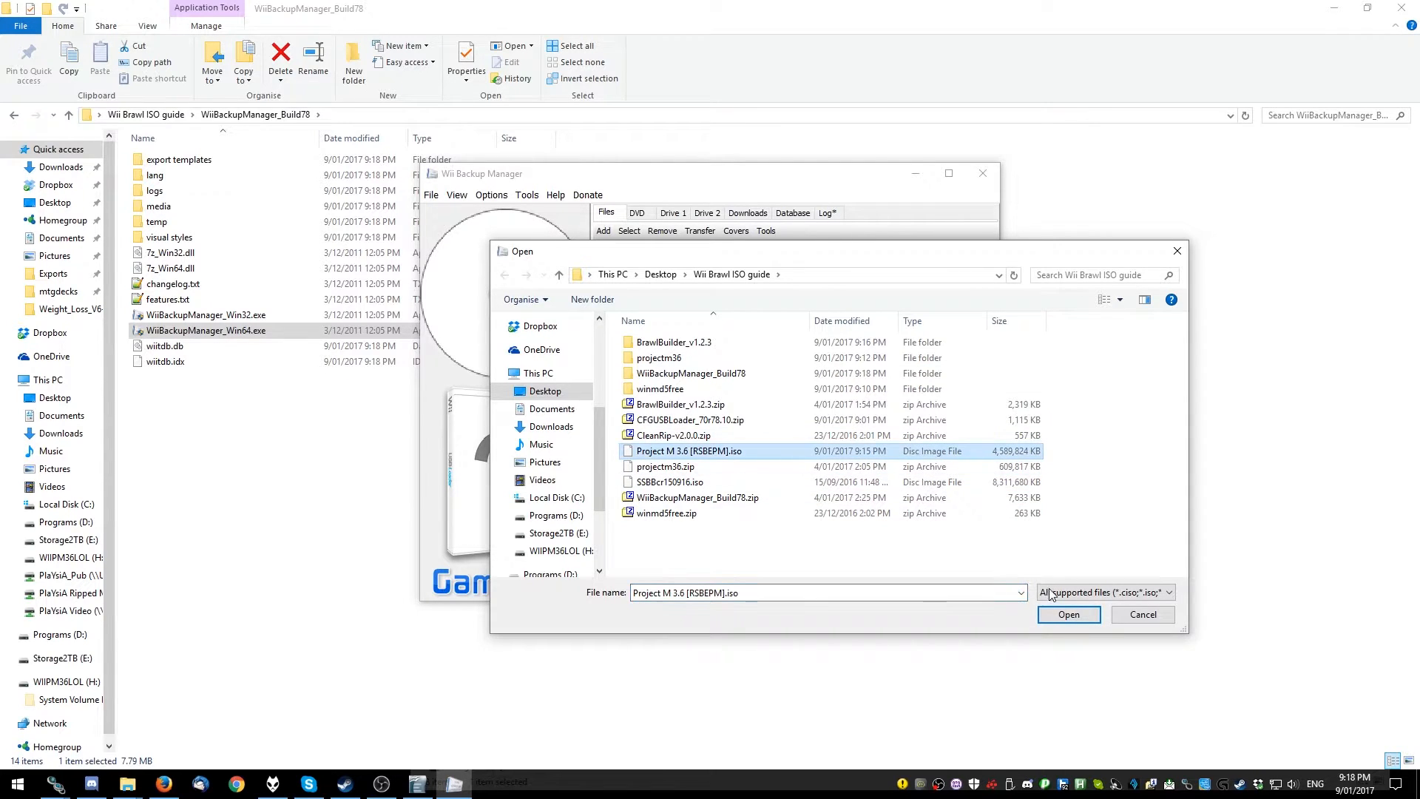
click(1068, 614)
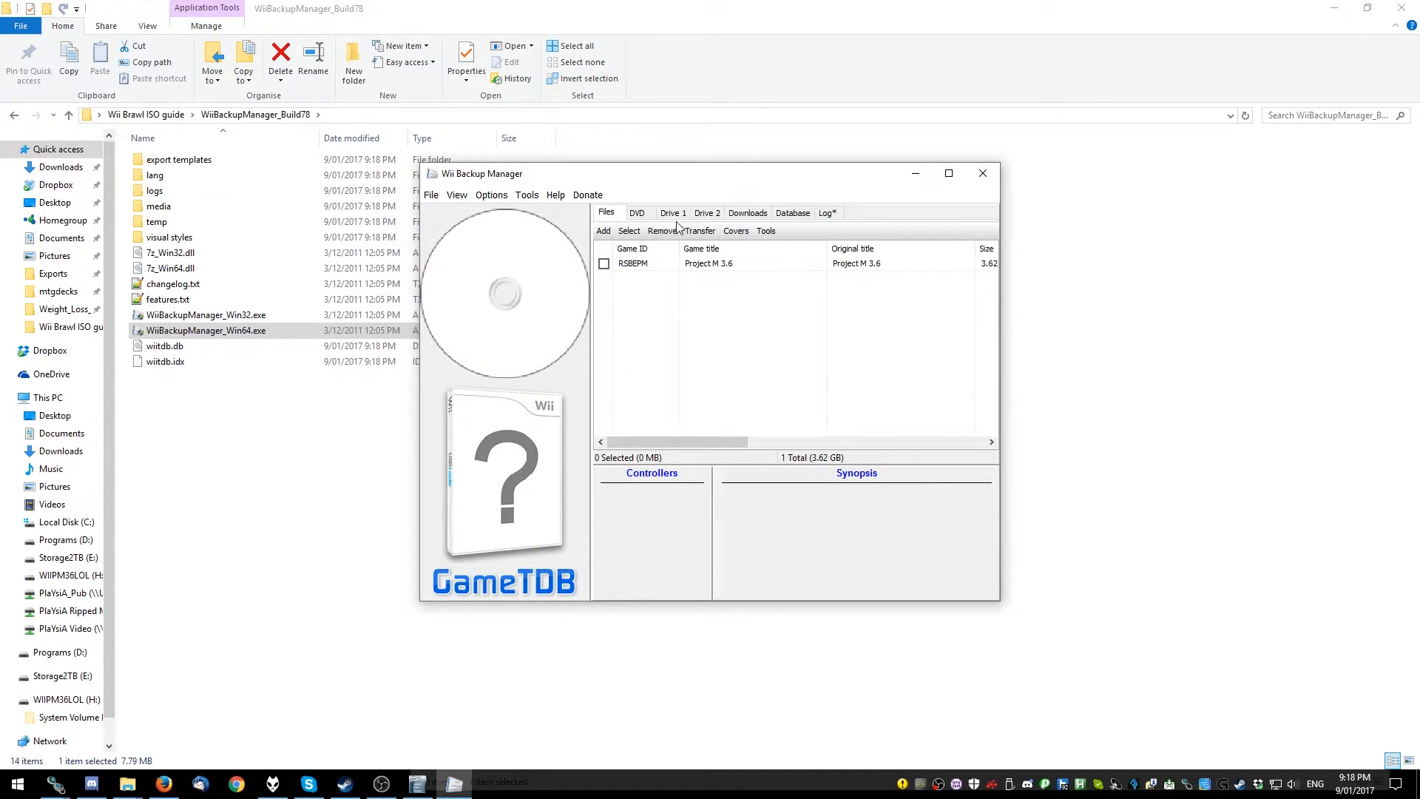
Create the WBFS folder on Drive 1, tick Project M 3.6, and transfer it to drive H:
click(670, 213)
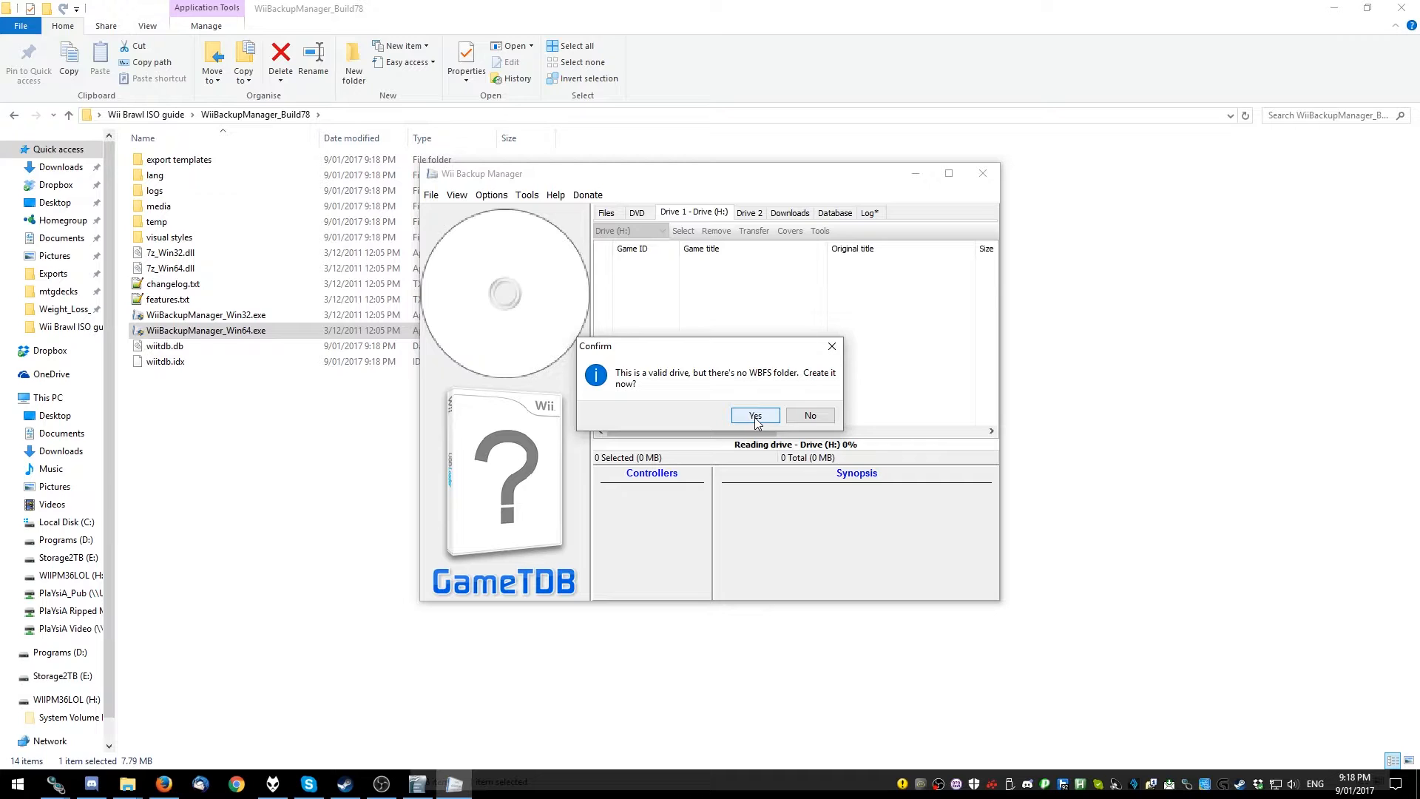
click(755, 415)
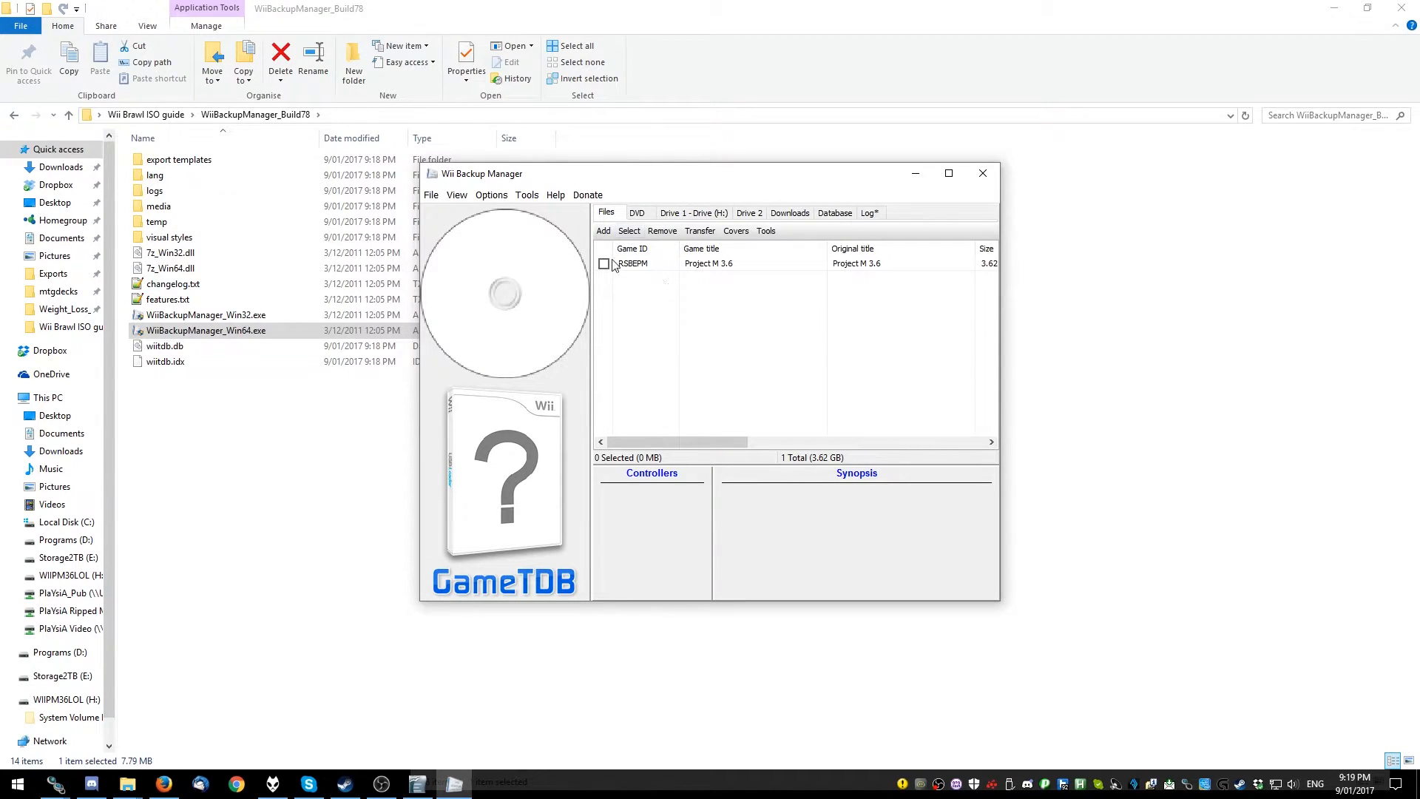
click(604, 263)
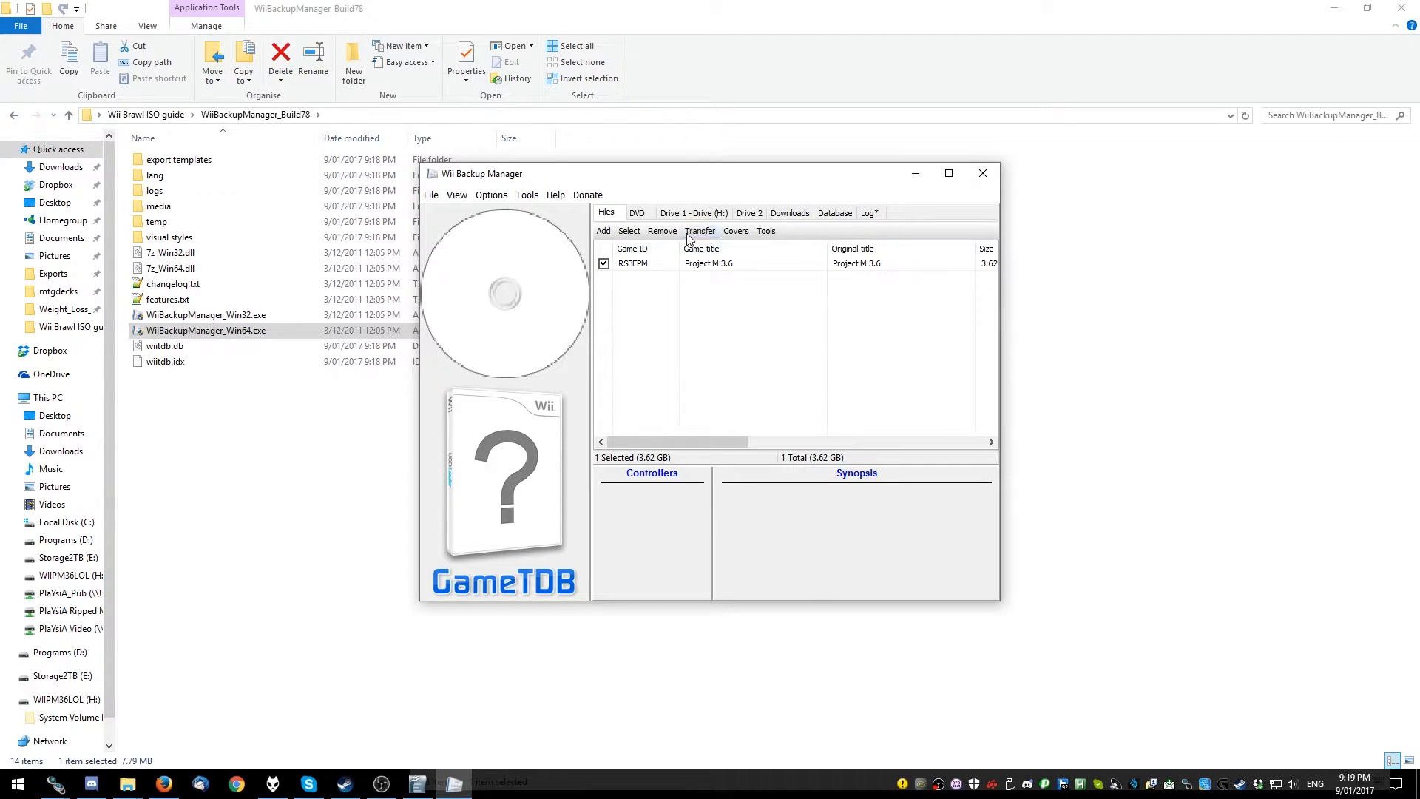
click(699, 230)
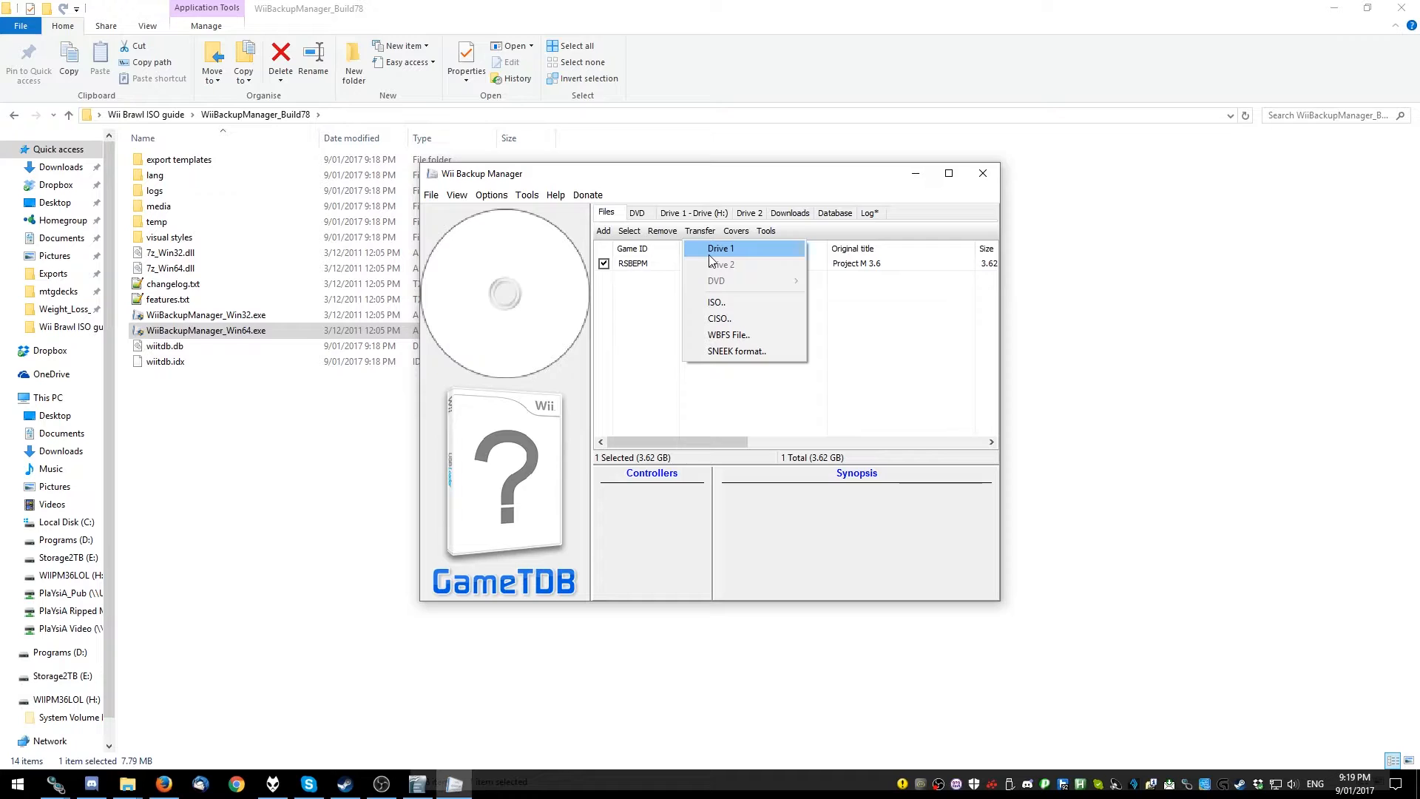
click(721, 249)
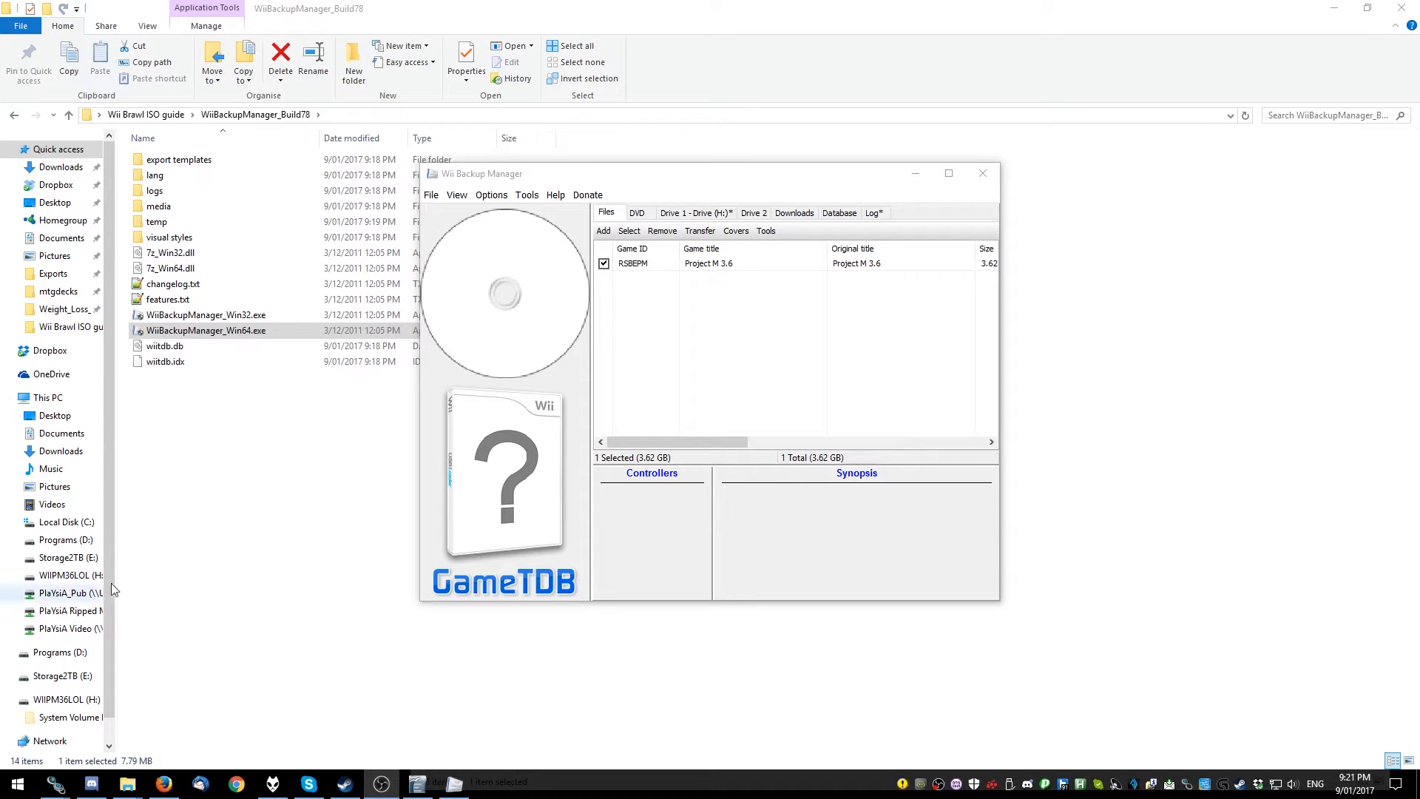
Check Project M 3.6 on drive H:, then return to the Wii Brawl ISO guide folder
click(695, 212)
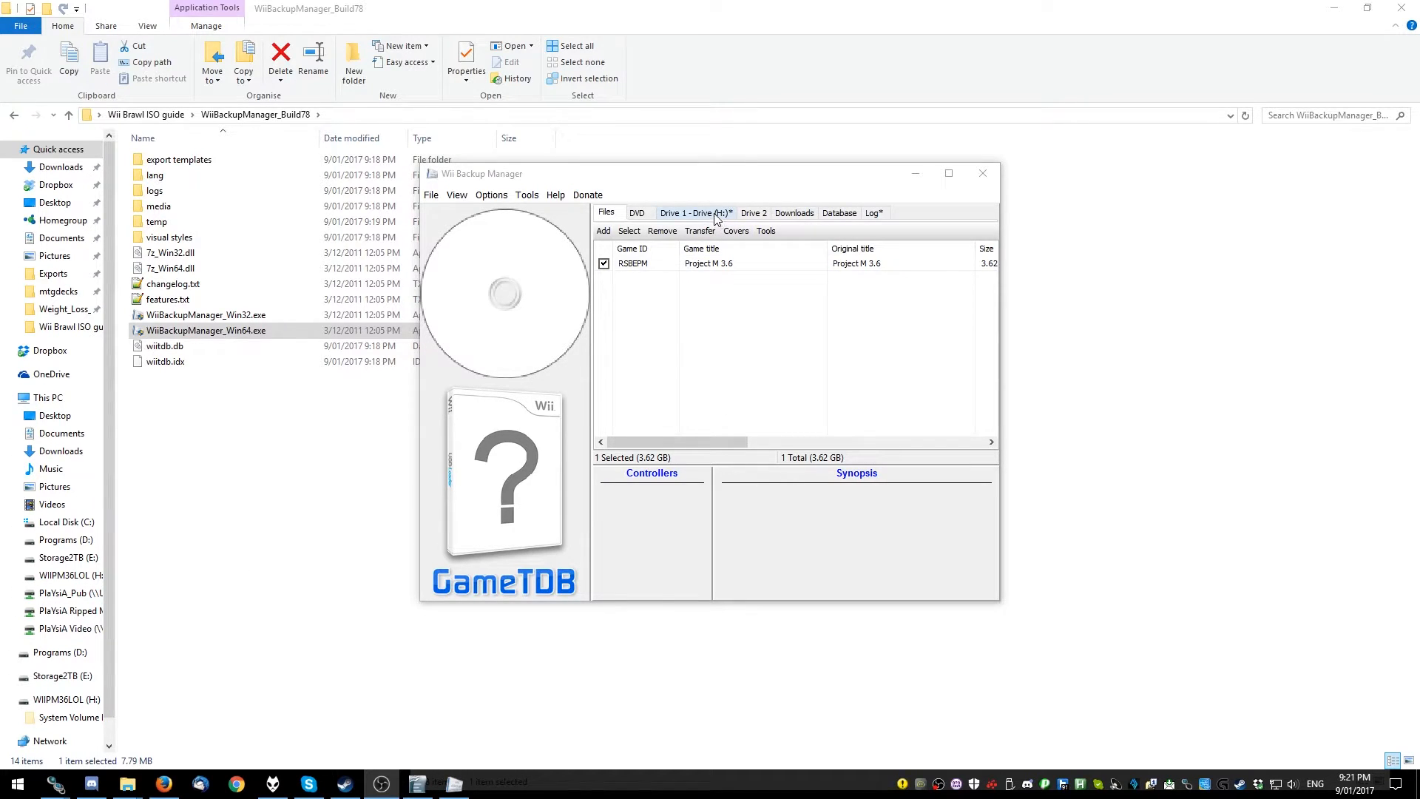
click(693, 213)
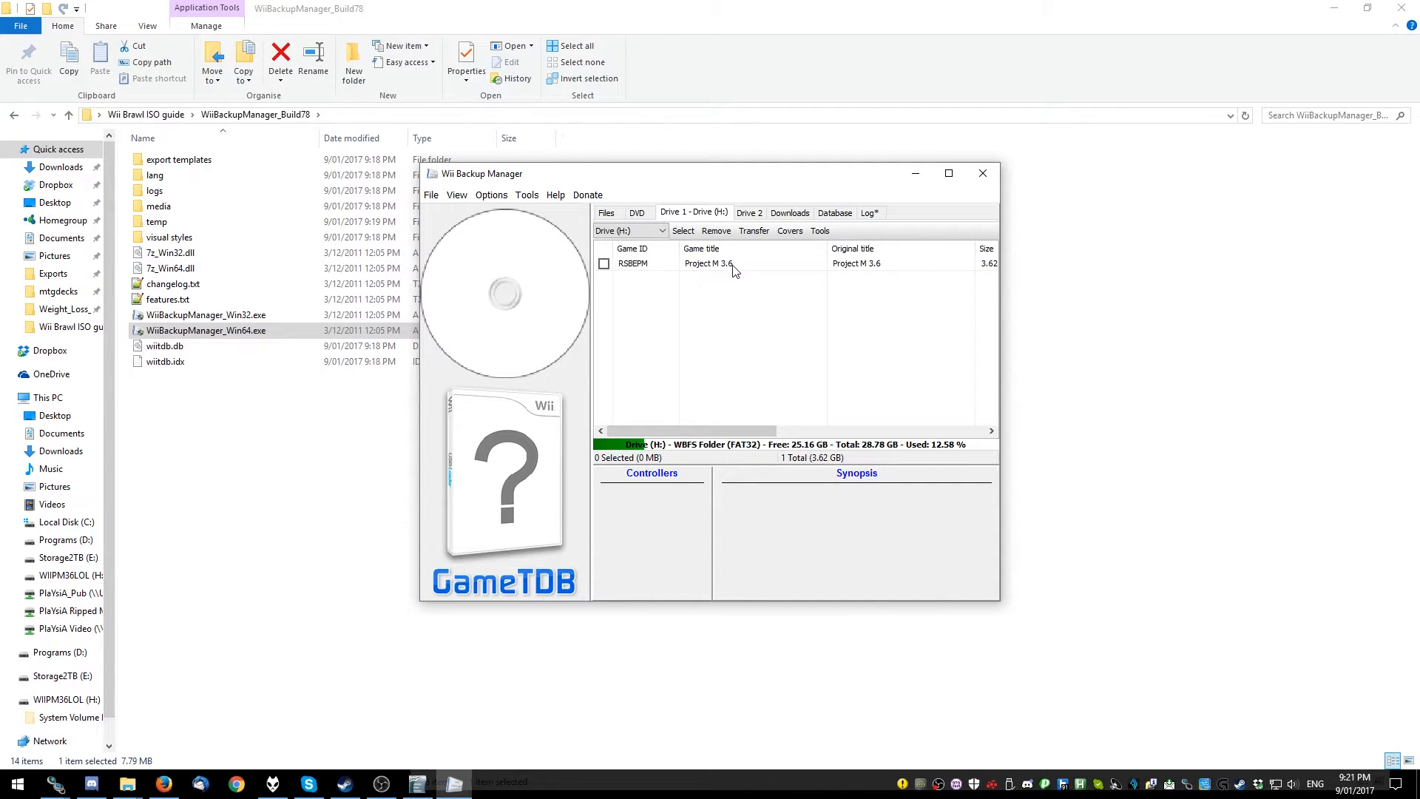
mouse_move(739, 276)
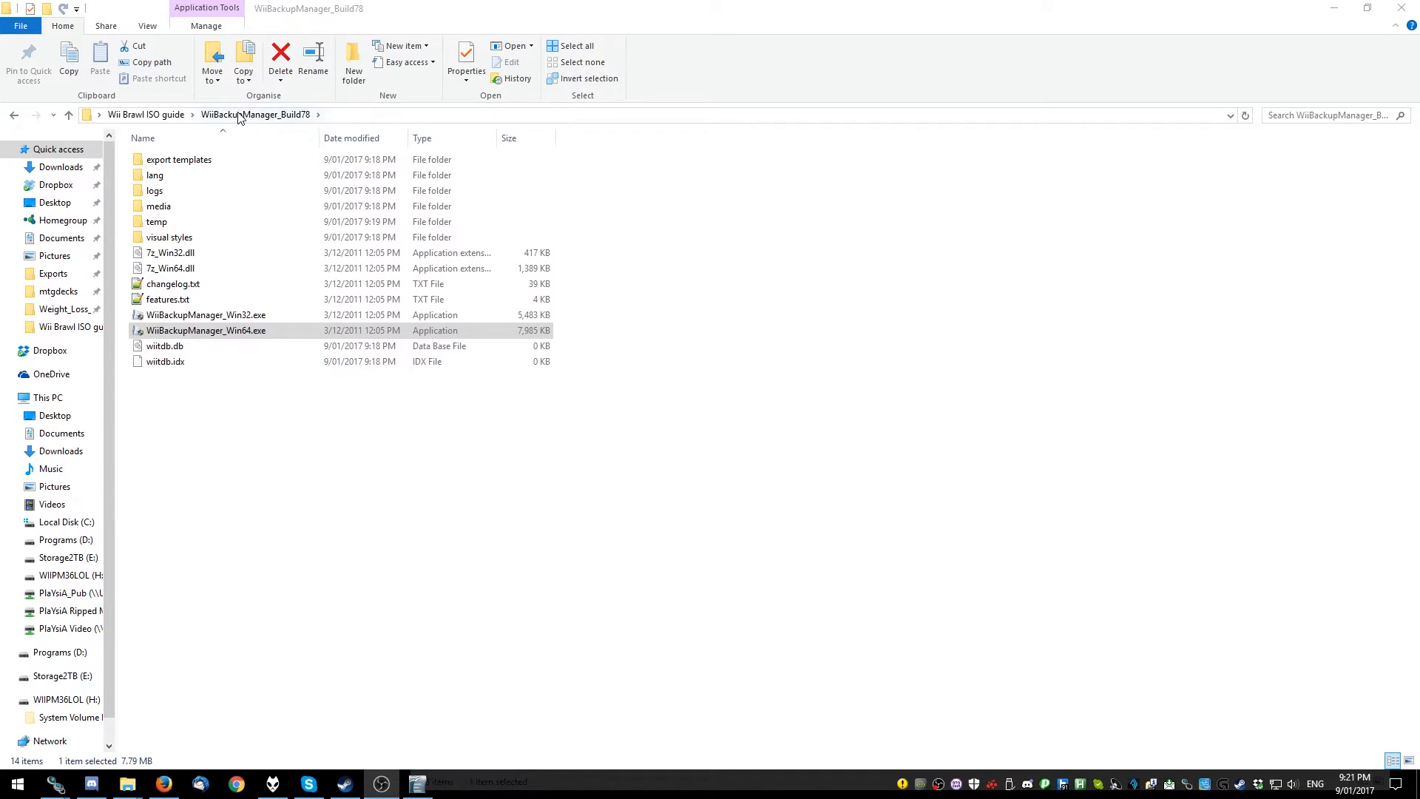
click(146, 114)
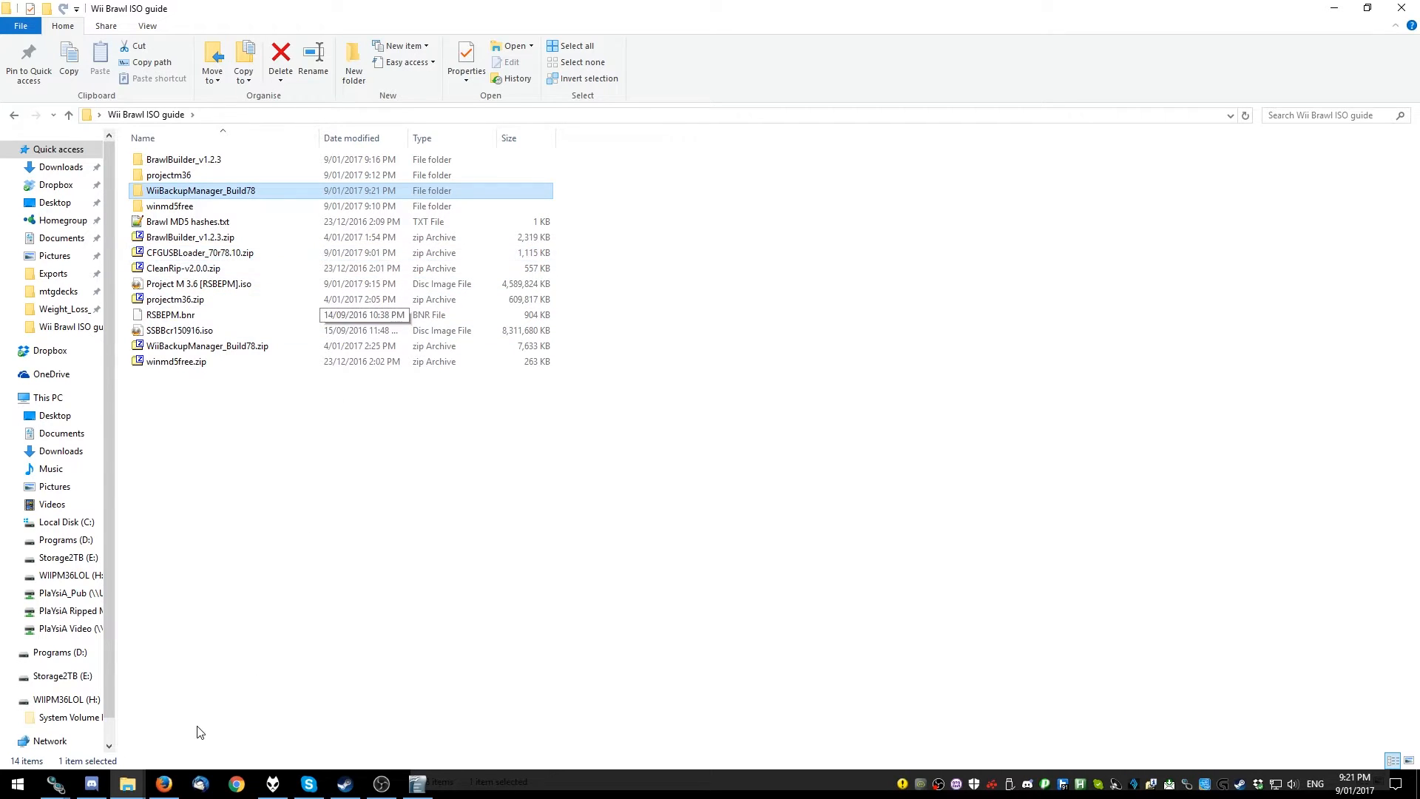
mouse_move(127, 782)
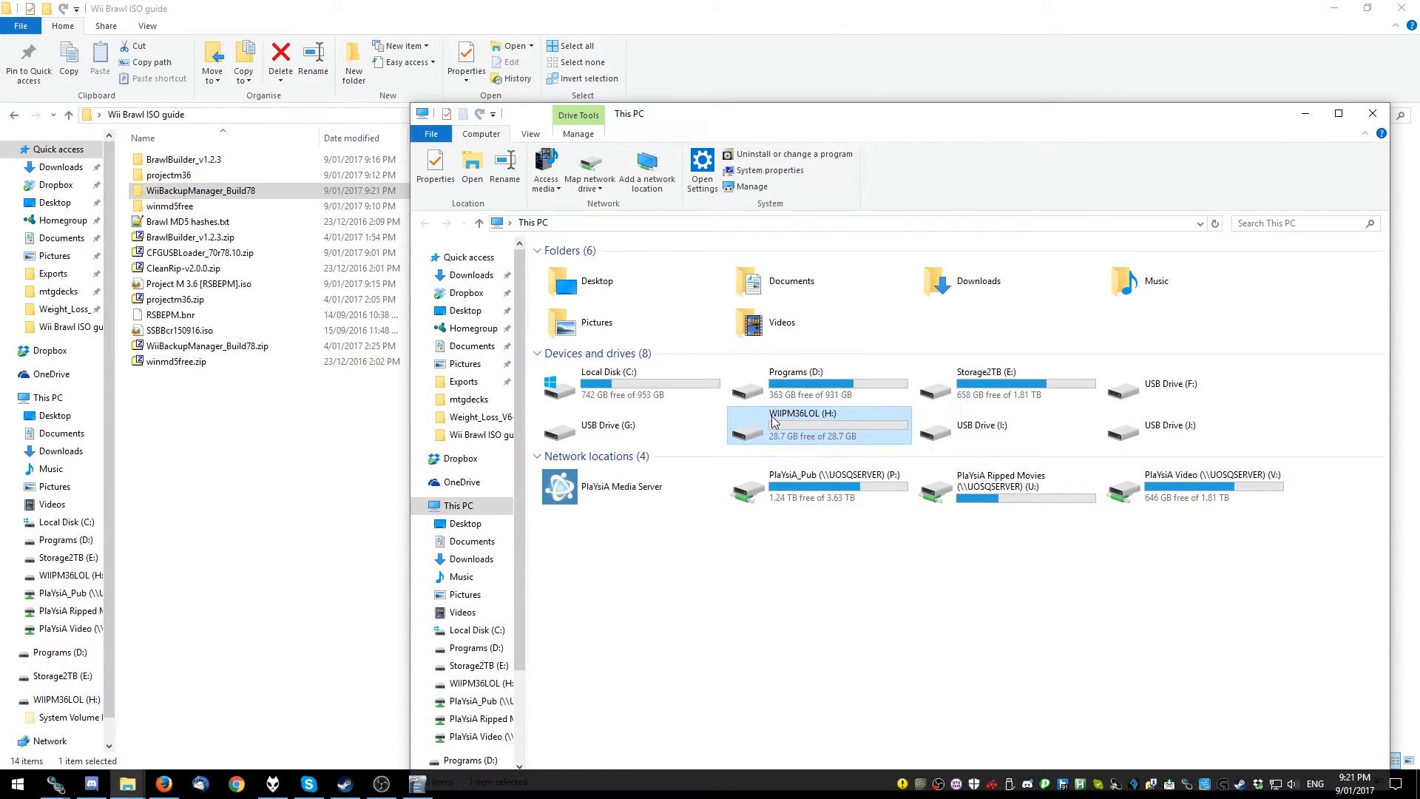
Make a new 'apps' folder on WIIPM36LOL (H:) and open it
double_click(802, 413)
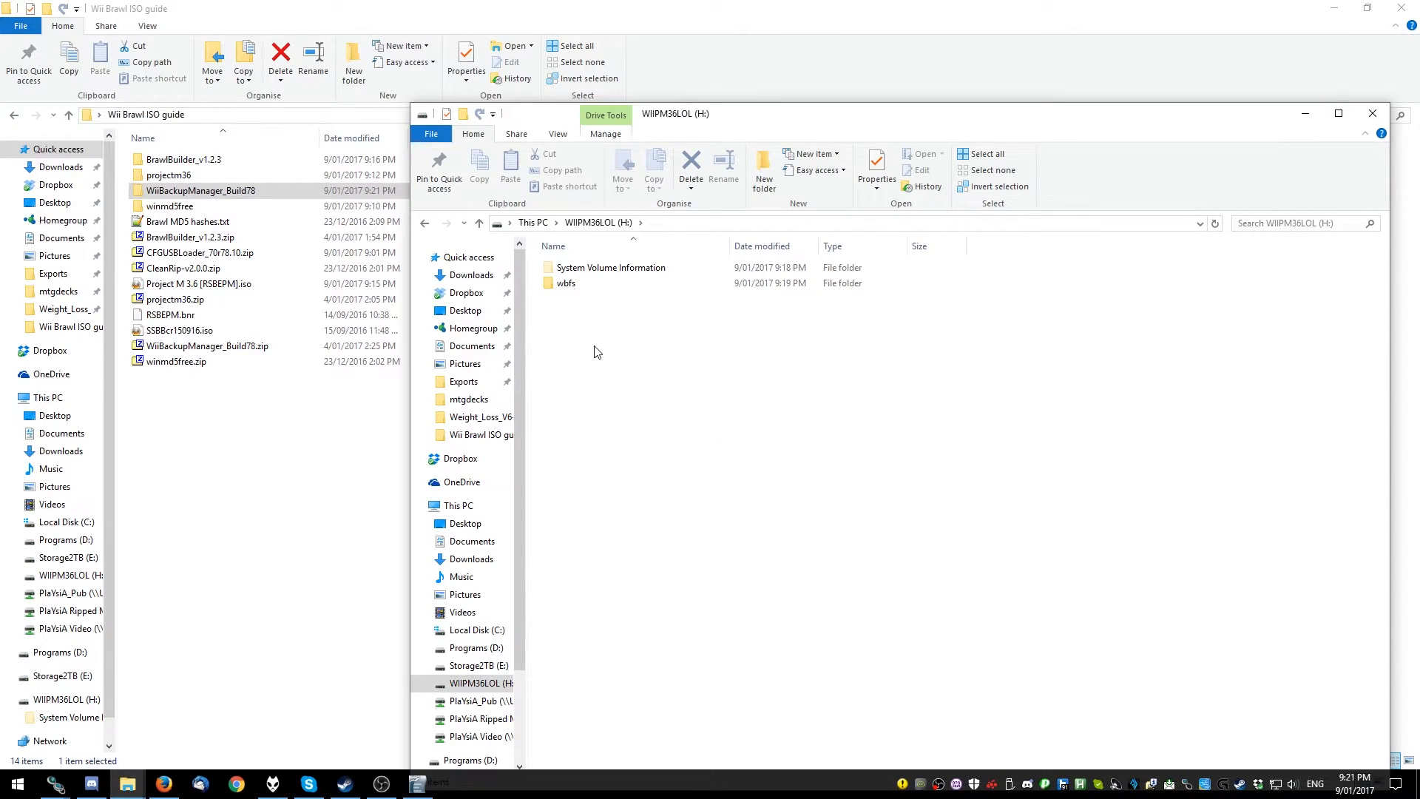
right_click(598, 351)
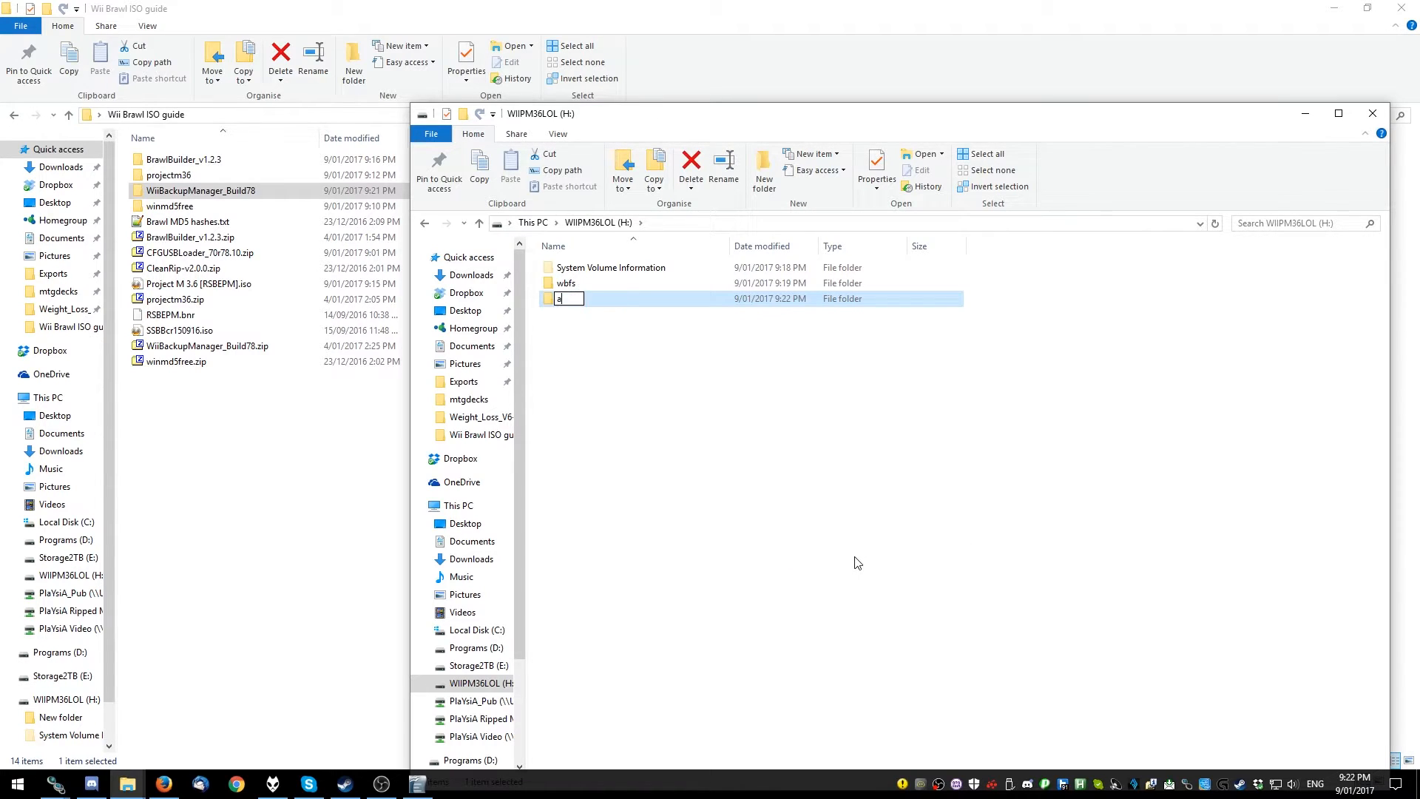
text(pps)
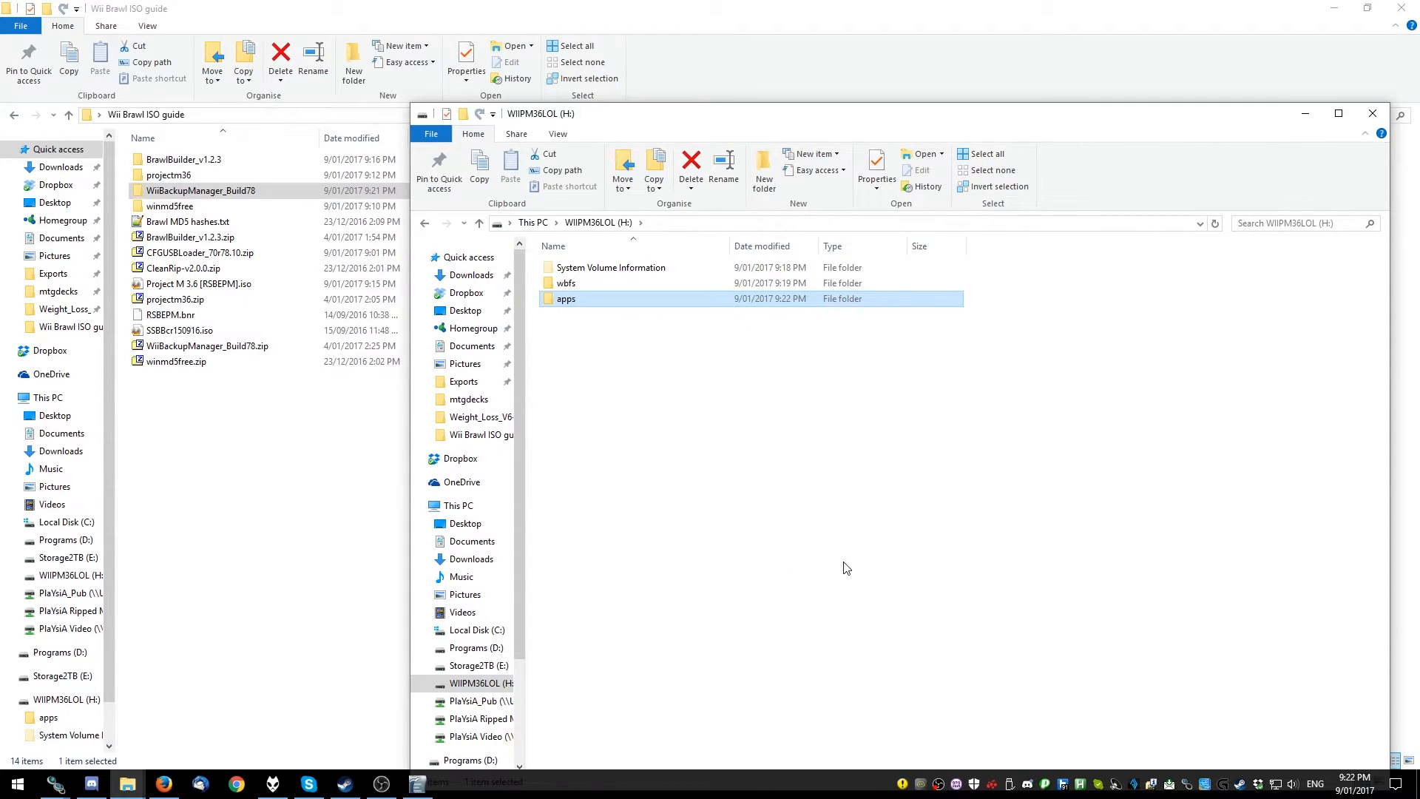
double_click(566, 299)
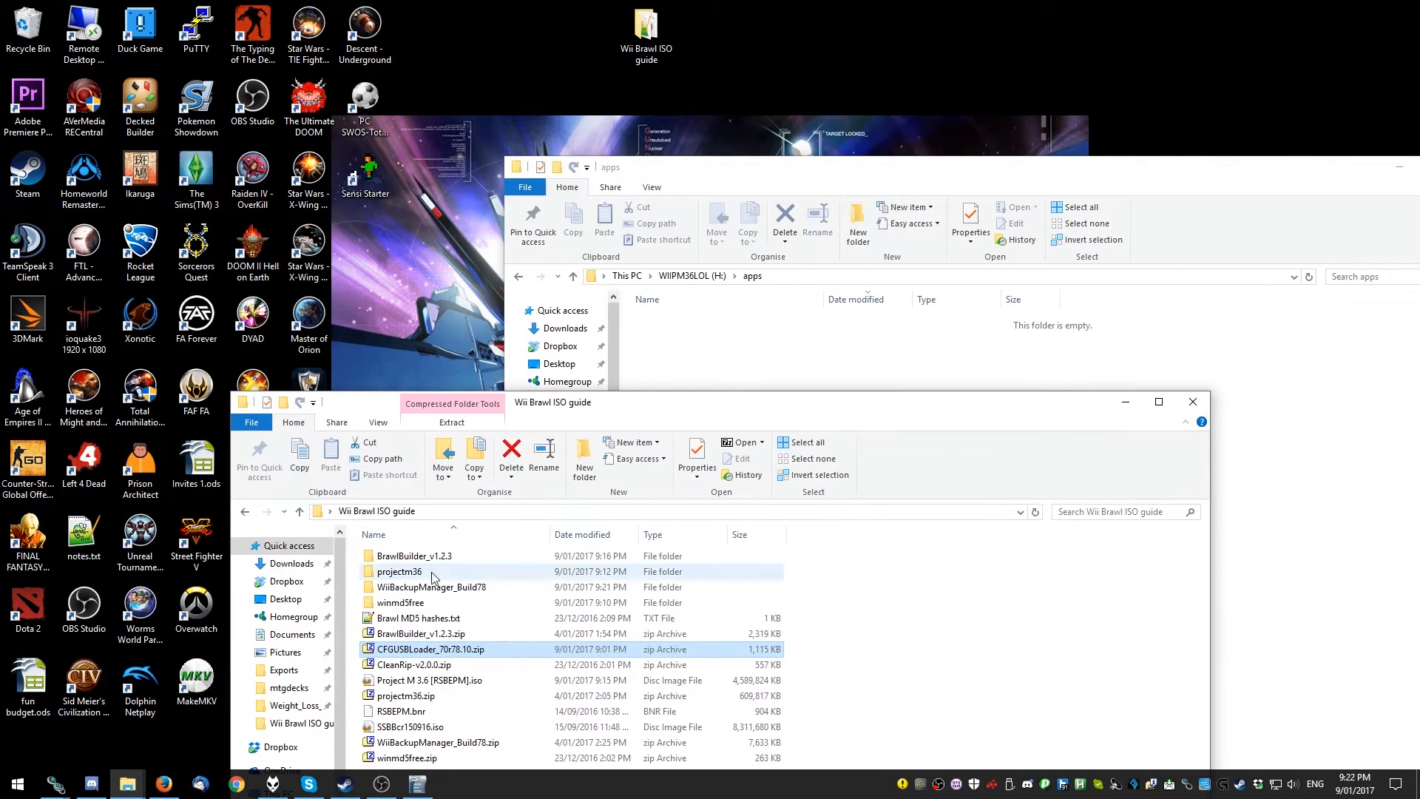
Extract CFGUSBLoader_70r78.10.zip with 7-Zip into apps and rename the extracted folder
double_click(431, 649)
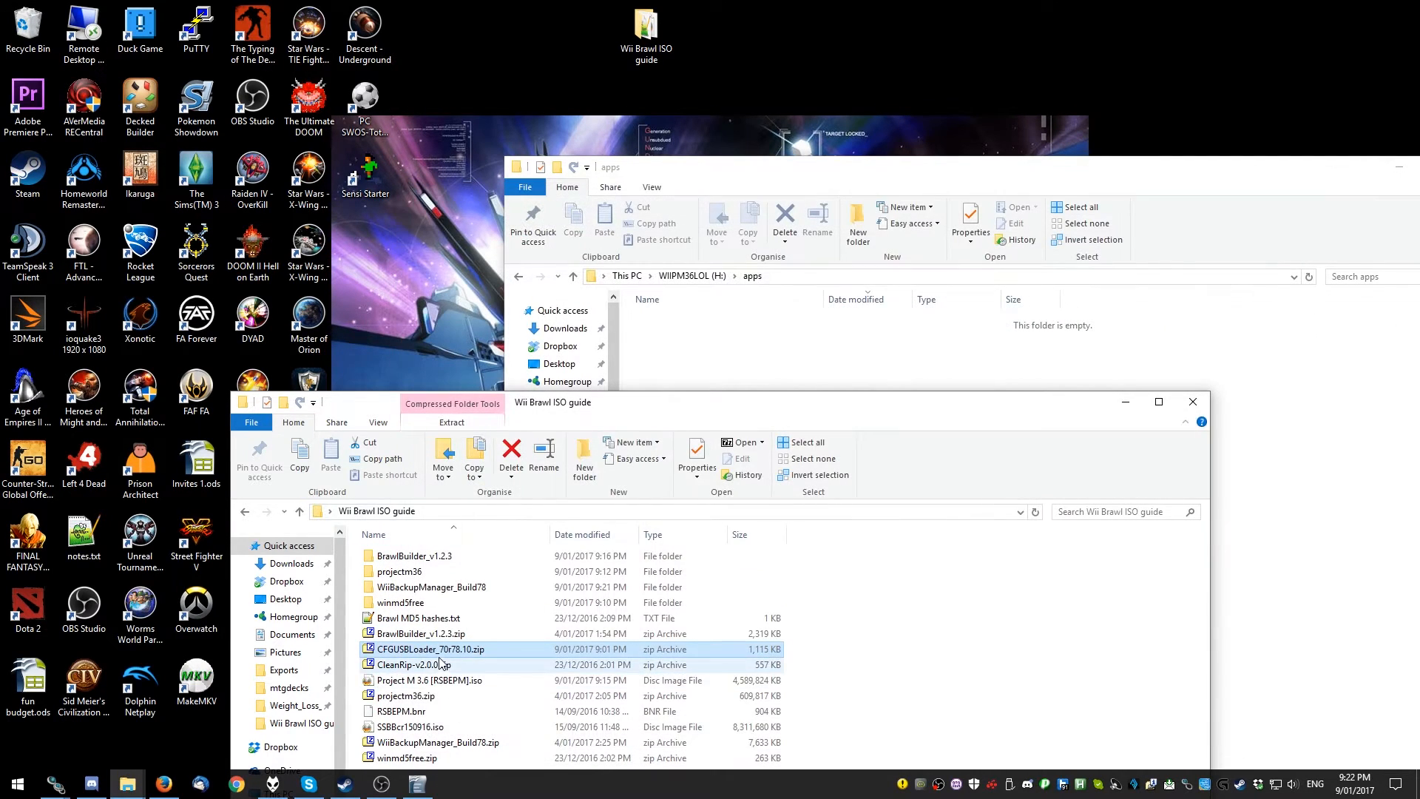
right_click(431, 648)
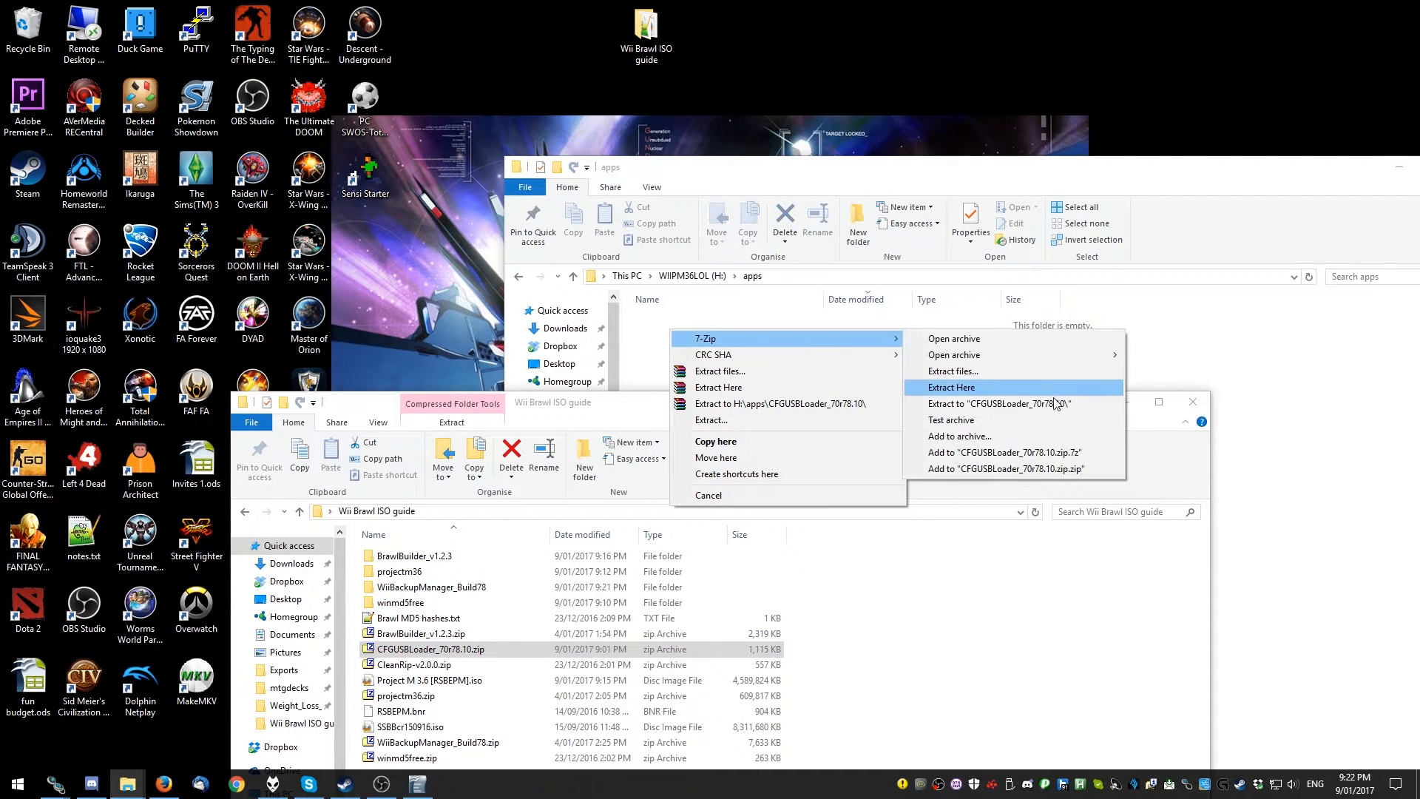
click(952, 388)
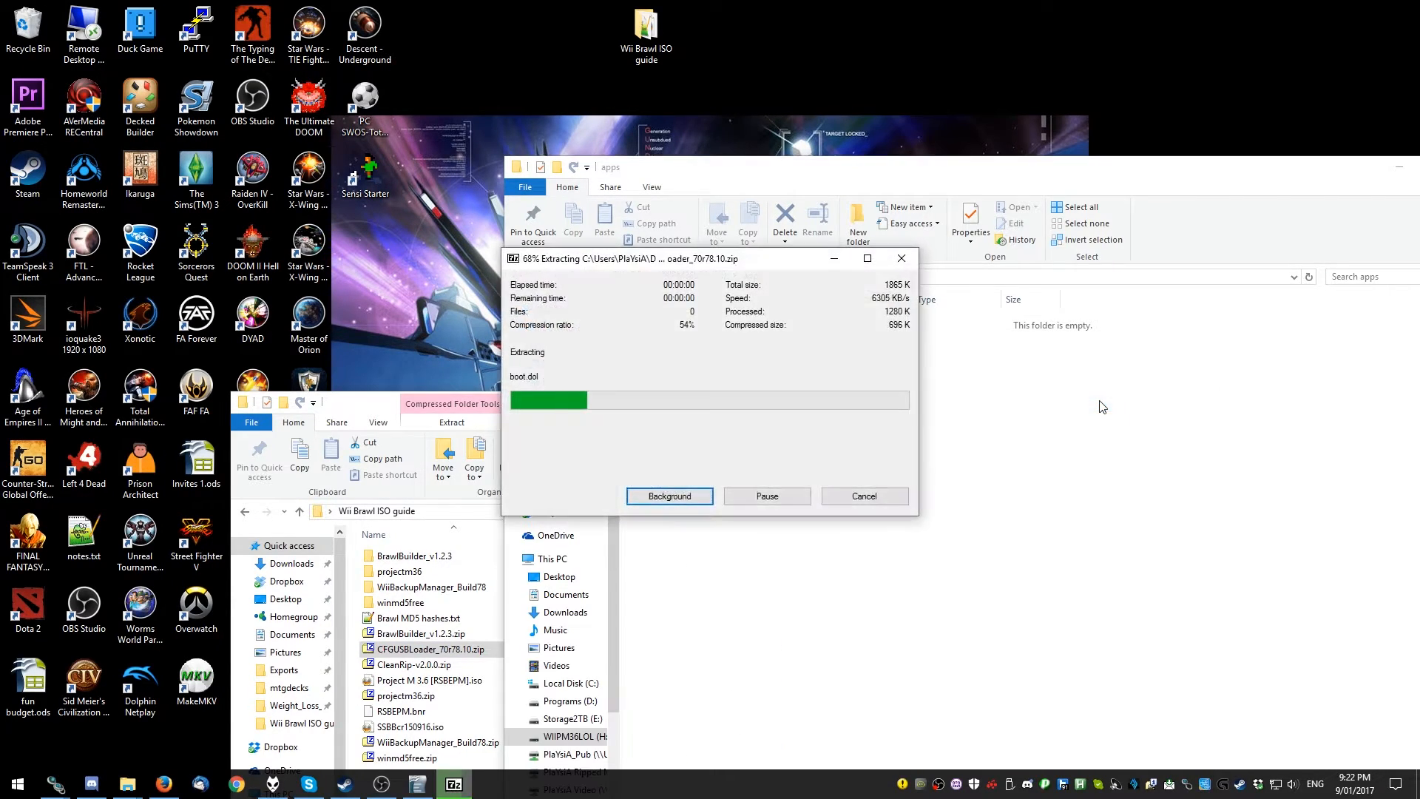
right_click(670, 320)
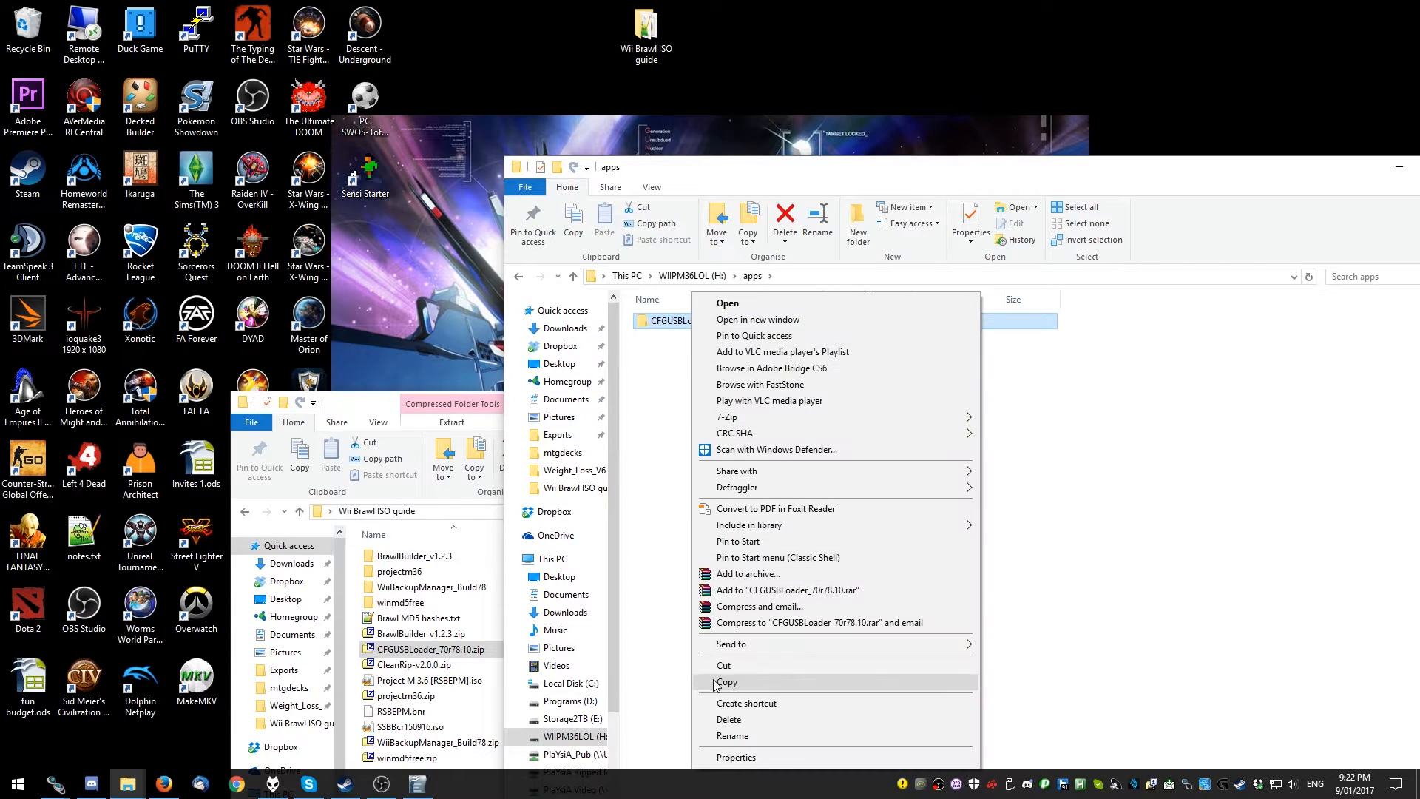
click(732, 735)
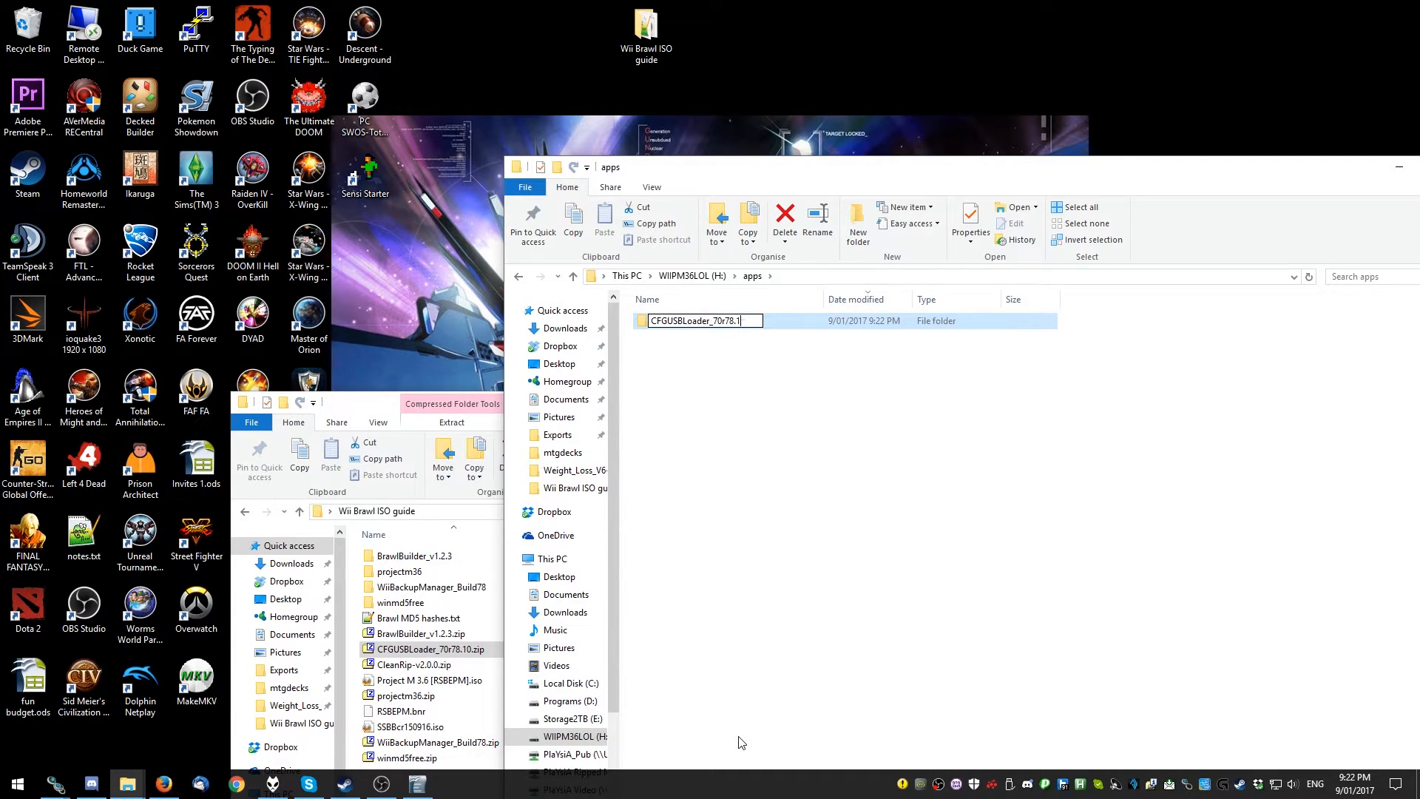
key(Enter)
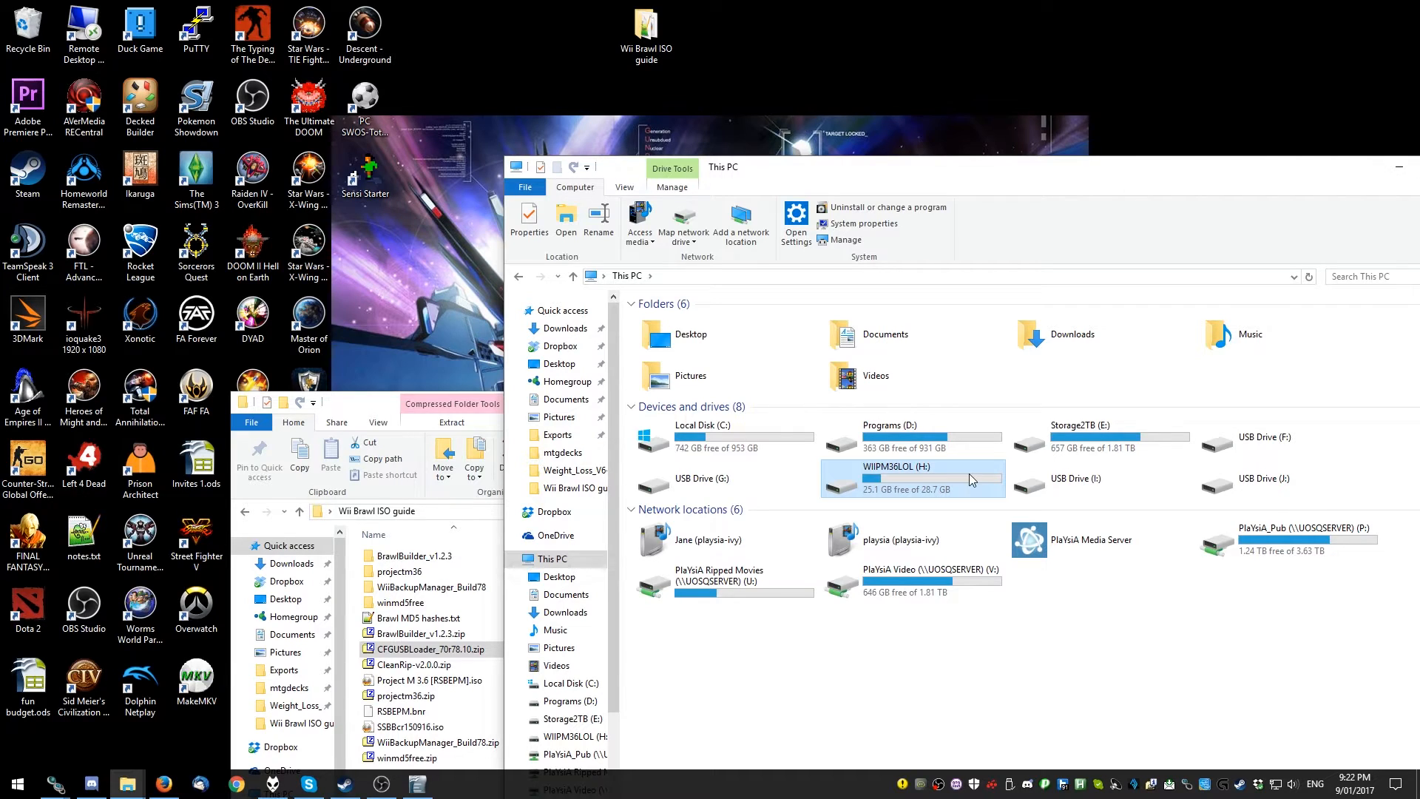
Eject WIIPM36LOL (H:) through its right-click menu in This PC
right_click(912, 475)
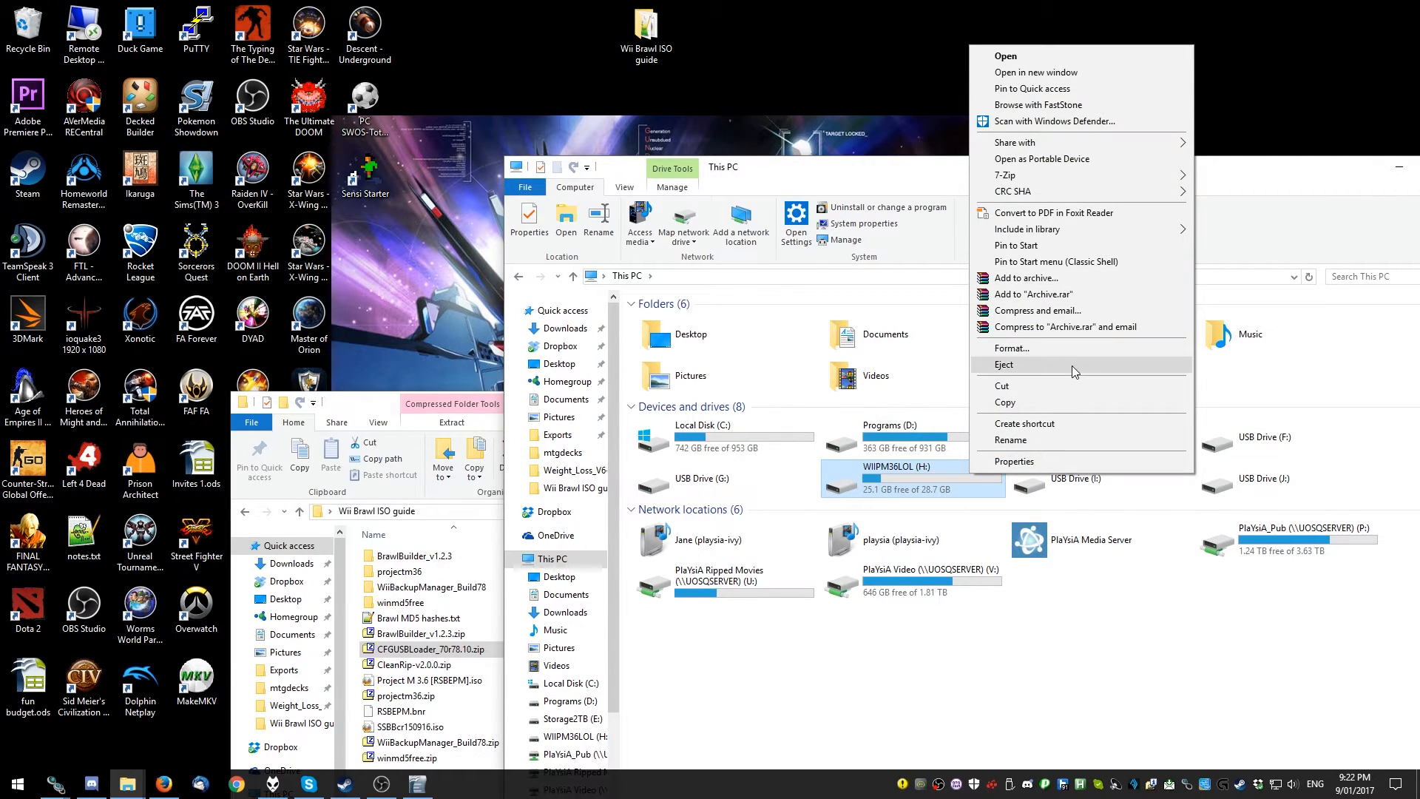
click(1004, 364)
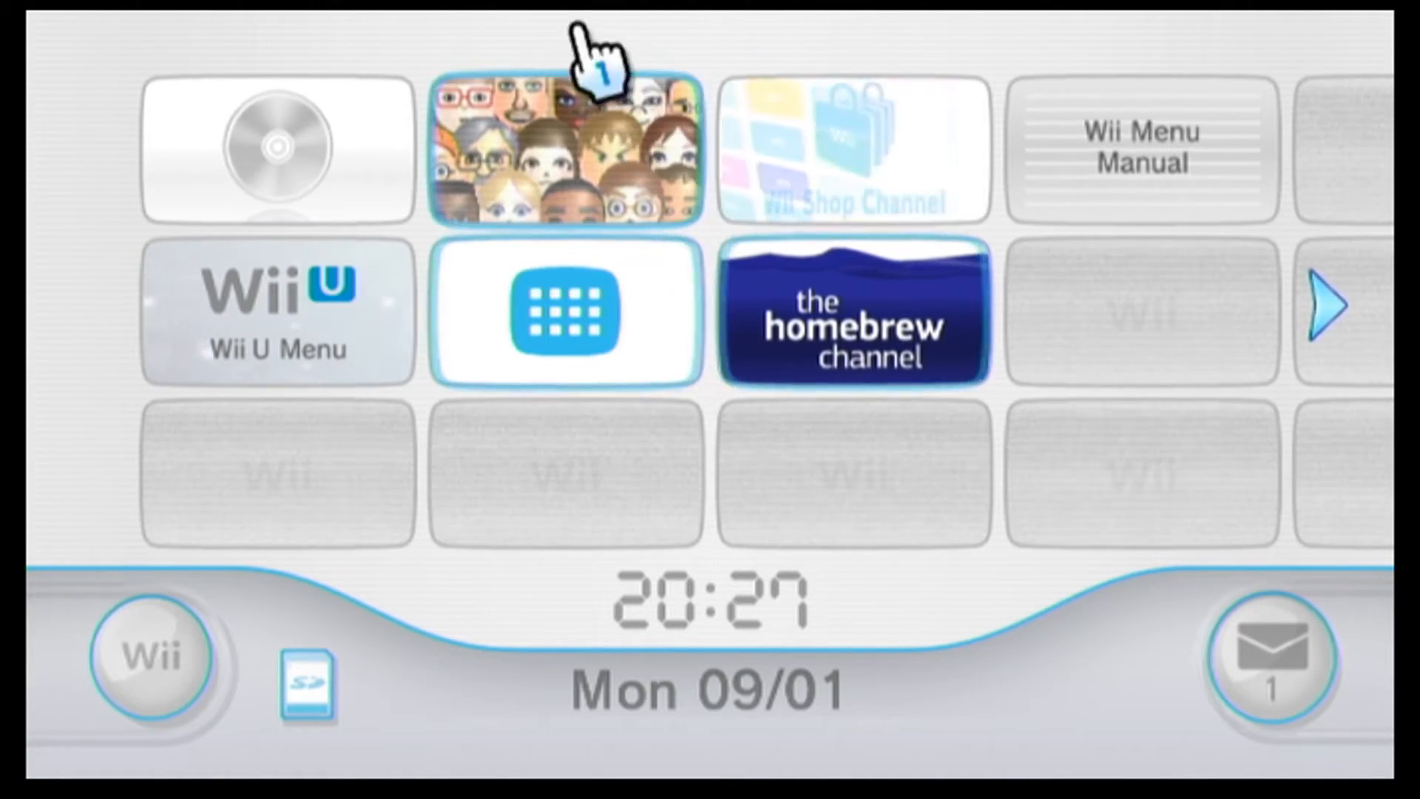
mouse_move(915, 354)
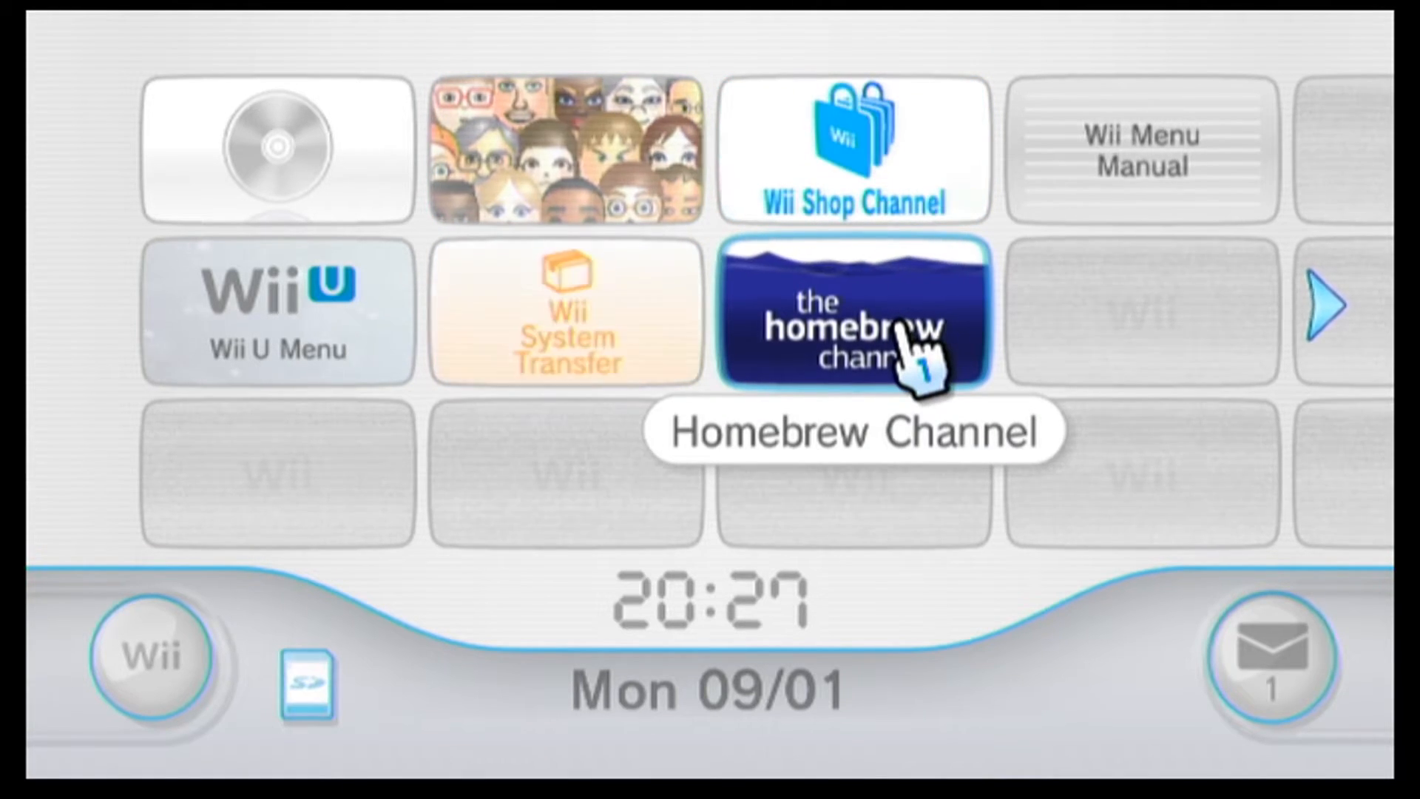
Select the Homebrew Channel tile on the Wii Menu and start it
click(851, 312)
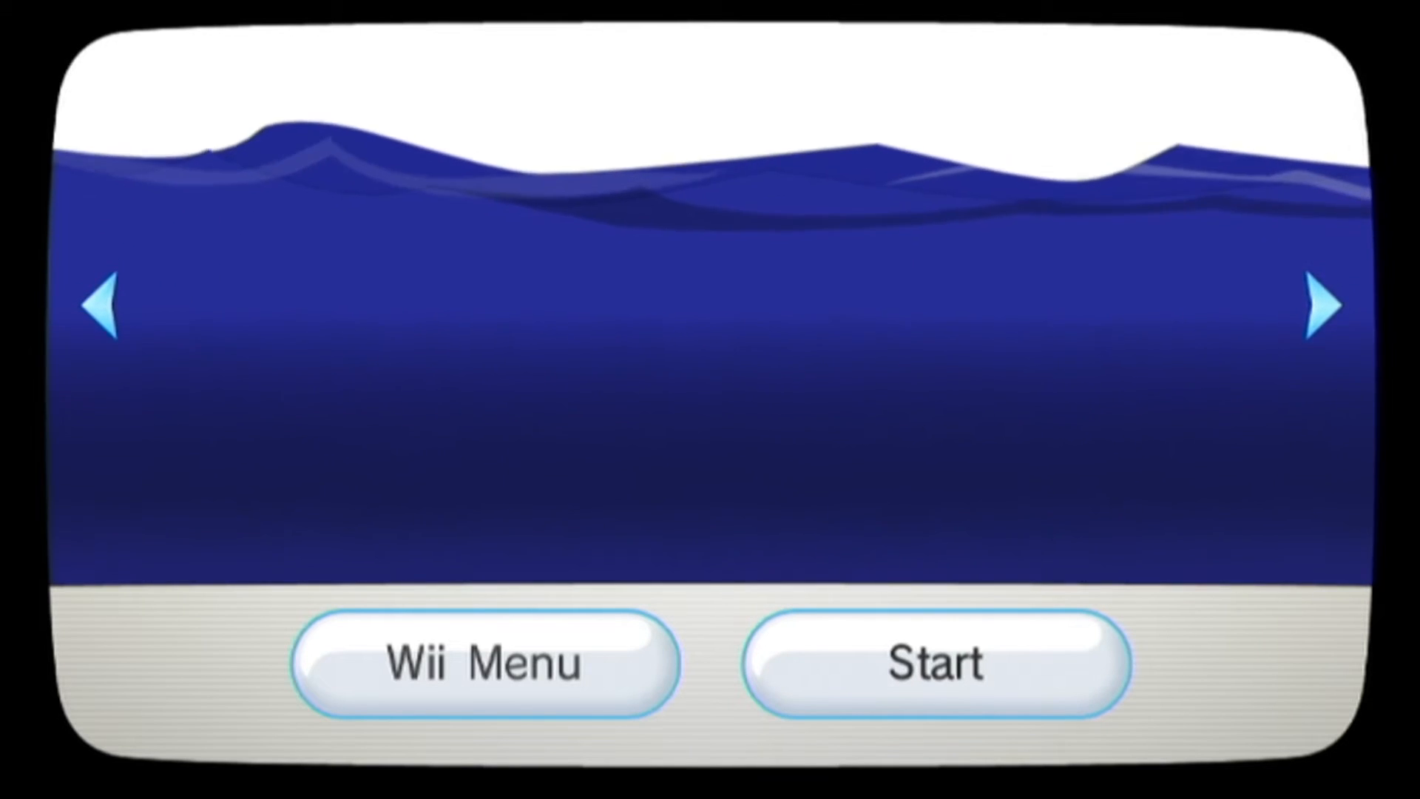
click(935, 662)
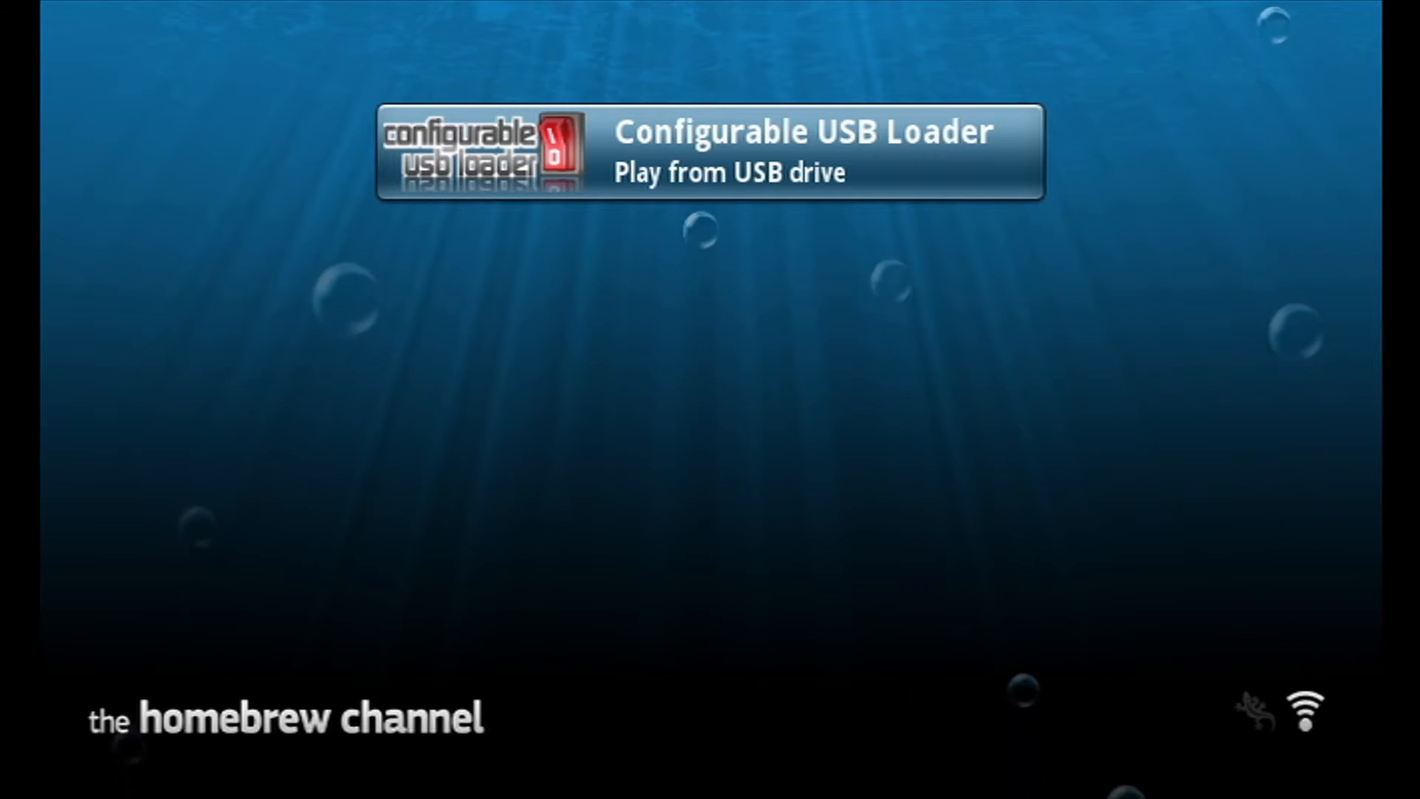
Launch Configurable USB Loader and accept the USB Mass Storage Device
click(710, 152)
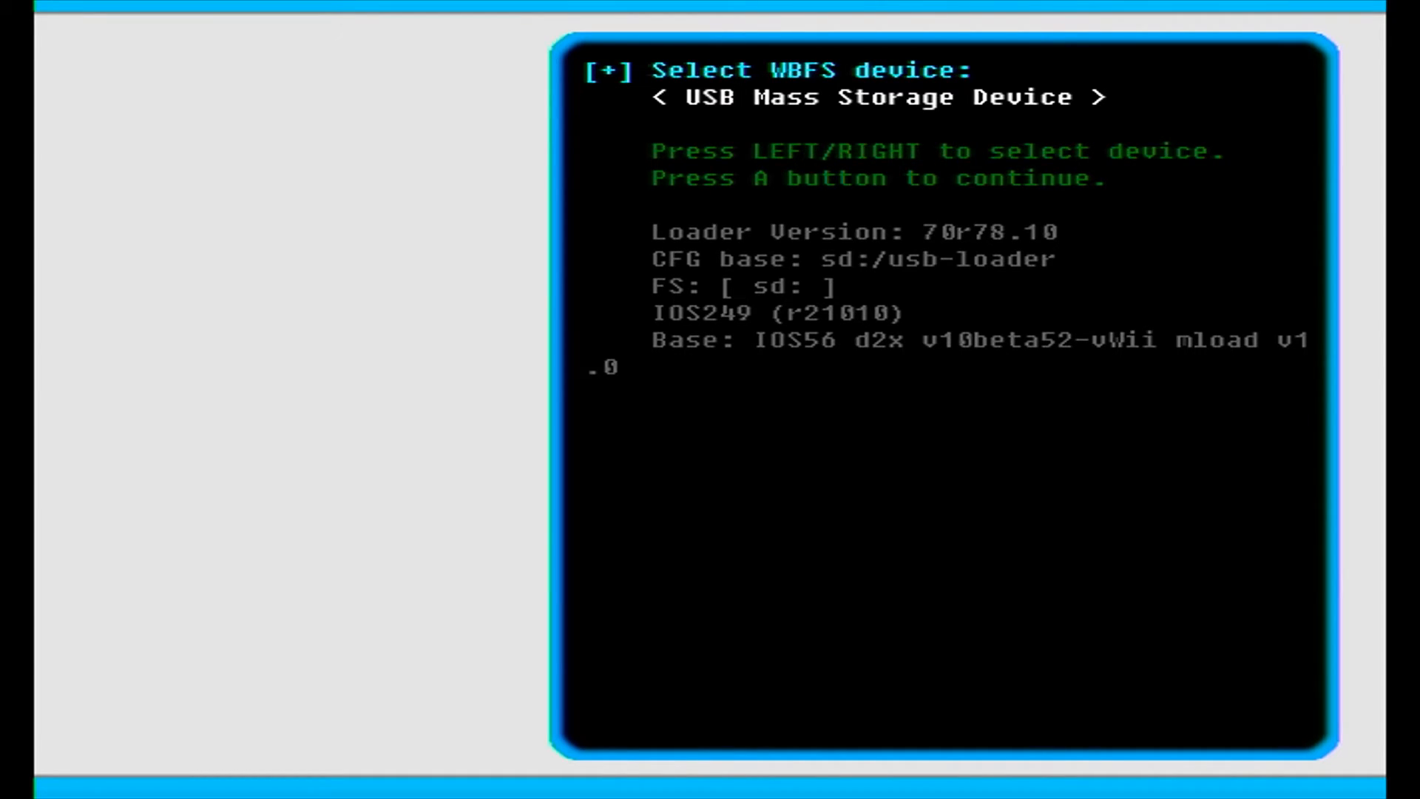
key(Left)
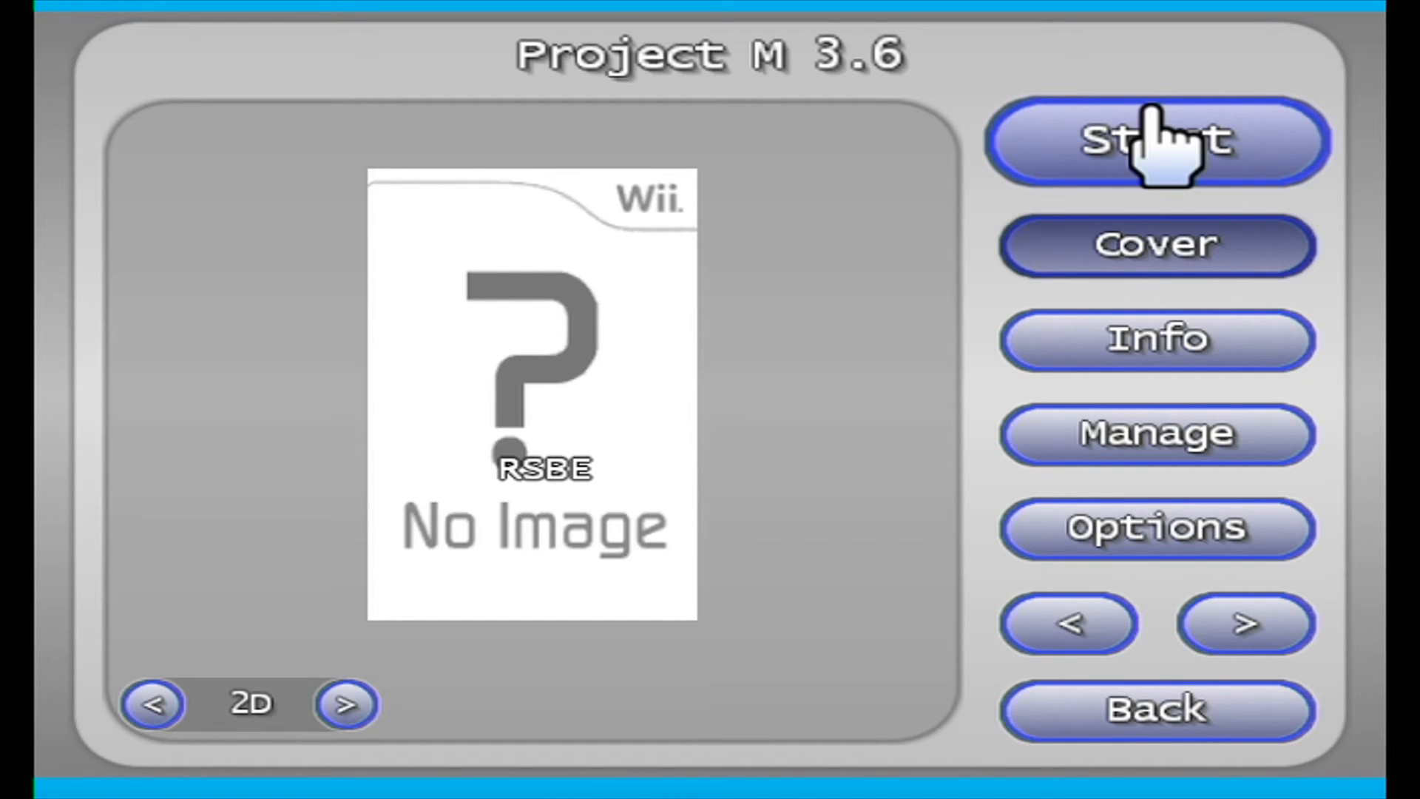
Start Project M 3.6 from its game screen and wait for the save-file prompt
click(1157, 141)
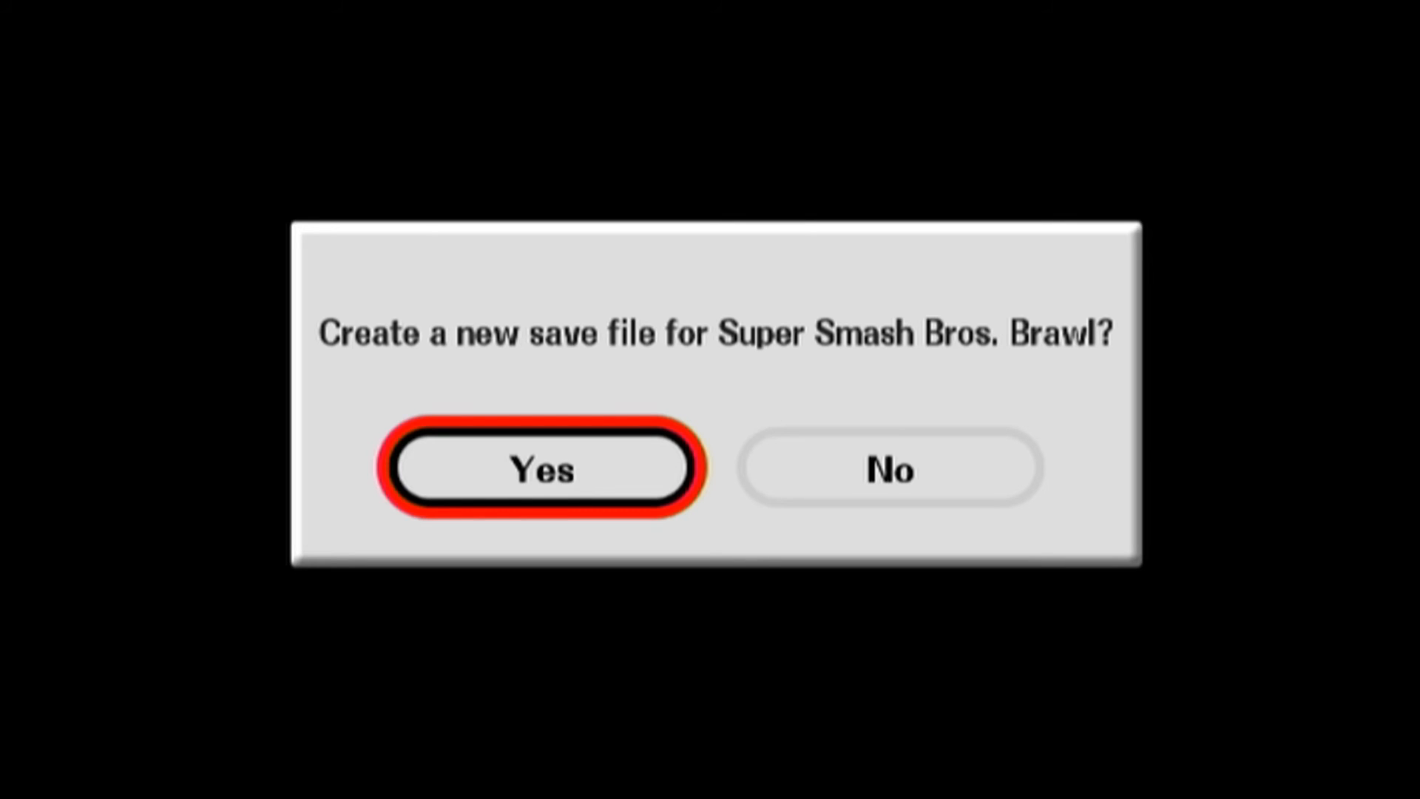
Answer Yes to create the Brawl save file, then choose FIGHT! in Versus
click(540, 469)
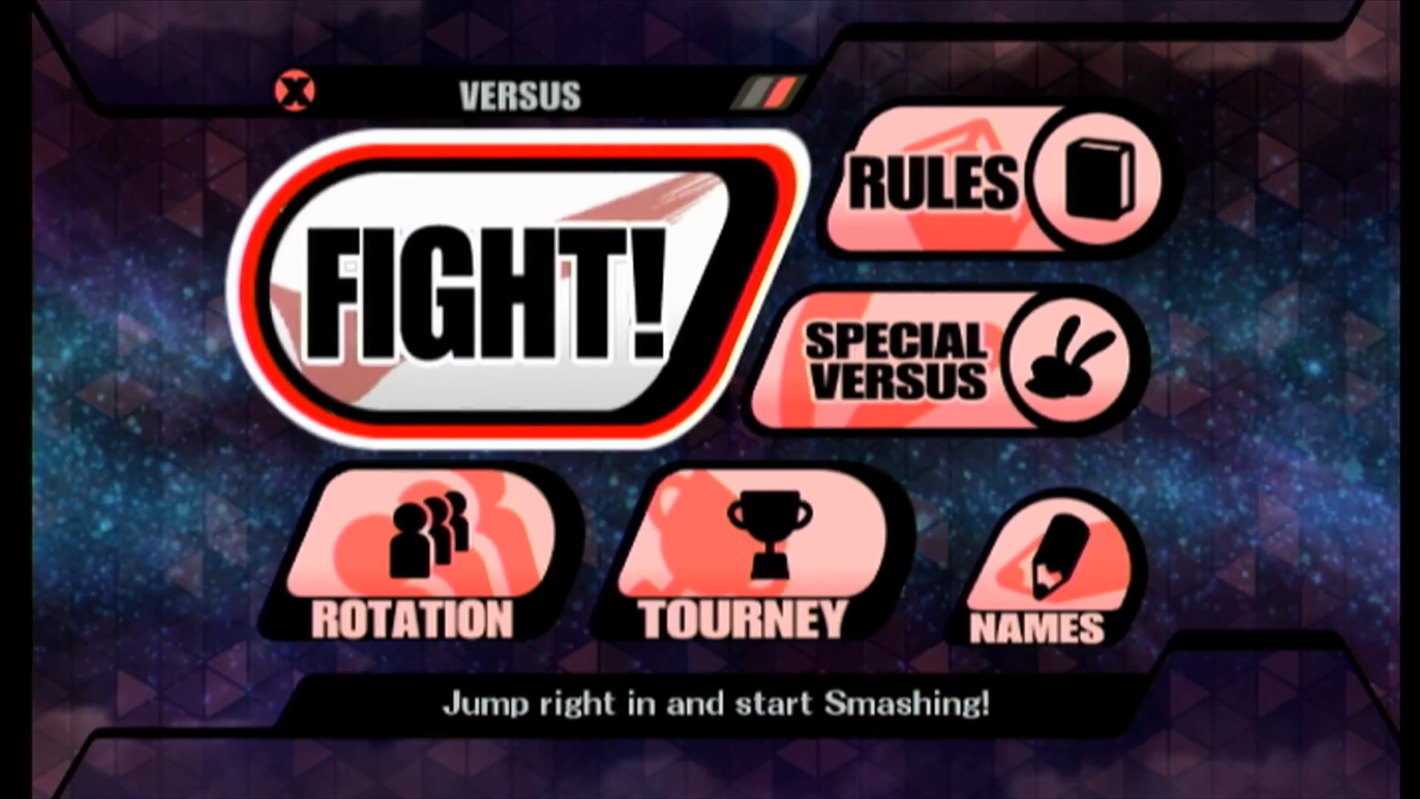
click(489, 281)
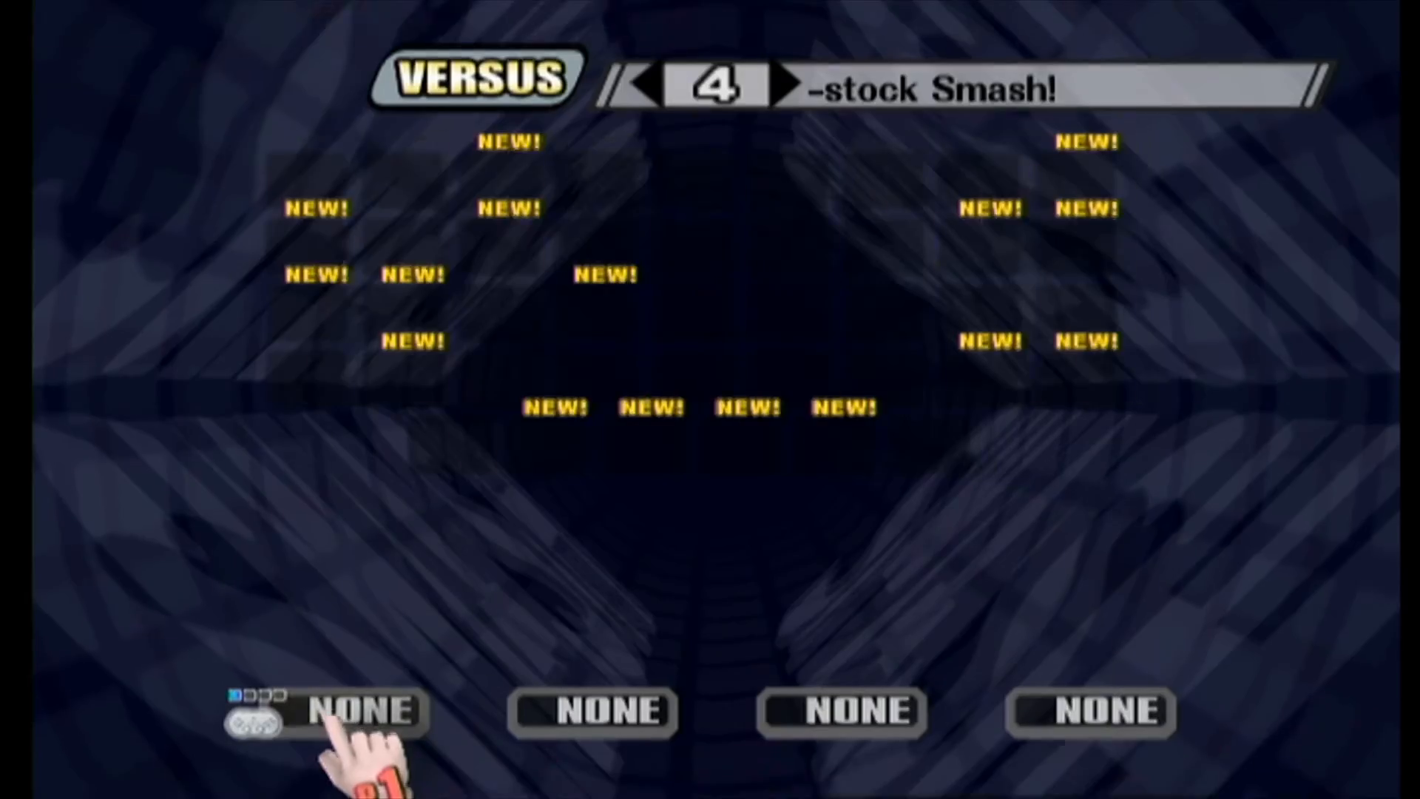